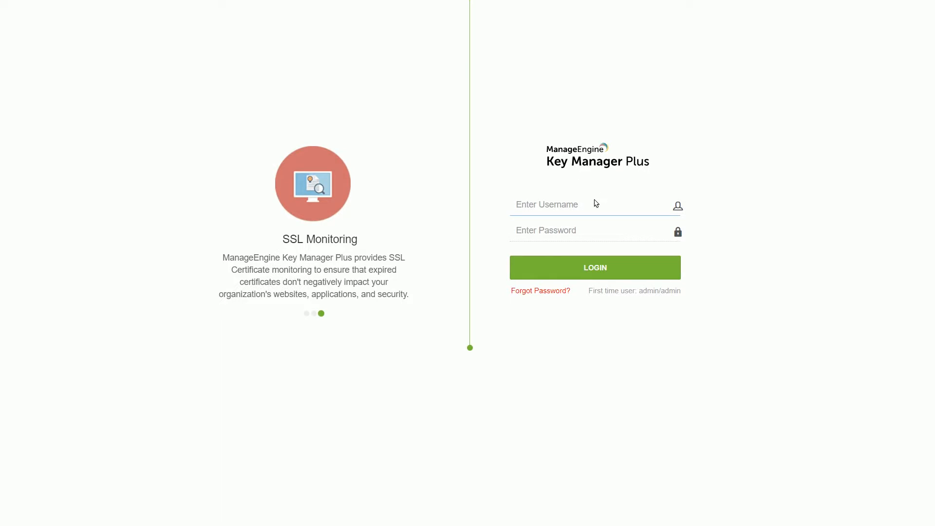
Log in as admin and open the SSL certificates list, currently empty.
{"action": "type", "text": "admin"}
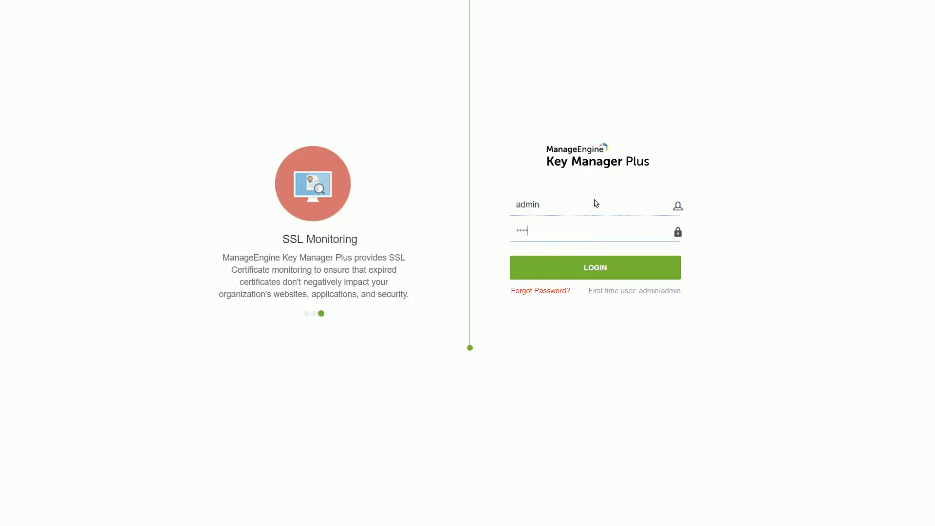
{"action": "type", "text": "•"}
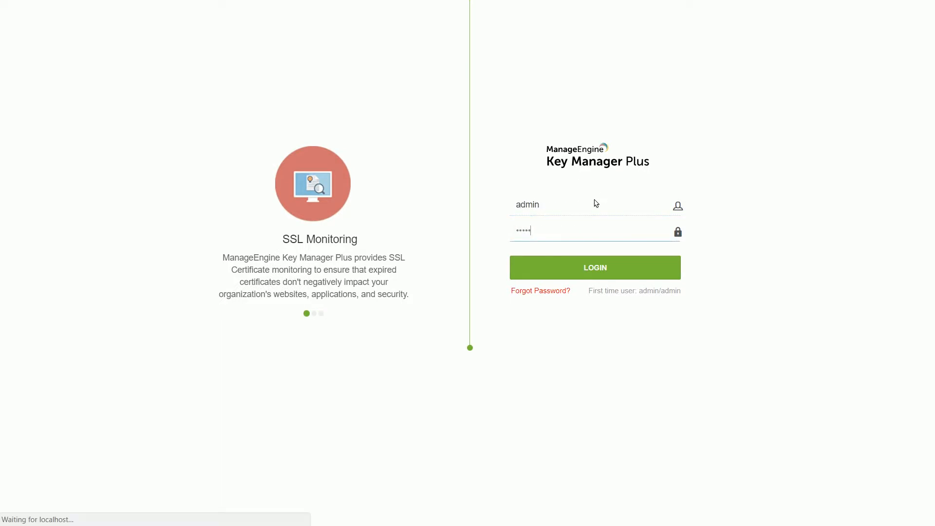
{"action": "left_click", "coordinate": [594, 268]}
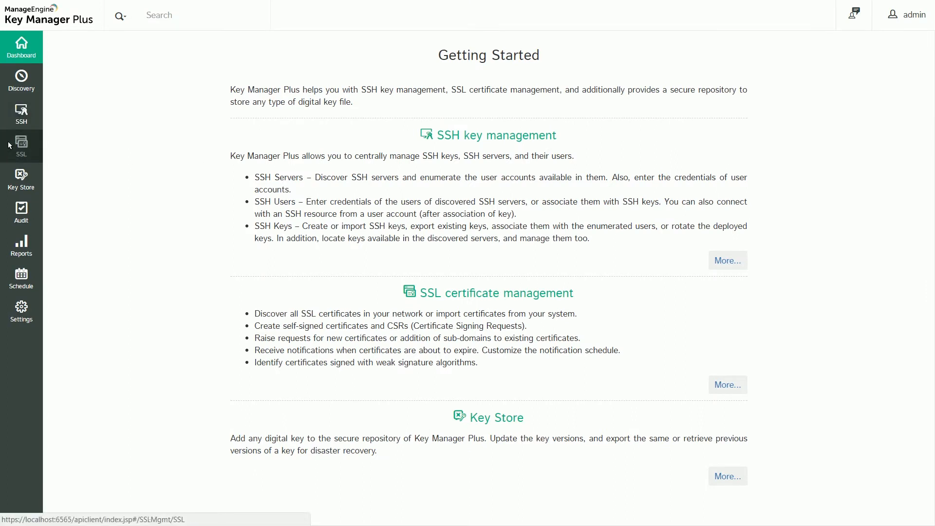
{"action": "left_click", "coordinate": [21, 146]}
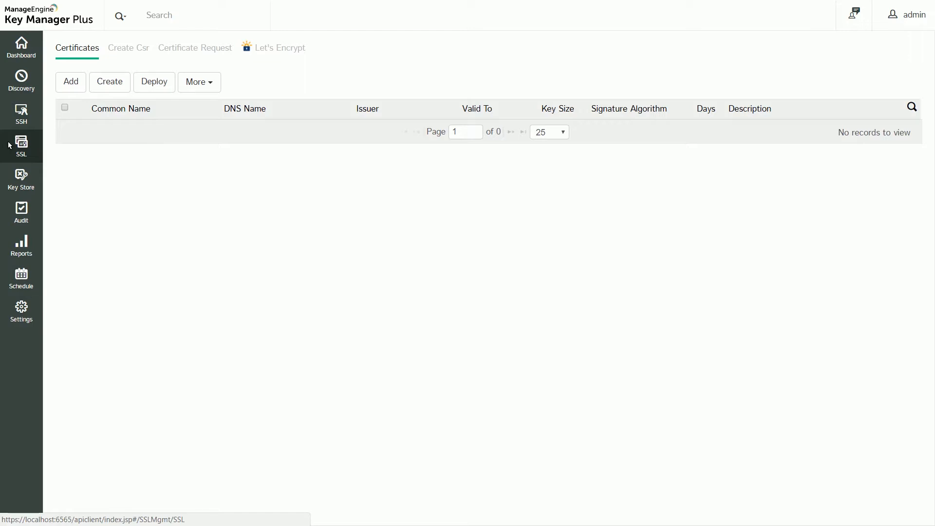
{"action": "left_click", "coordinate": [21, 146]}
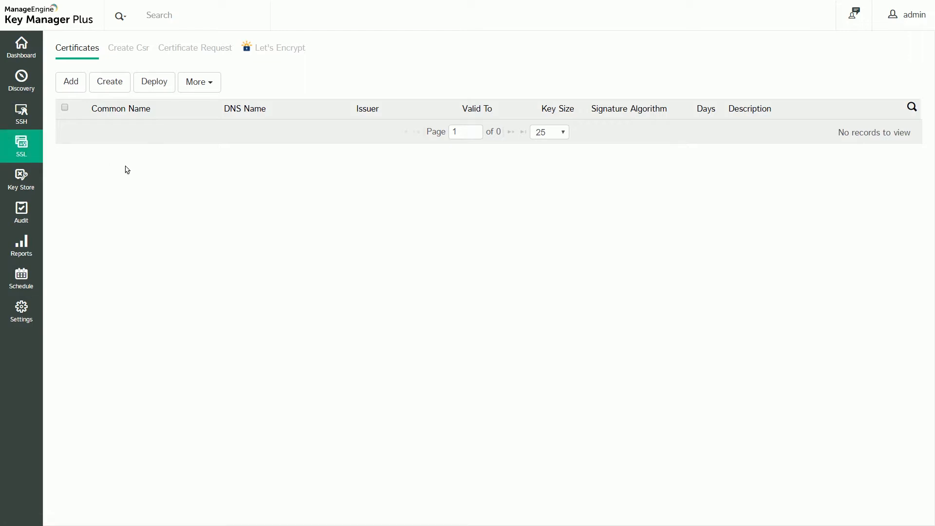
Open SSL discovery and enter host siva-2202 with port 6565.
{"action": "left_click", "coordinate": [21, 80]}
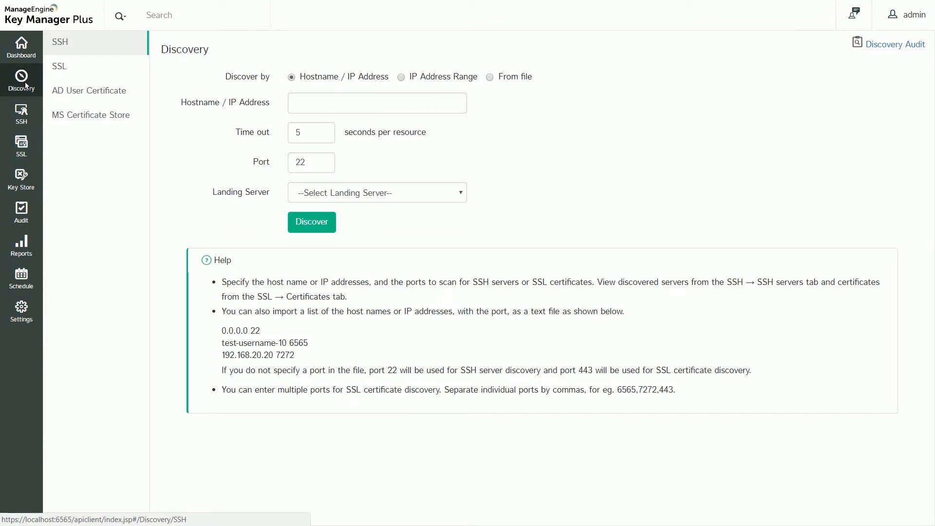
{"action": "left_click", "coordinate": [59, 66]}
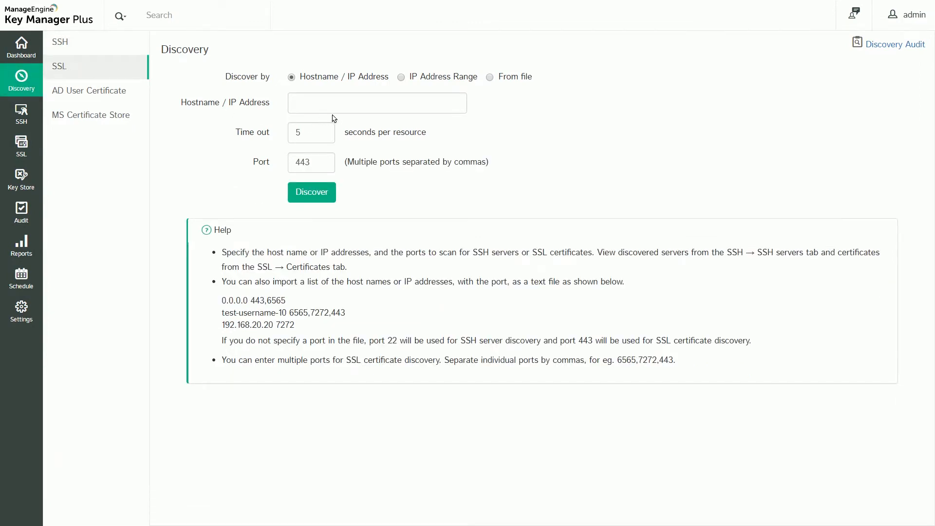
{"action": "type", "text": "siva-2202"}
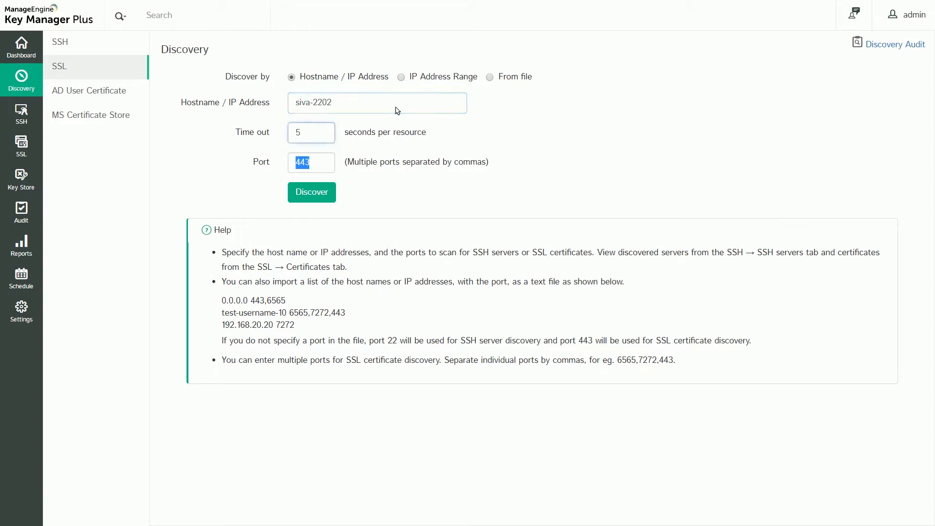
{"action": "type", "text": "6565"}
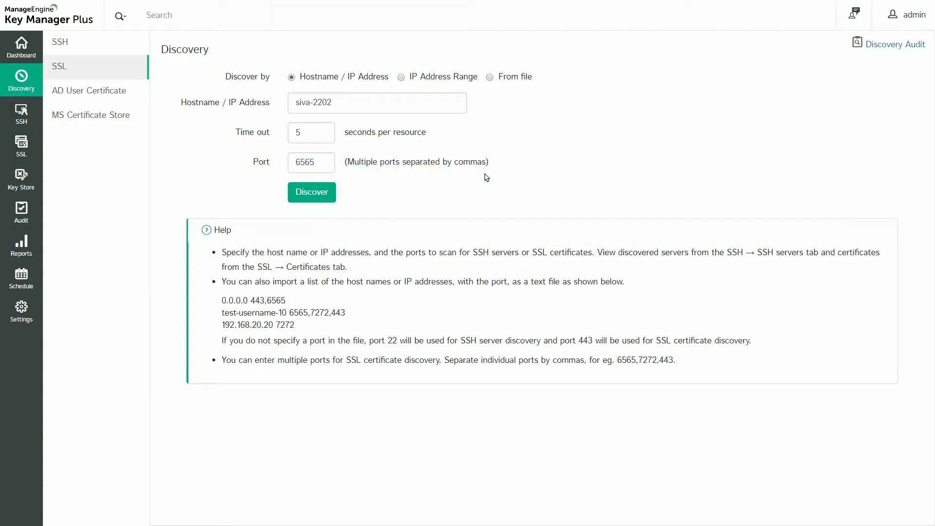
{"action": "mouse_move", "coordinate": [448, 81]}
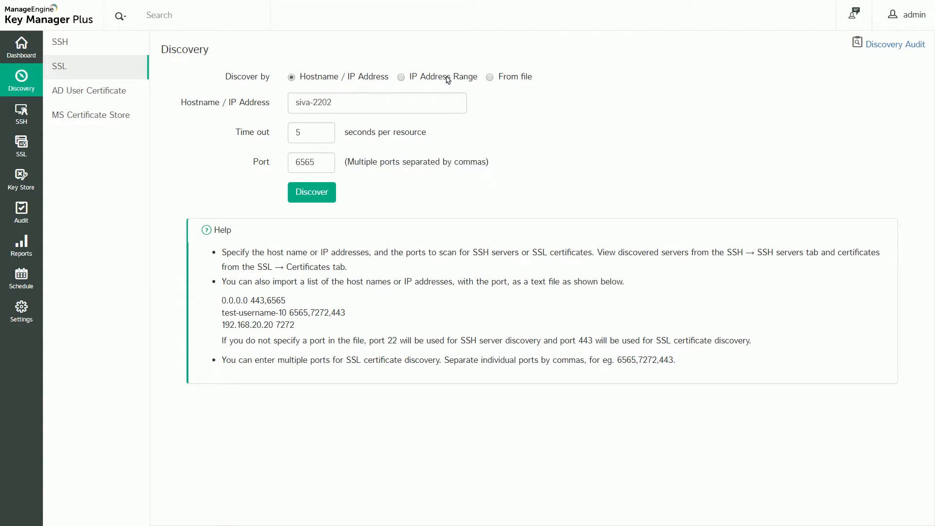
Try the IP range and file options, then discover by hostname.
{"action": "left_click", "coordinate": [401, 77]}
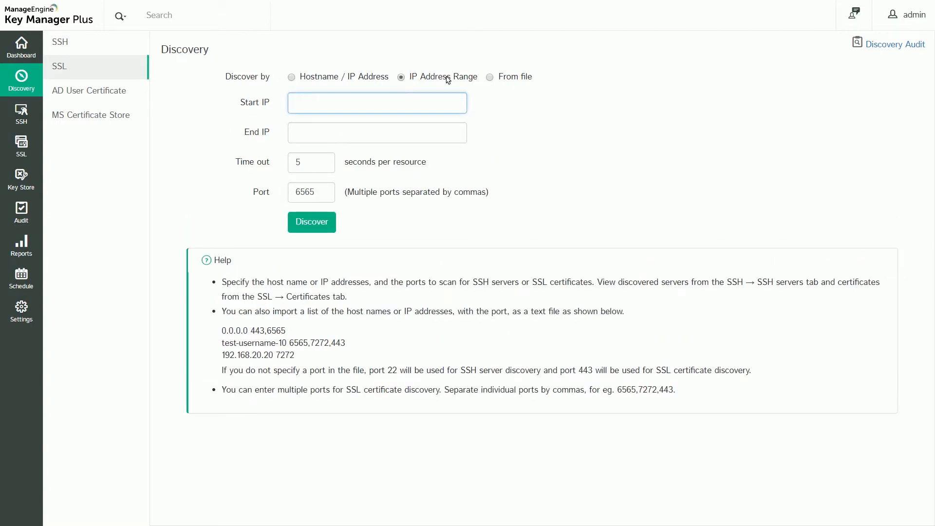
{"action": "left_click", "coordinate": [490, 77]}
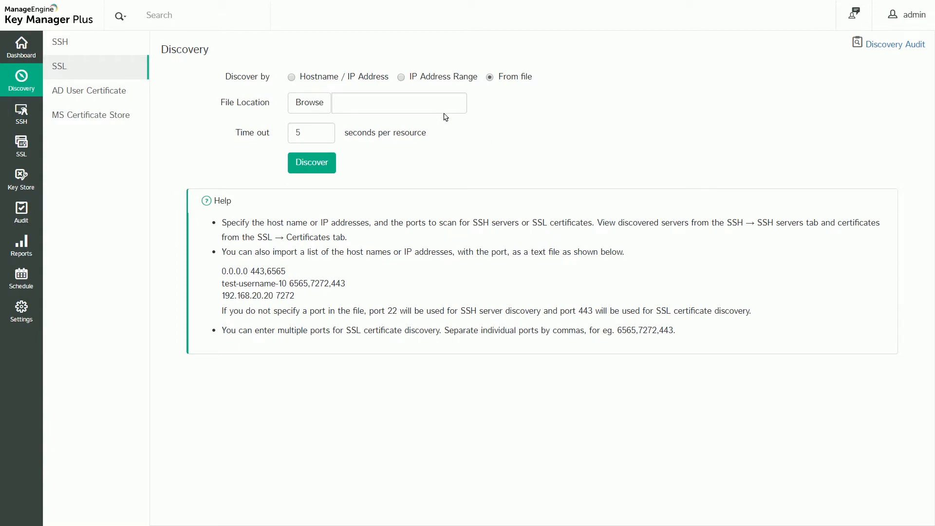
{"action": "left_click", "coordinate": [292, 76]}
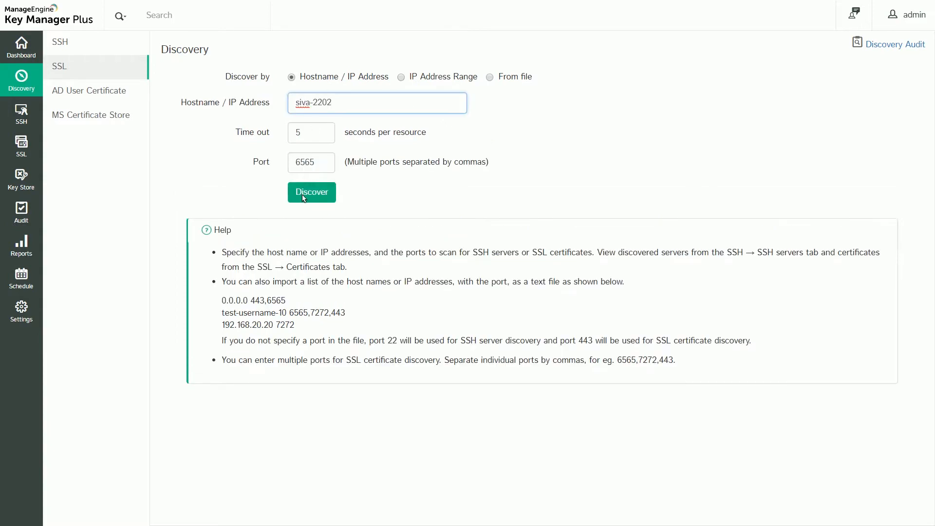
{"action": "left_click", "coordinate": [311, 192]}
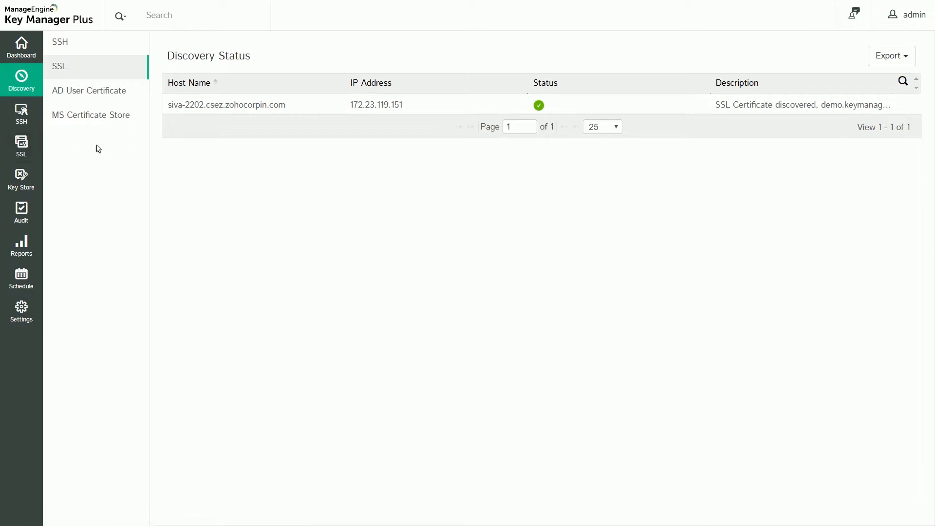
{"action": "mouse_move", "coordinate": [22, 146]}
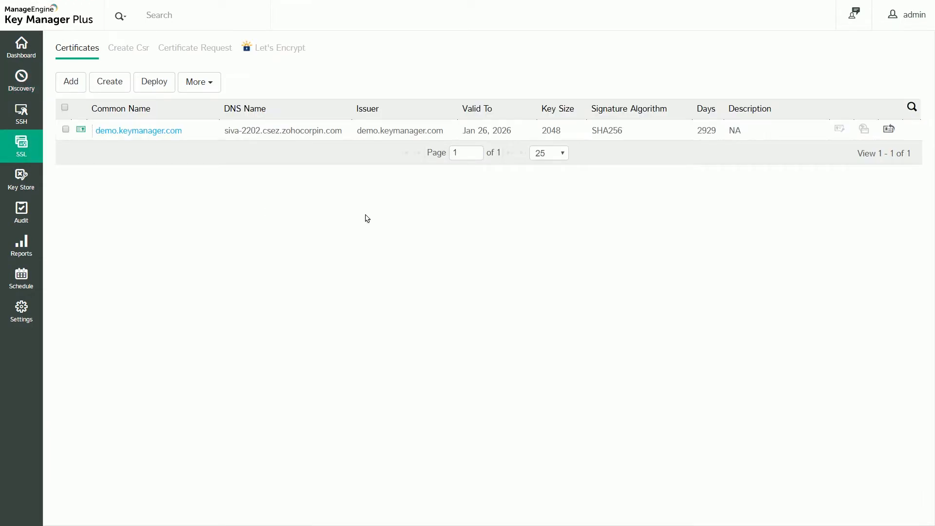
{"action": "mouse_move", "coordinate": [417, 244]}
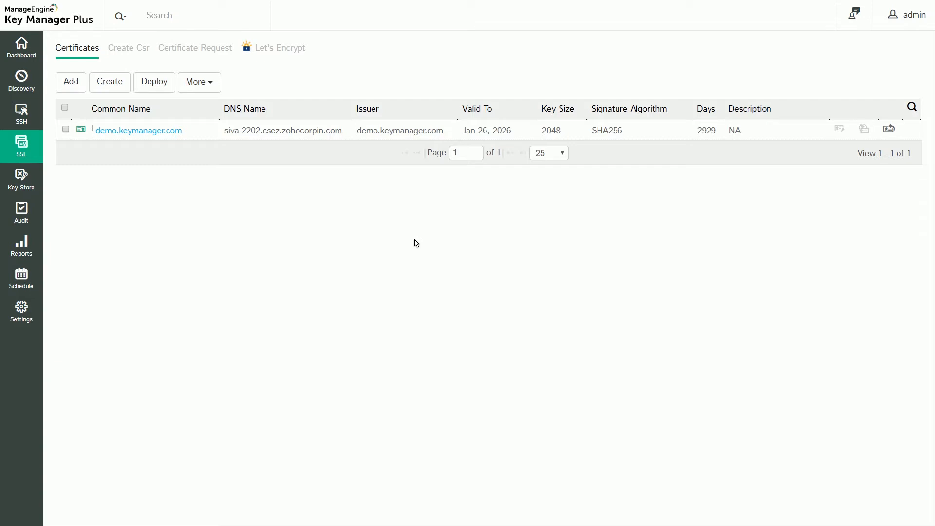
{"action": "mouse_move", "coordinate": [199, 213]}
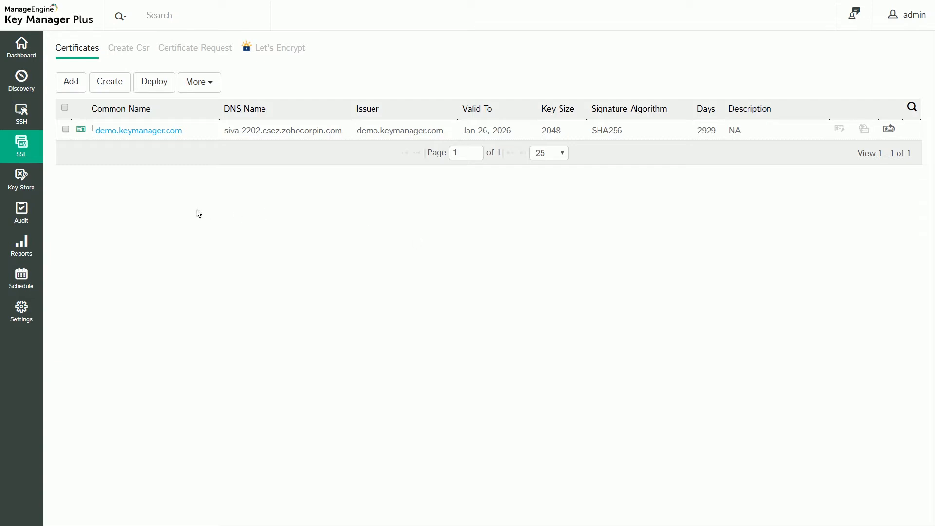
{"action": "mouse_move", "coordinate": [194, 212]}
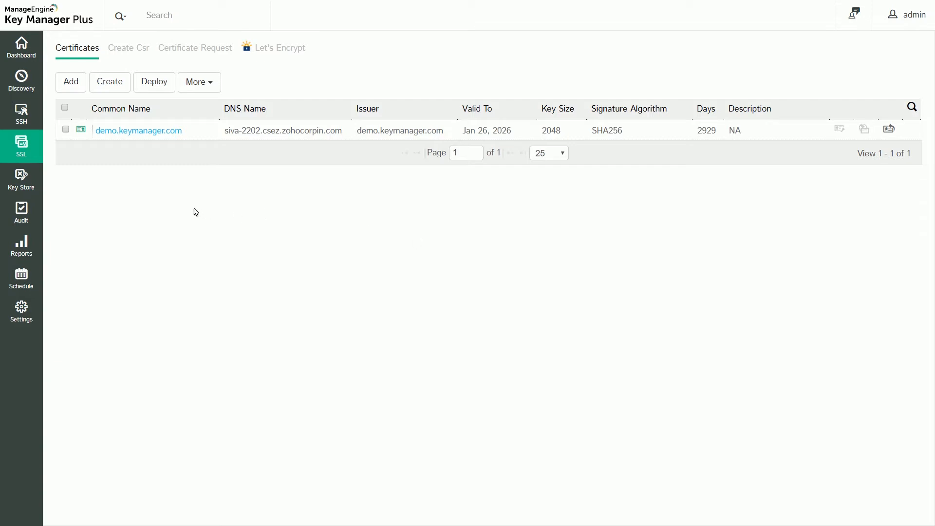
{"action": "mouse_move", "coordinate": [148, 131]}
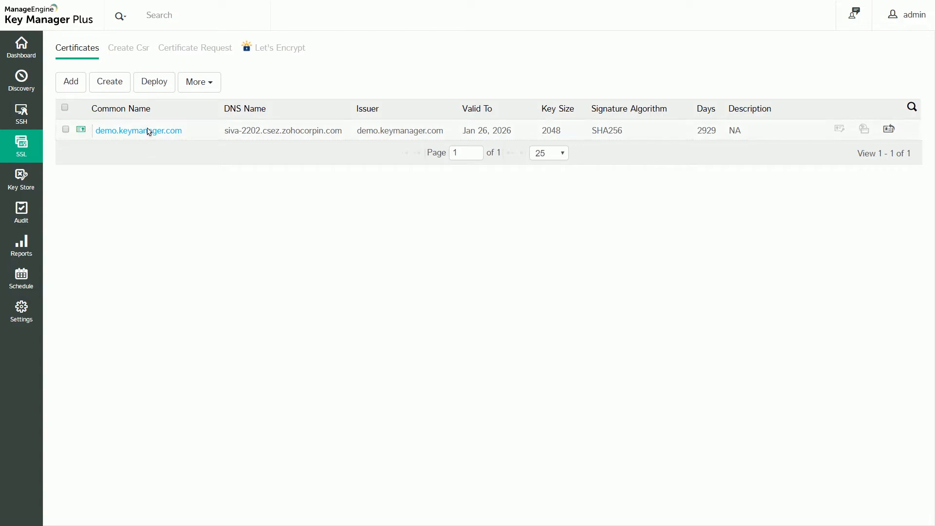
Open the demo.keymanager.com certificate details from the SSL certificates list.
{"action": "left_click", "coordinate": [139, 130]}
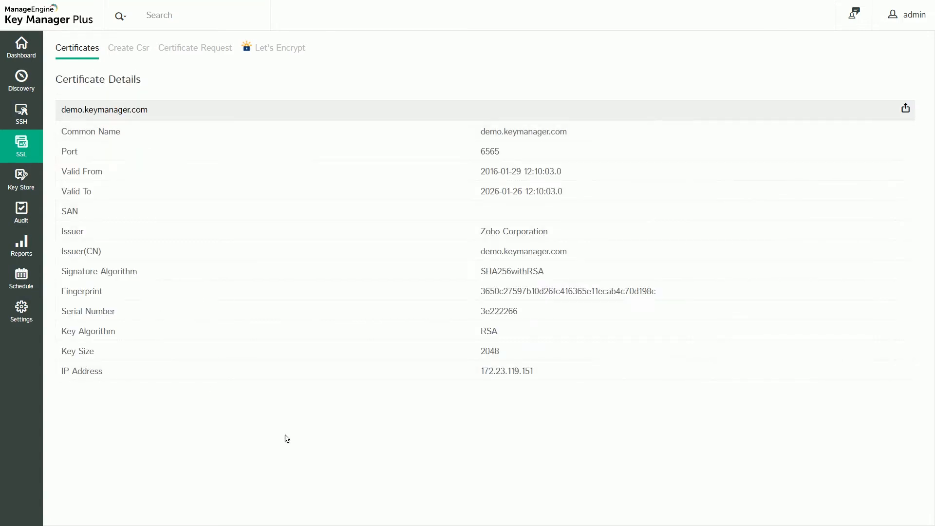
{"action": "mouse_move", "coordinate": [173, 247]}
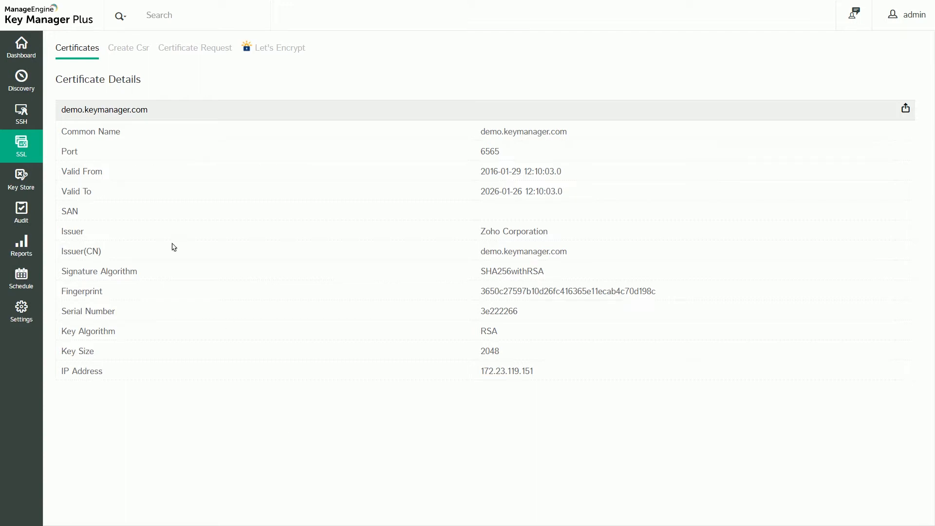
{"action": "mouse_move", "coordinate": [22, 80]}
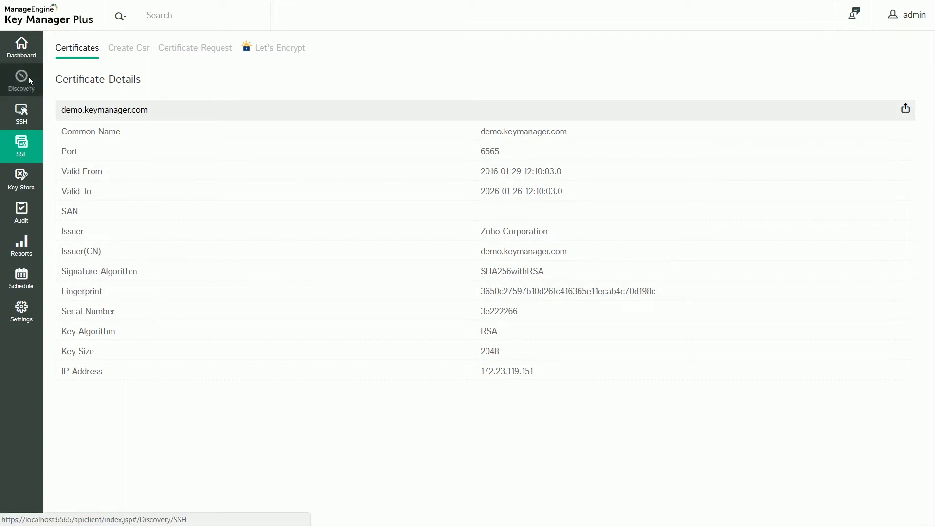
Open AD user certificate discovery and add a new domain named PMP.
{"action": "left_click", "coordinate": [21, 80]}
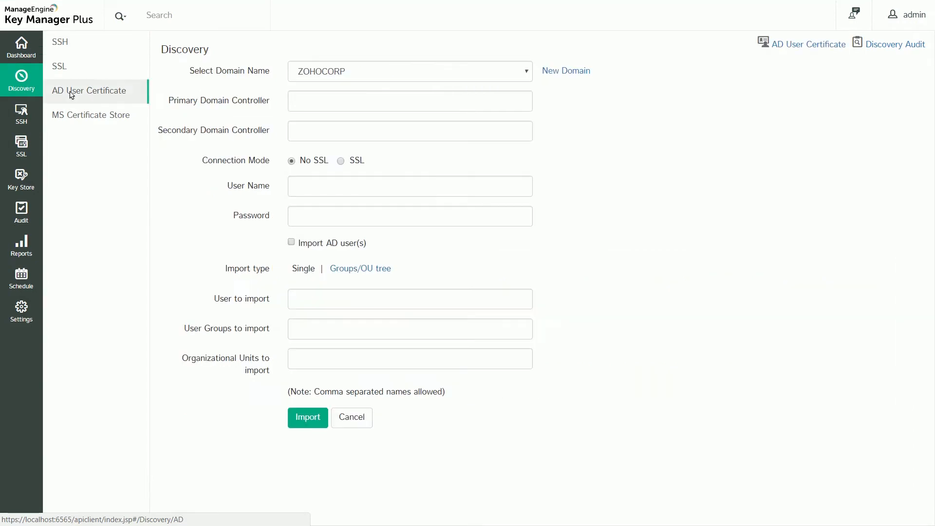
{"action": "left_click", "coordinate": [90, 115]}
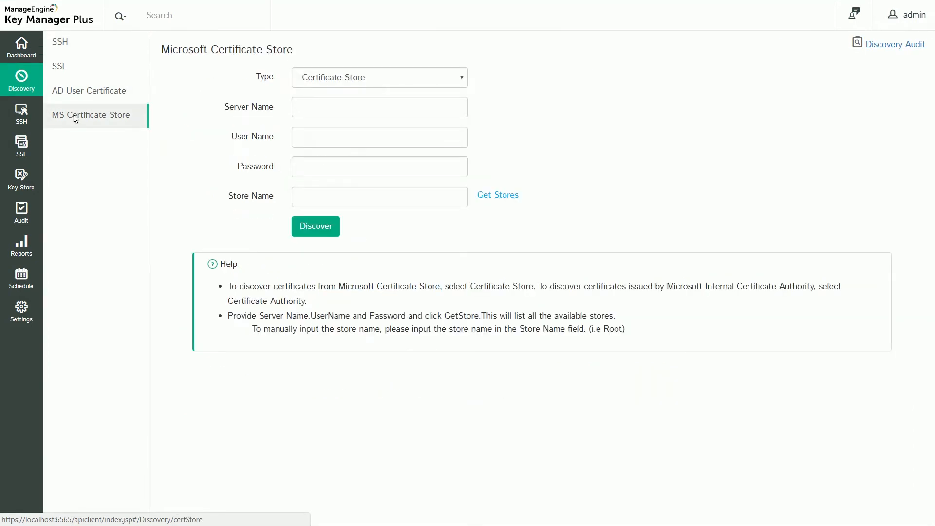
{"action": "left_click", "coordinate": [89, 90]}
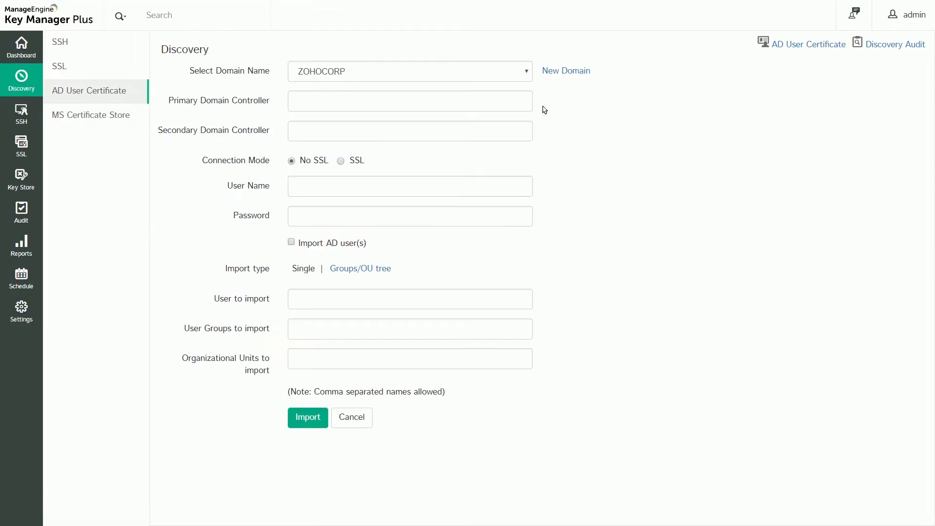
{"action": "left_click", "coordinate": [565, 70]}
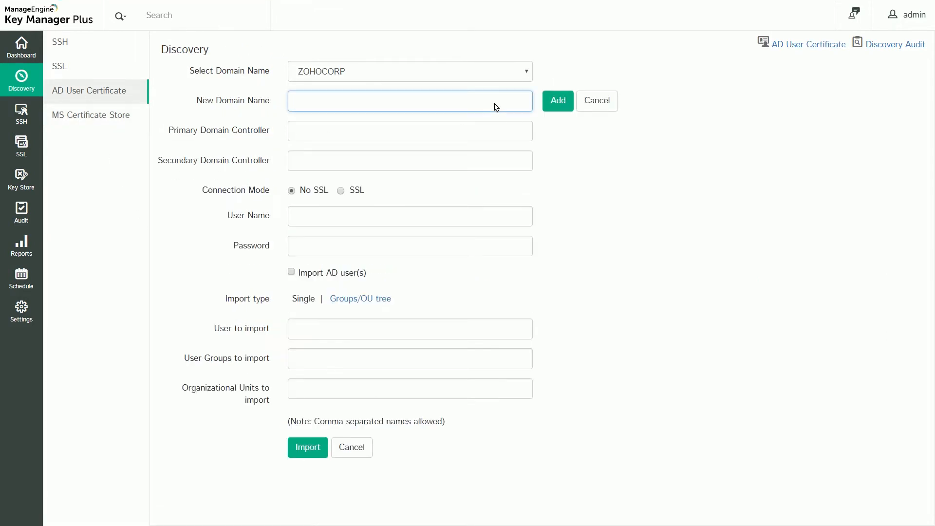
{"action": "type", "text": "PMP"}
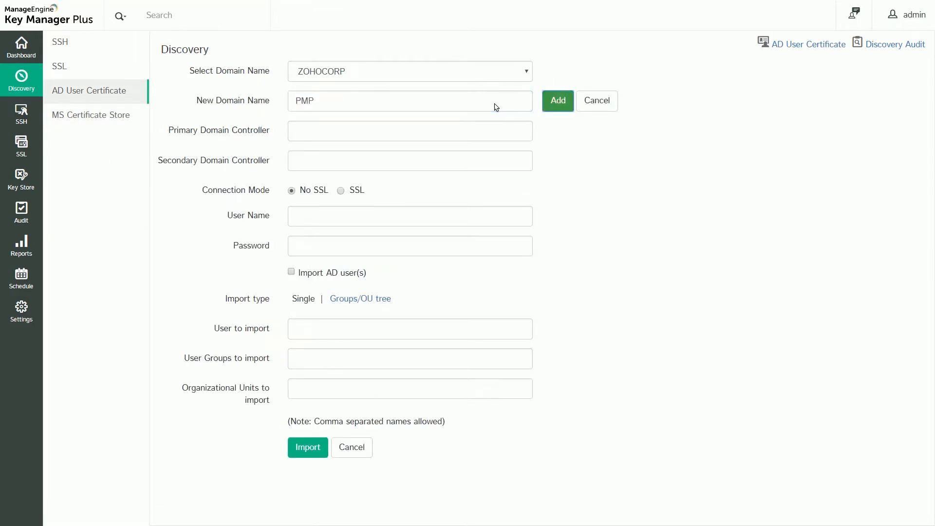
{"action": "left_click", "coordinate": [557, 101]}
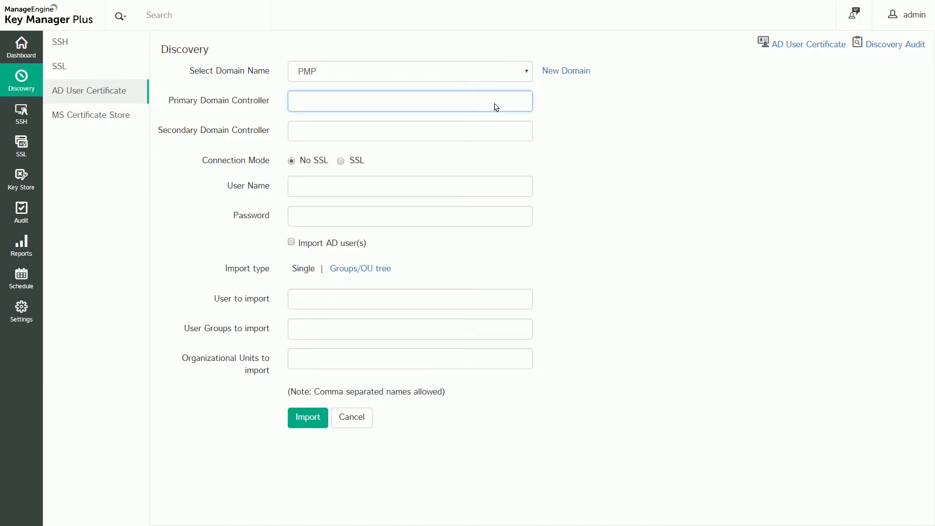
Choose pmp-2k8 as the domain controller and browse its groups and OUs.
{"action": "type", "text": "pmp-2"}
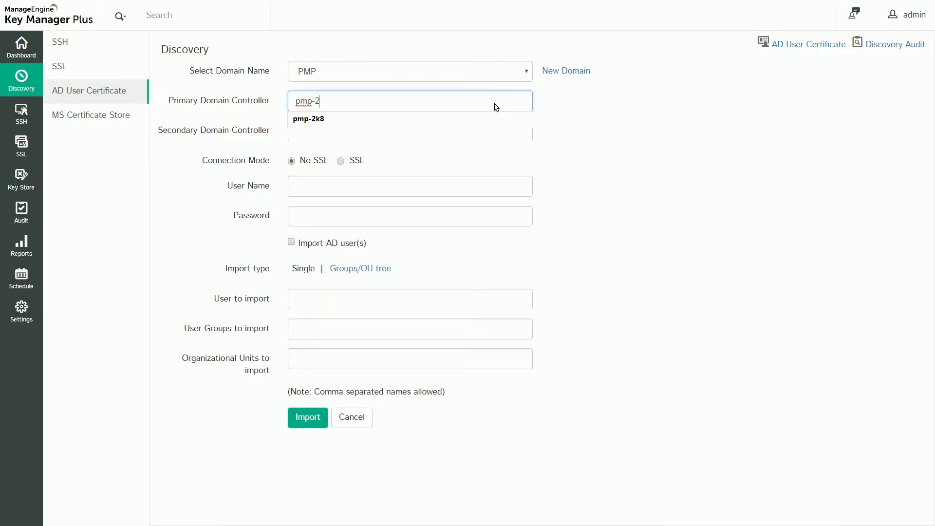
{"action": "left_click", "coordinate": [309, 119]}
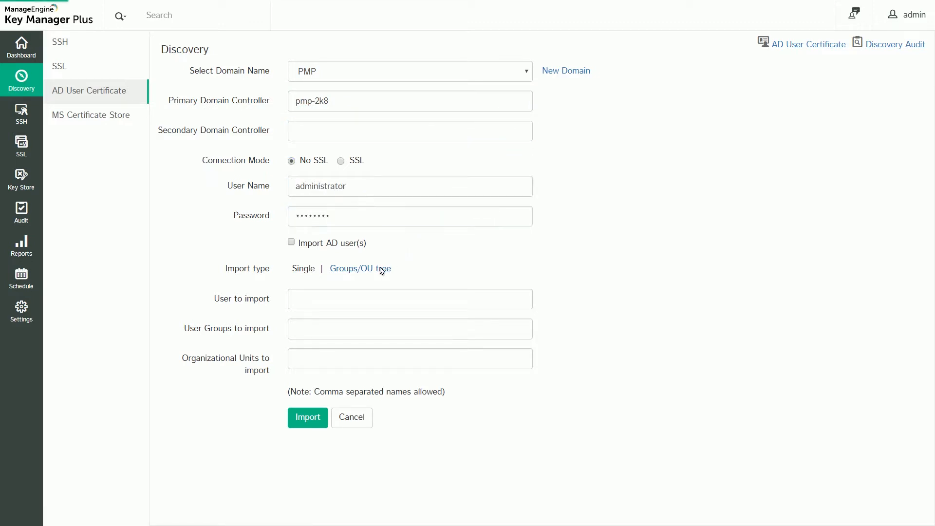
{"action": "left_click", "coordinate": [360, 269]}
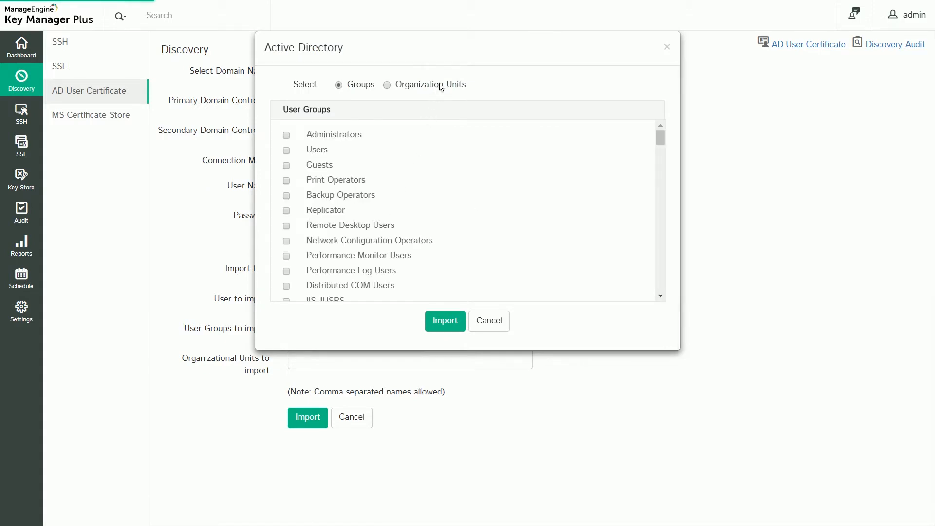
Tick the Users organization unit in Active Directory and import its users.
{"action": "left_click", "coordinate": [387, 84]}
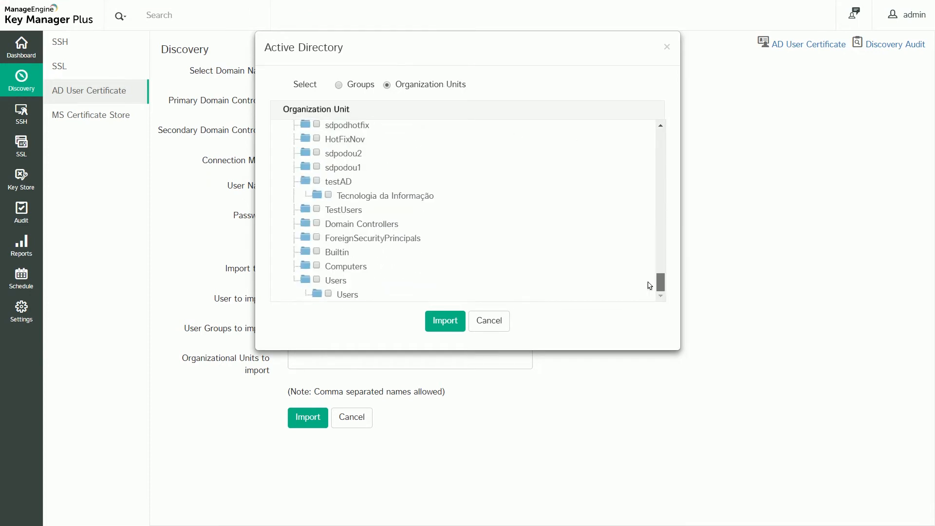
{"action": "left_click", "coordinate": [316, 279]}
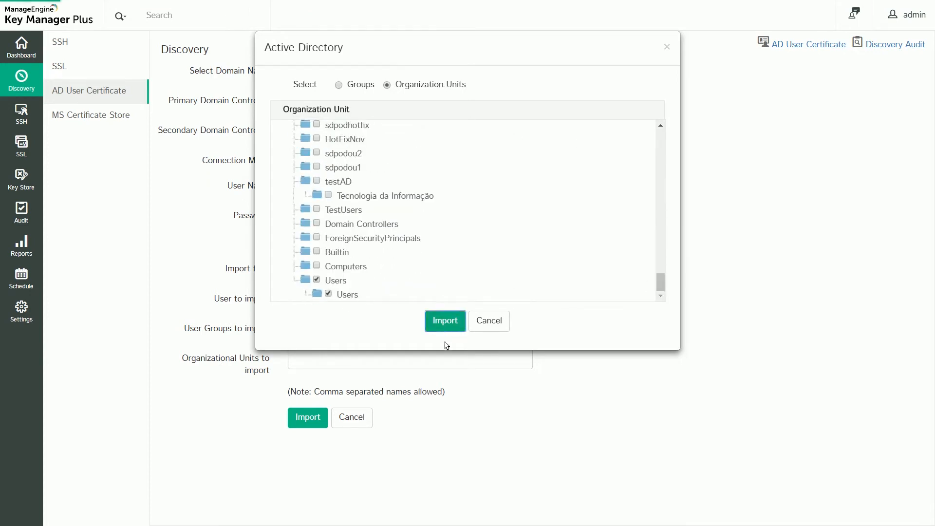
{"action": "left_click", "coordinate": [444, 321]}
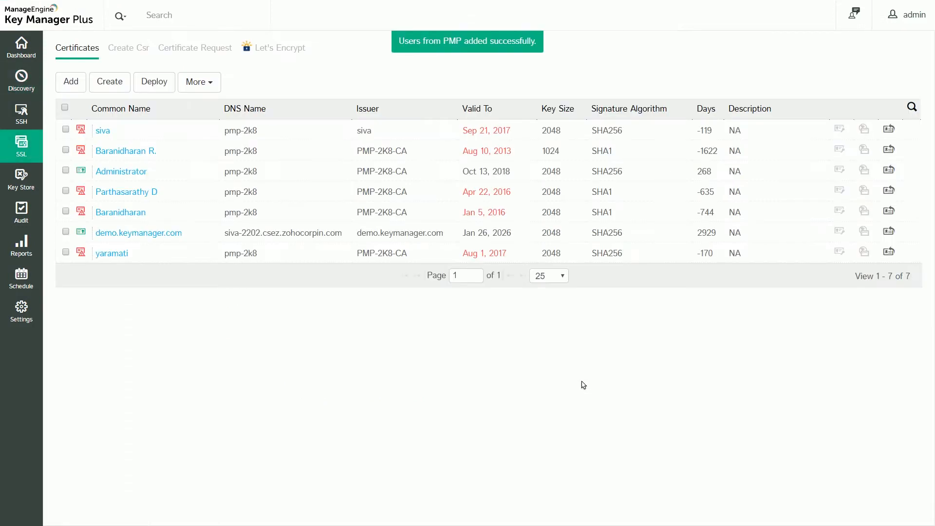
{"action": "mouse_move", "coordinate": [565, 366]}
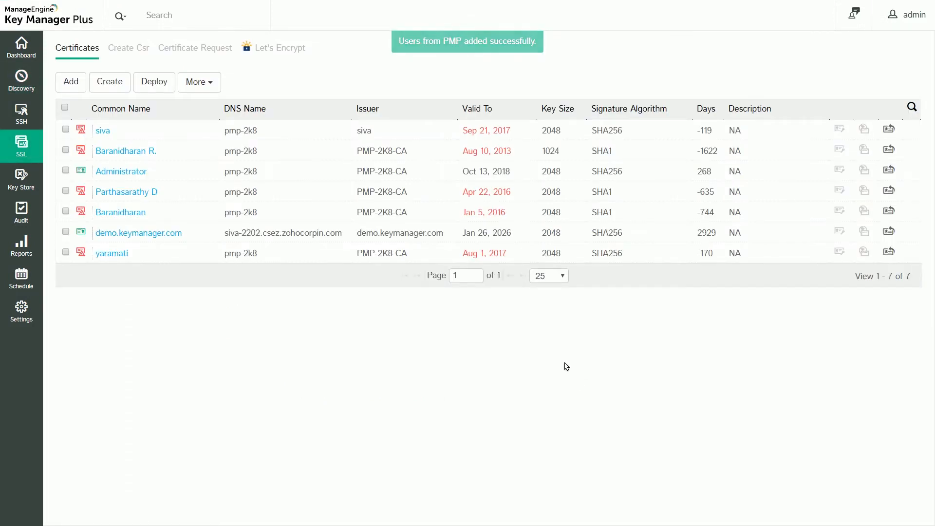
{"action": "mouse_move", "coordinate": [390, 167]}
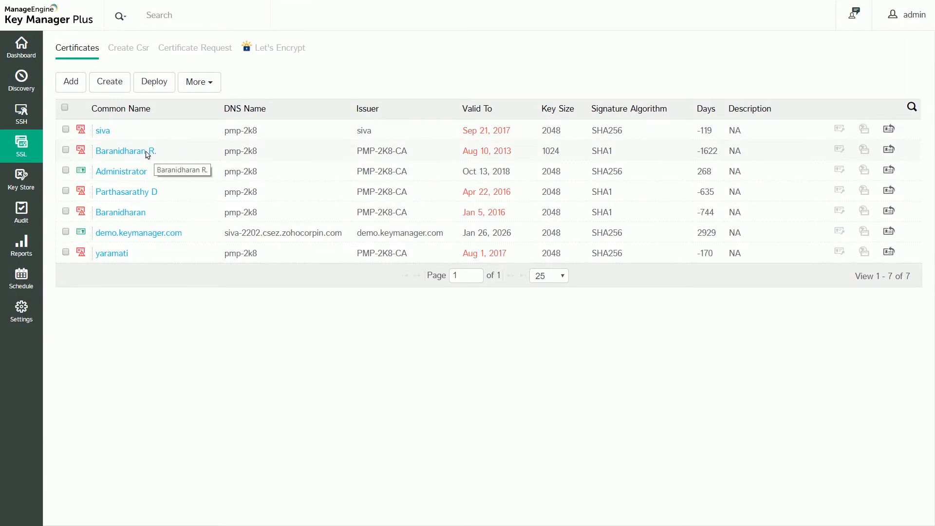
{"action": "mouse_move", "coordinate": [120, 212]}
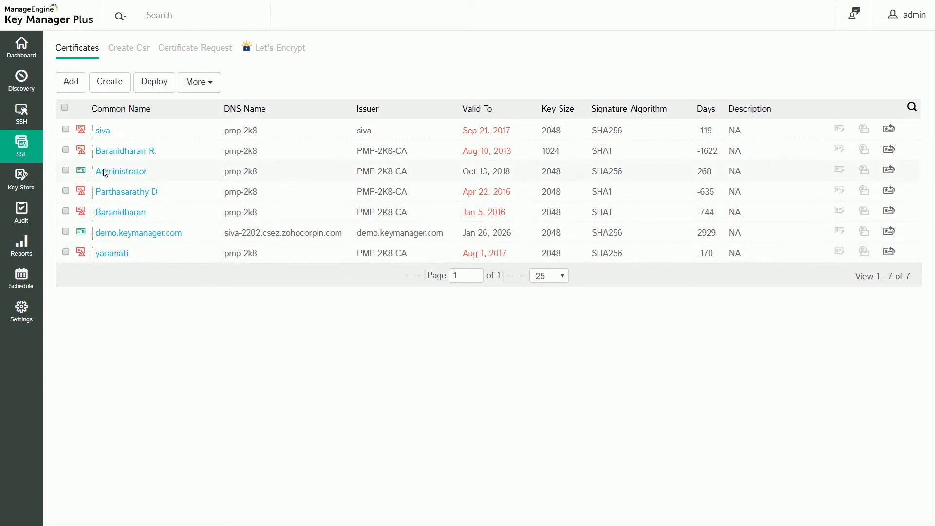
{"action": "mouse_move", "coordinate": [367, 323]}
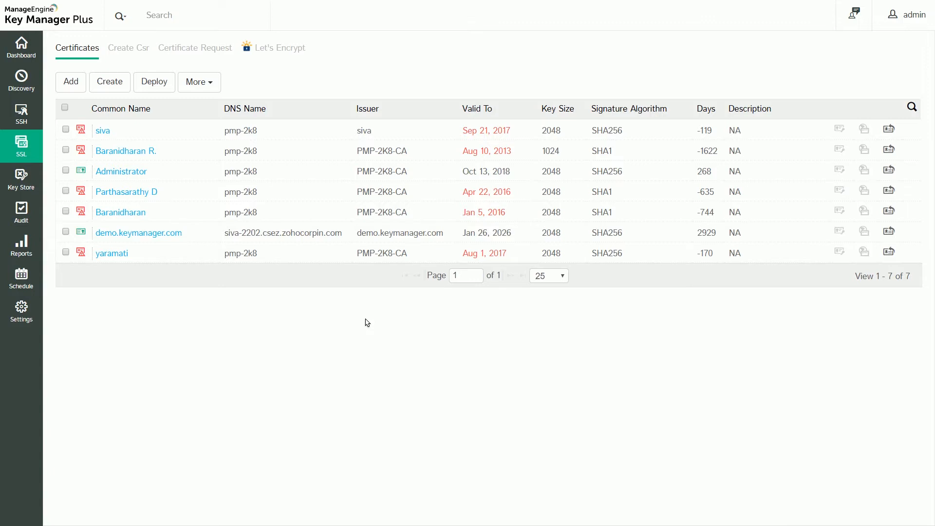
{"action": "mouse_move", "coordinate": [21, 80]}
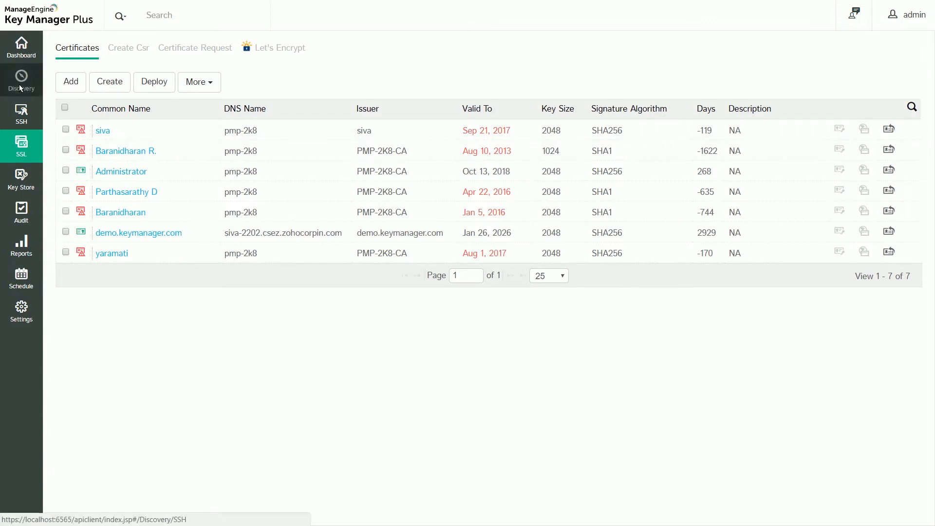
Start a Microsoft Certificate Store discovery of type Certificate Store on server pmp-2k8.
{"action": "left_click", "coordinate": [21, 79]}
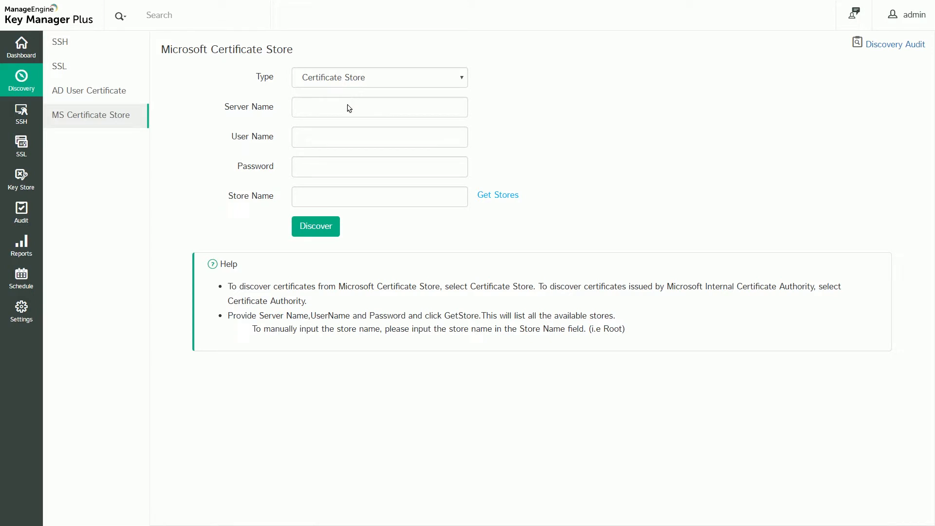
{"action": "left_click", "coordinate": [379, 77]}
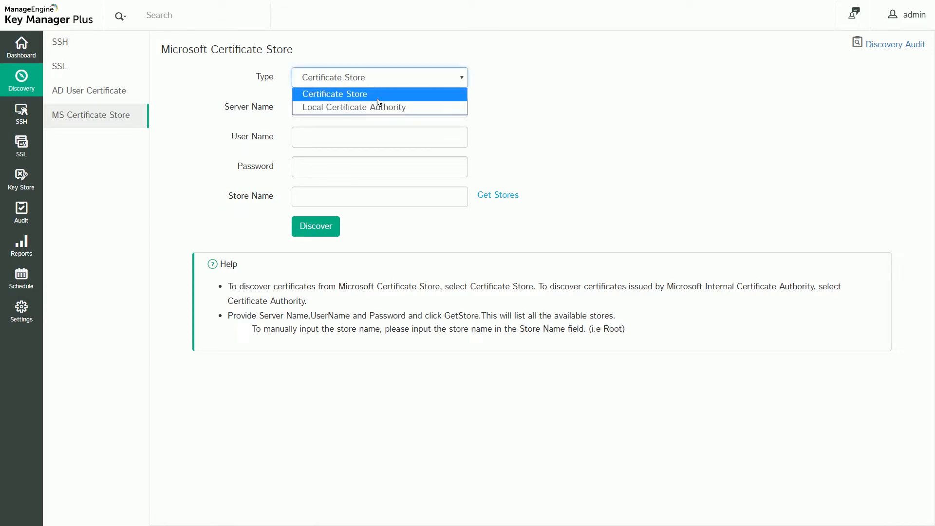
{"action": "left_click", "coordinate": [335, 93]}
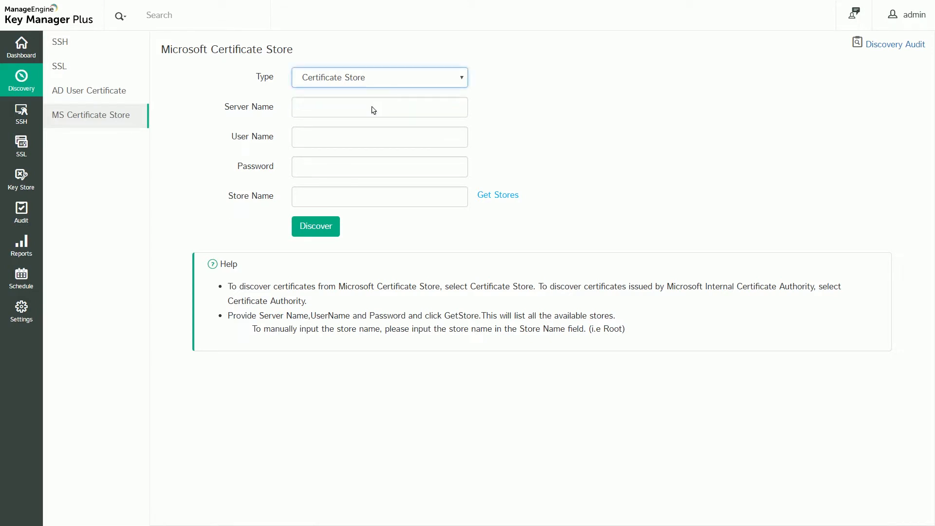
{"action": "left_click", "coordinate": [380, 107]}
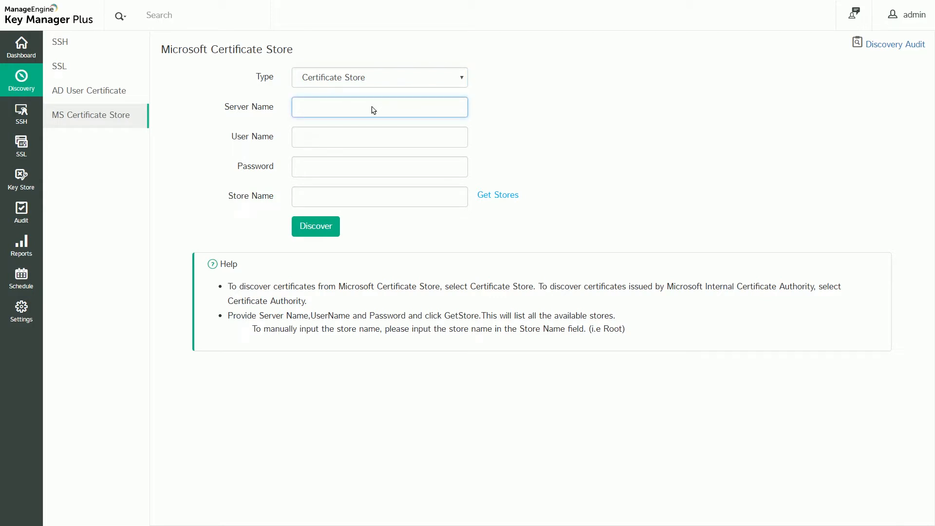
{"action": "type", "text": "pmp-"}
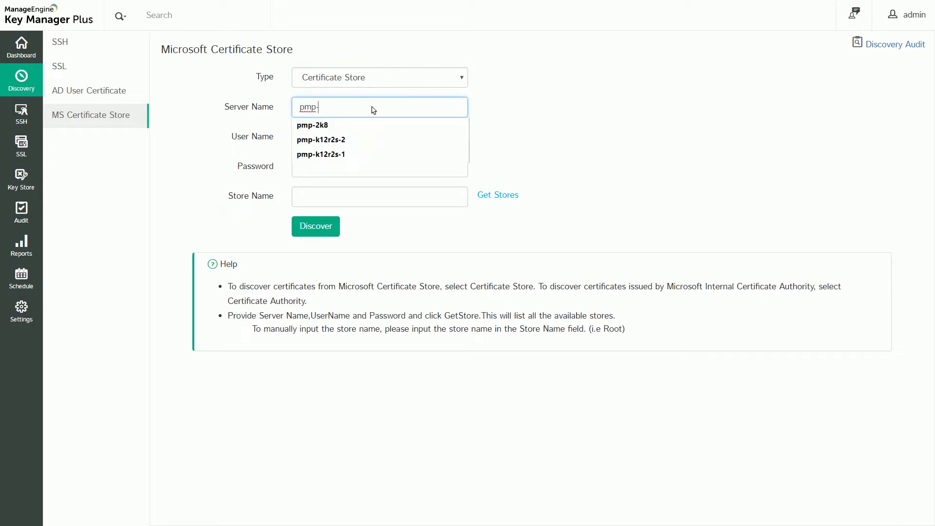
{"action": "left_click", "coordinate": [313, 125]}
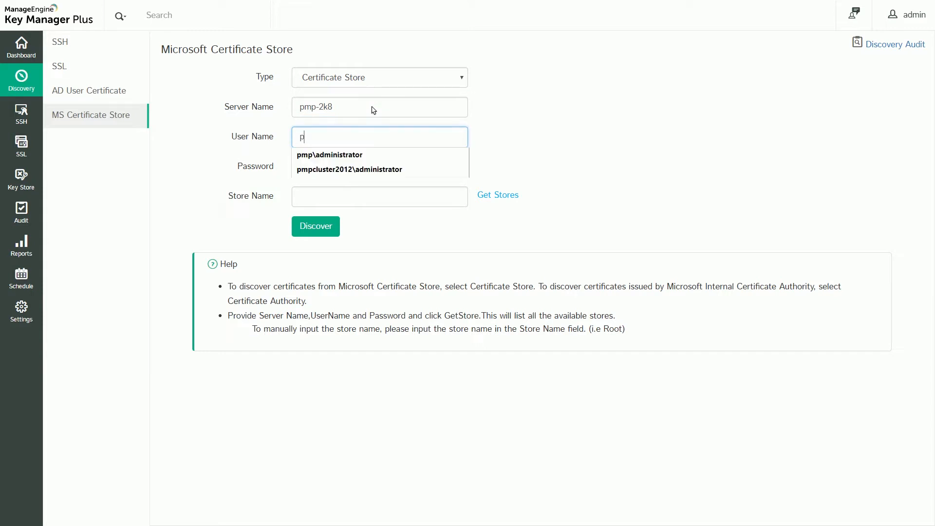
Enter the administrator credentials, fetch the server's stores and choose My.
{"action": "type", "text": "mp\\administr"}
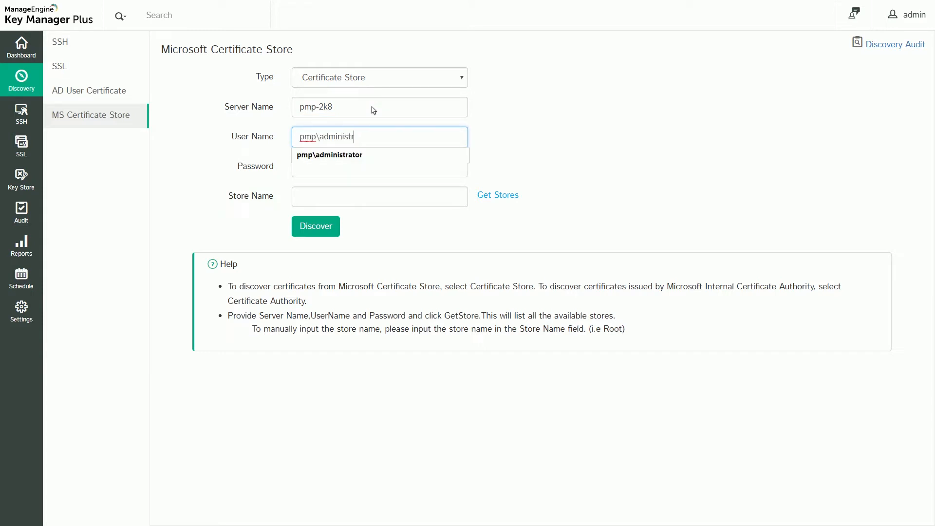
{"action": "left_click", "coordinate": [329, 155]}
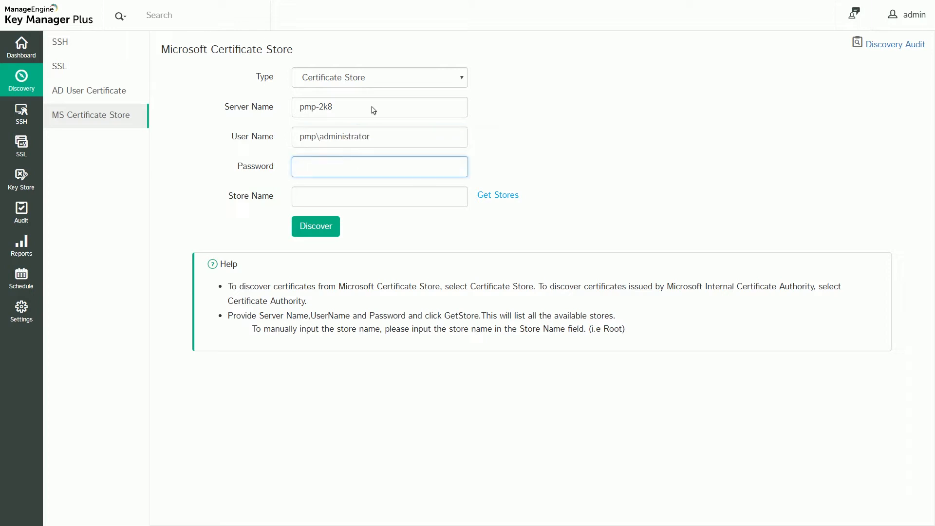
{"action": "type", "text": "password"}
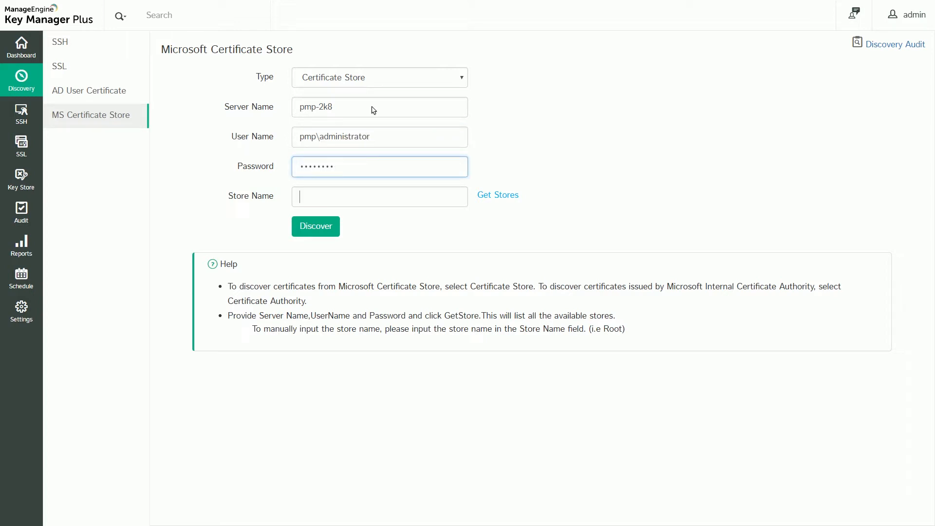
{"action": "left_click", "coordinate": [380, 196]}
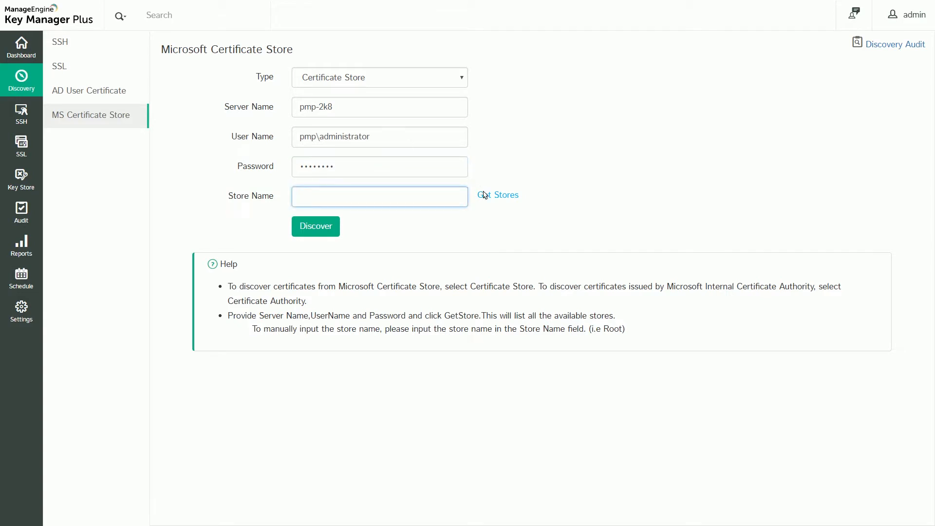
{"action": "mouse_move", "coordinate": [532, 192]}
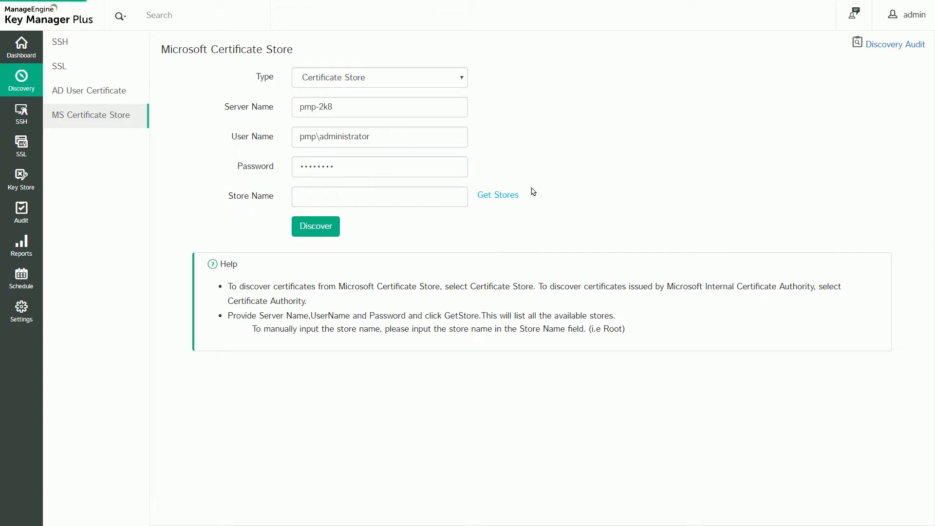
{"action": "left_click", "coordinate": [497, 194]}
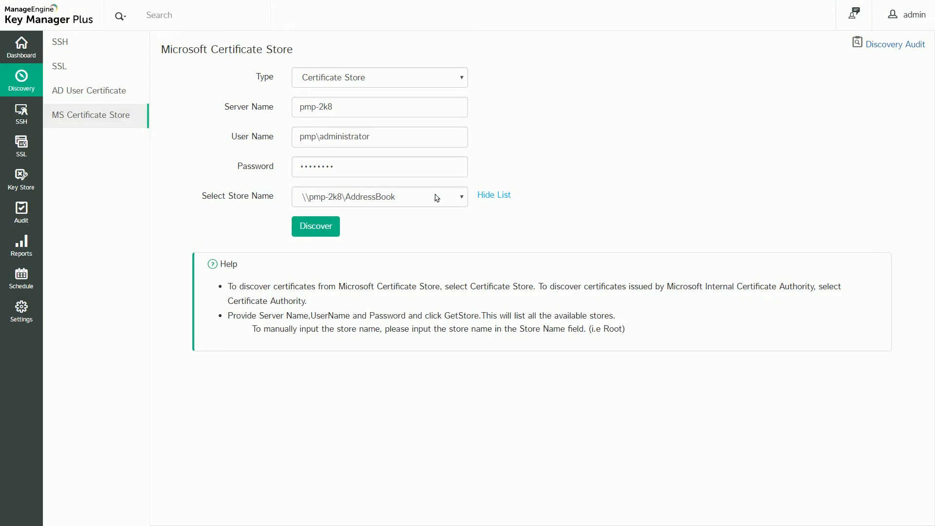
{"action": "left_click", "coordinate": [379, 196]}
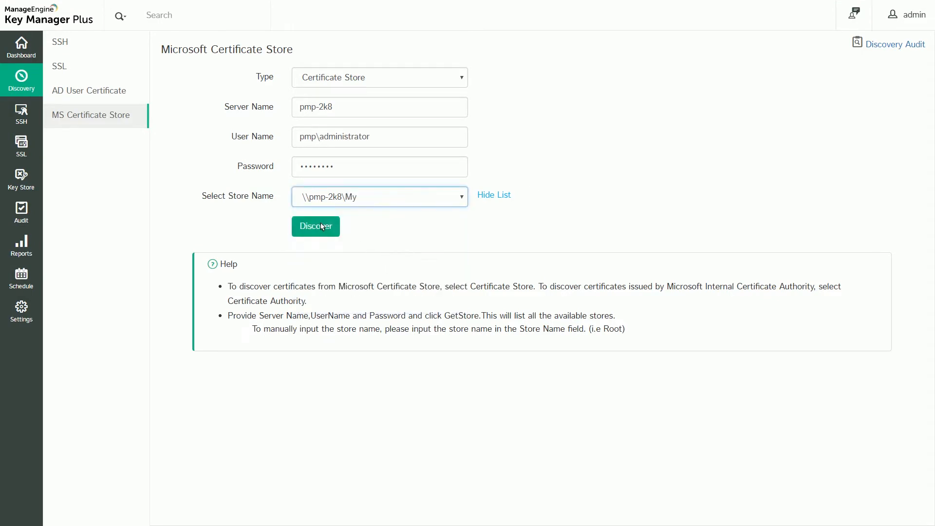
Discover certificates from the \\pmp-2k8\My store into the SSL list.
{"action": "left_click", "coordinate": [315, 226]}
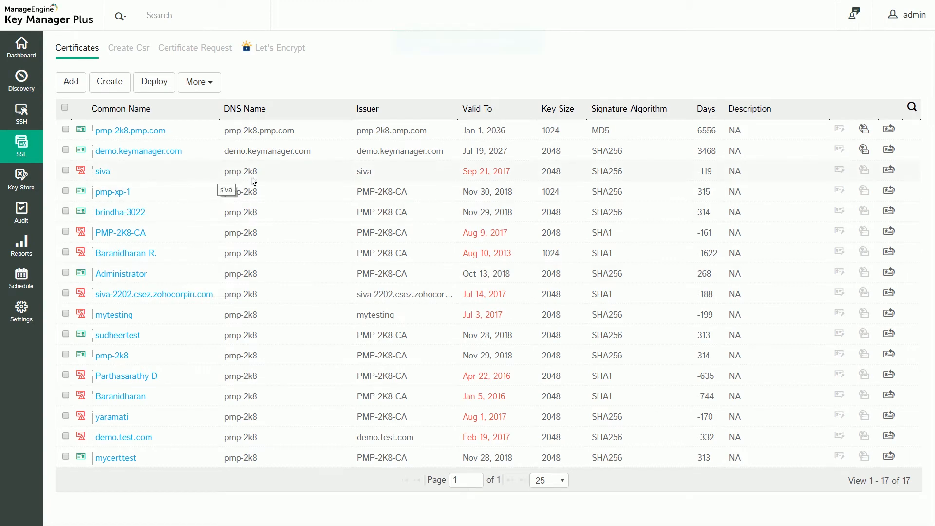
{"action": "mouse_move", "coordinate": [343, 278]}
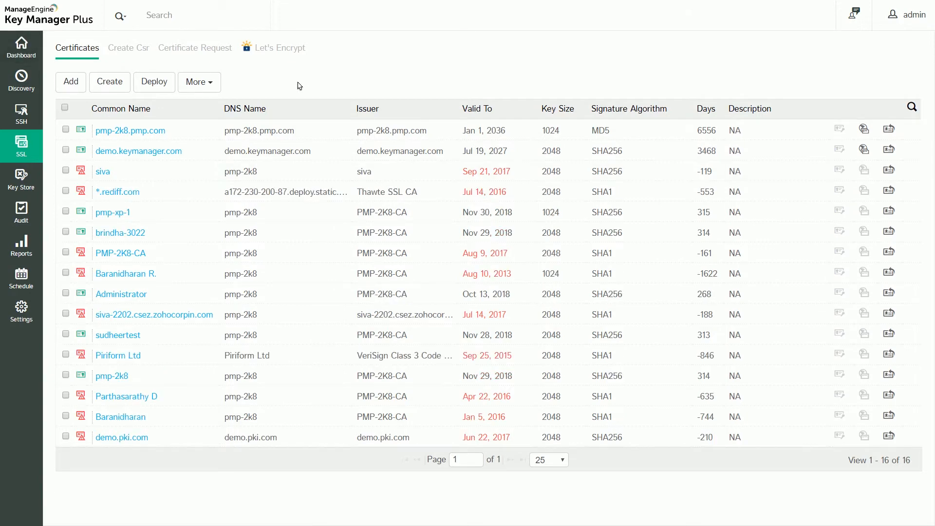
{"action": "mouse_move", "coordinate": [70, 82]}
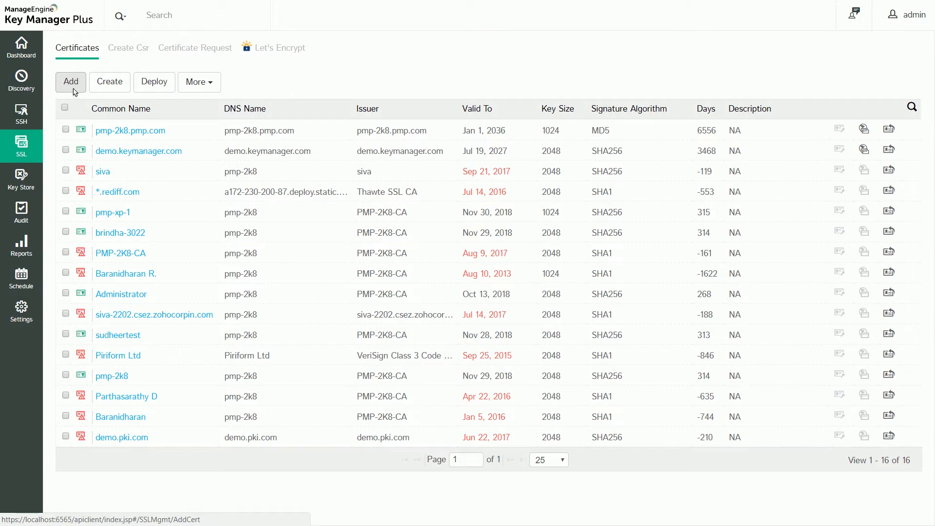
Add the file-based certificate siva-2202.p7b to the SSL certificates.
{"action": "left_click", "coordinate": [70, 82]}
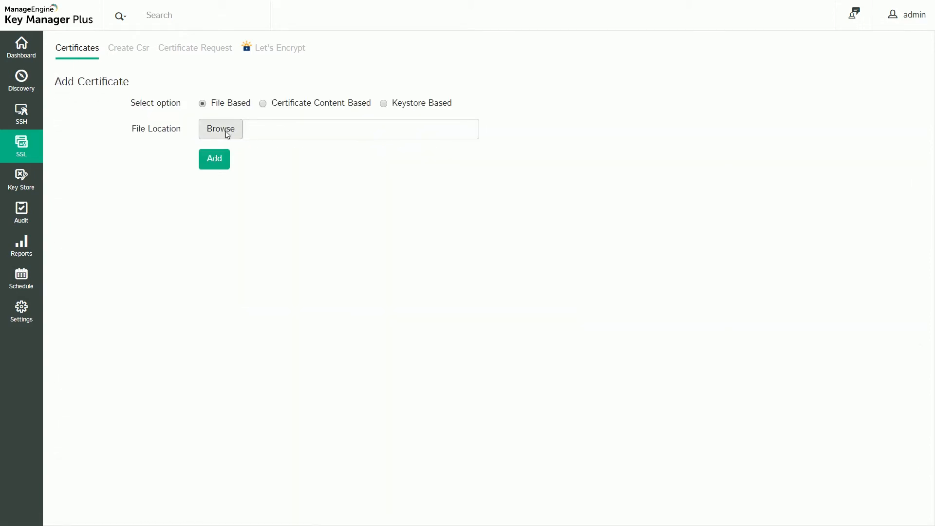
{"action": "left_click", "coordinate": [220, 128]}
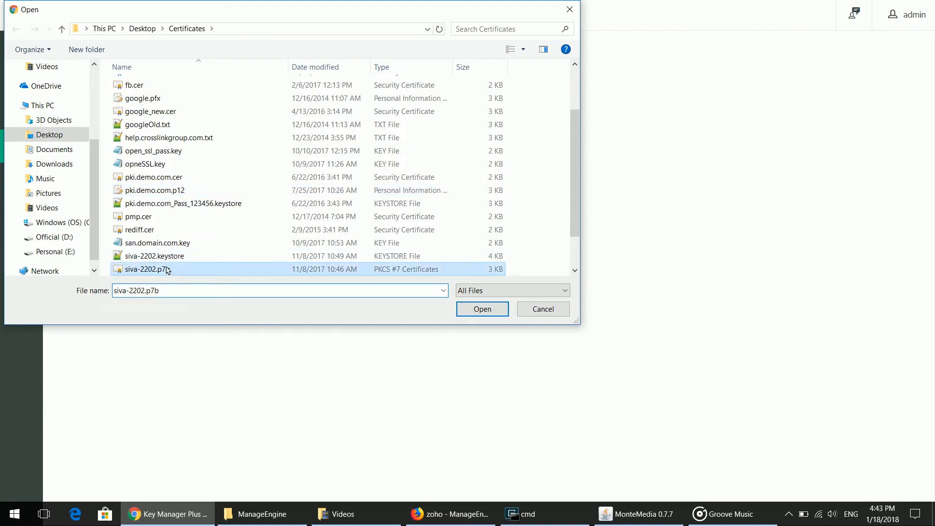
{"action": "left_click", "coordinate": [481, 309]}
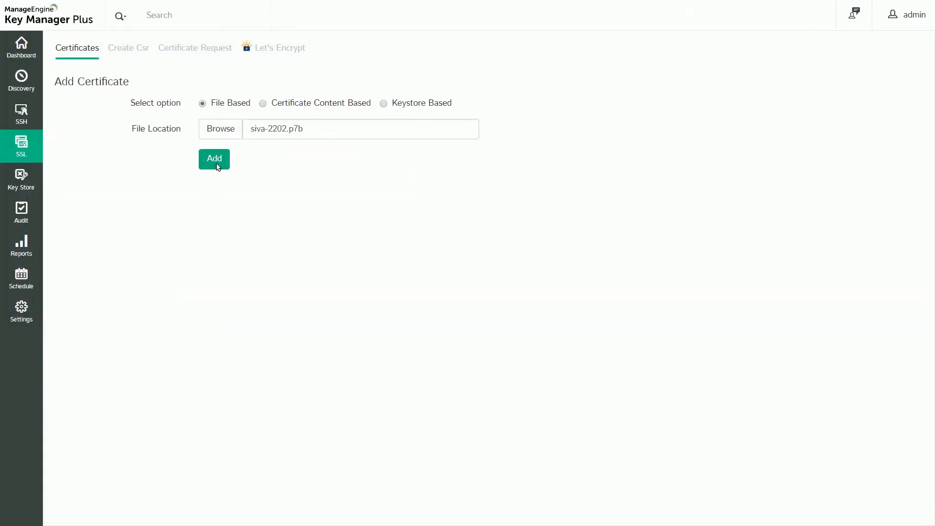
{"action": "left_click", "coordinate": [213, 159]}
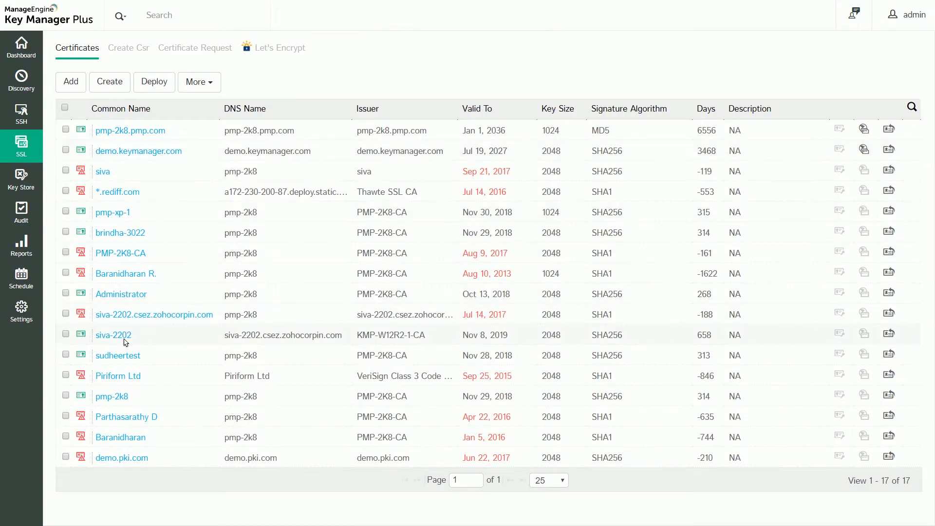
{"action": "mouse_move", "coordinate": [113, 334]}
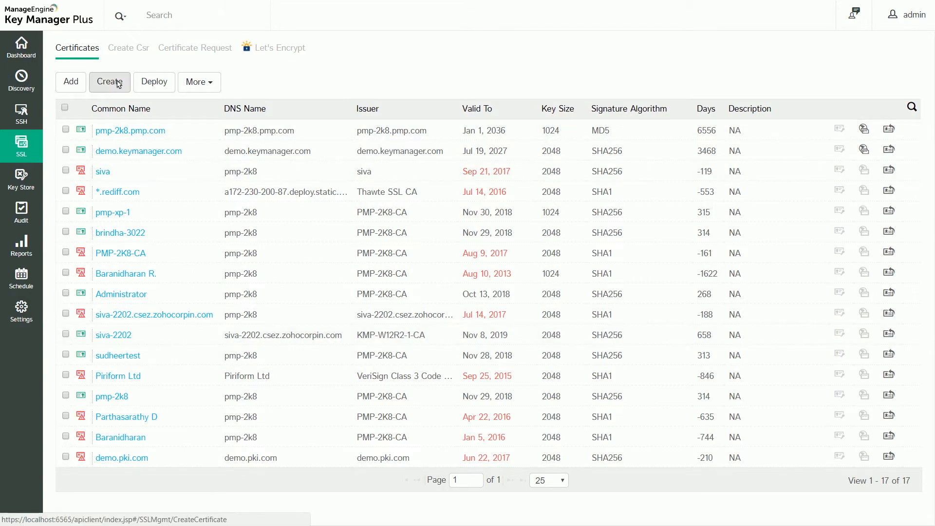
Enter manageengine.com with OU zoho, organization zoho corp, Chennai, Tamil Nadu, IN.
{"action": "left_click", "coordinate": [109, 82]}
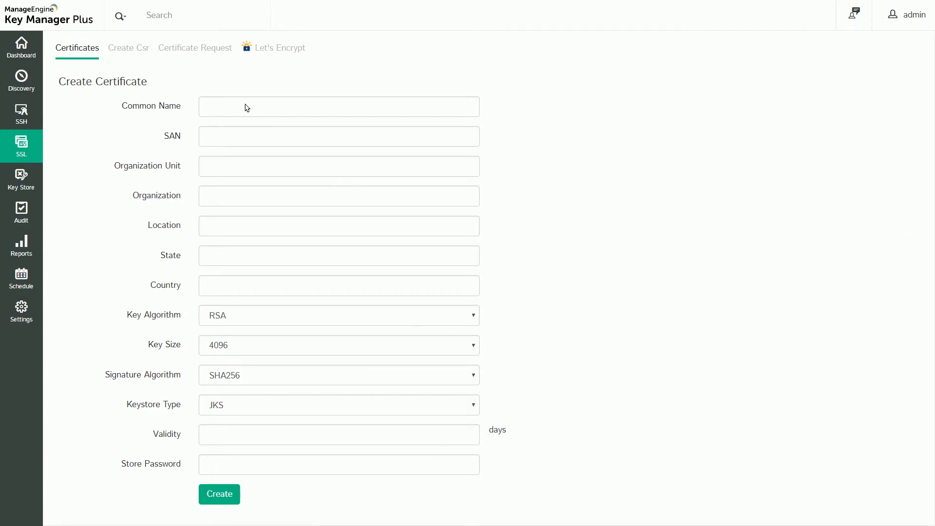
{"action": "type", "text": "manag"}
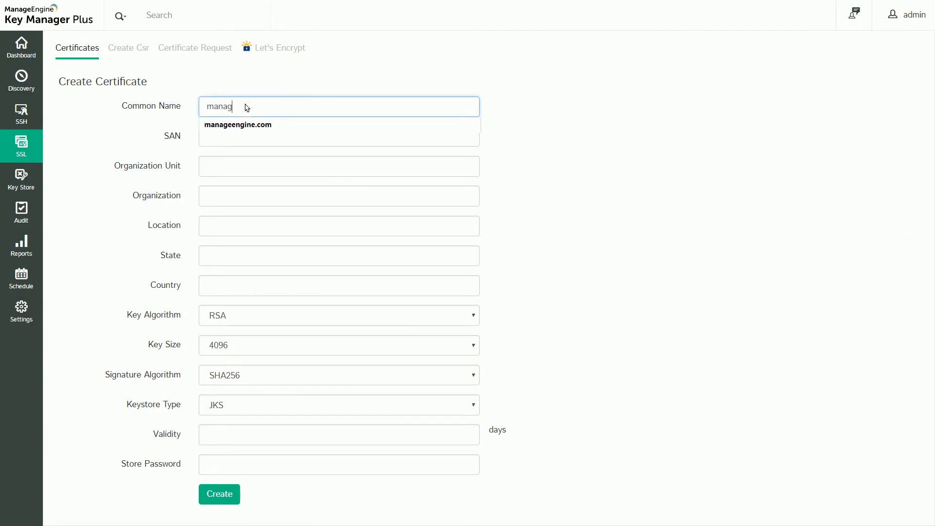
{"action": "type", "text": "eengine"}
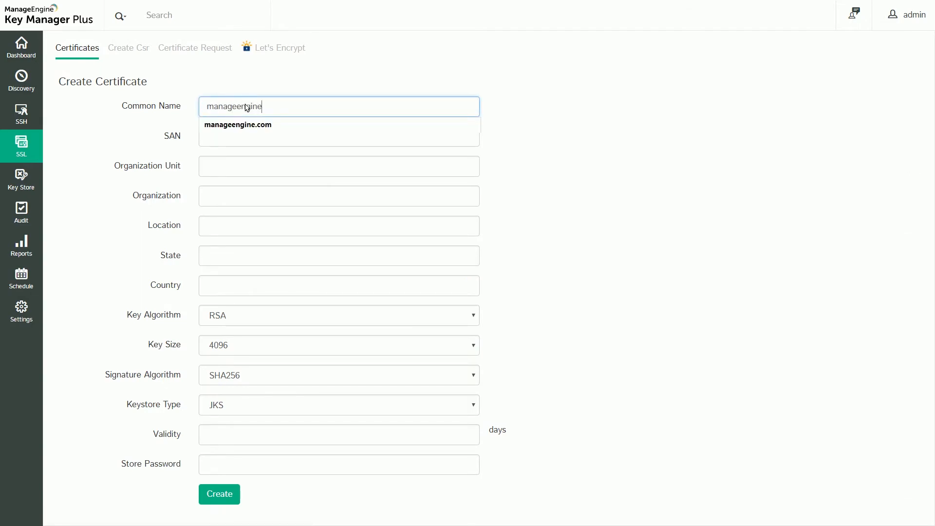
{"action": "left_click", "coordinate": [238, 125]}
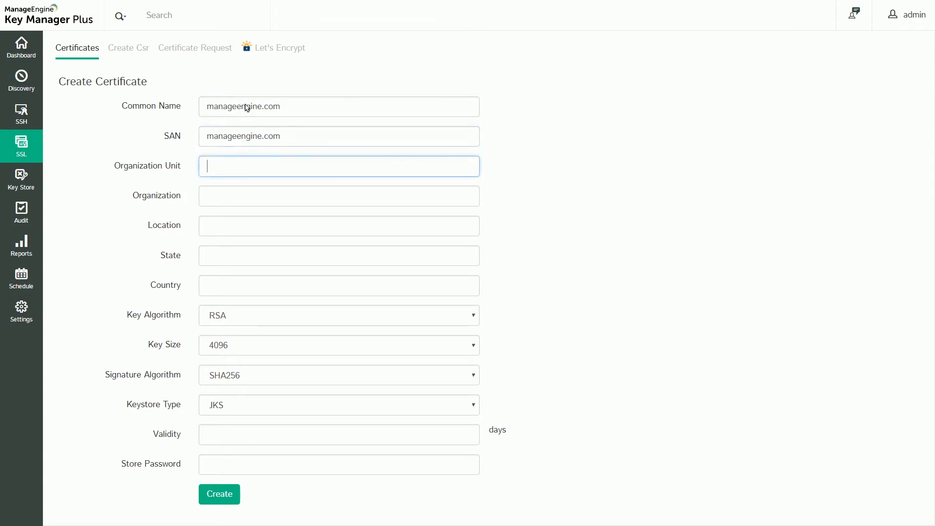
{"action": "type", "text": "zoho"}
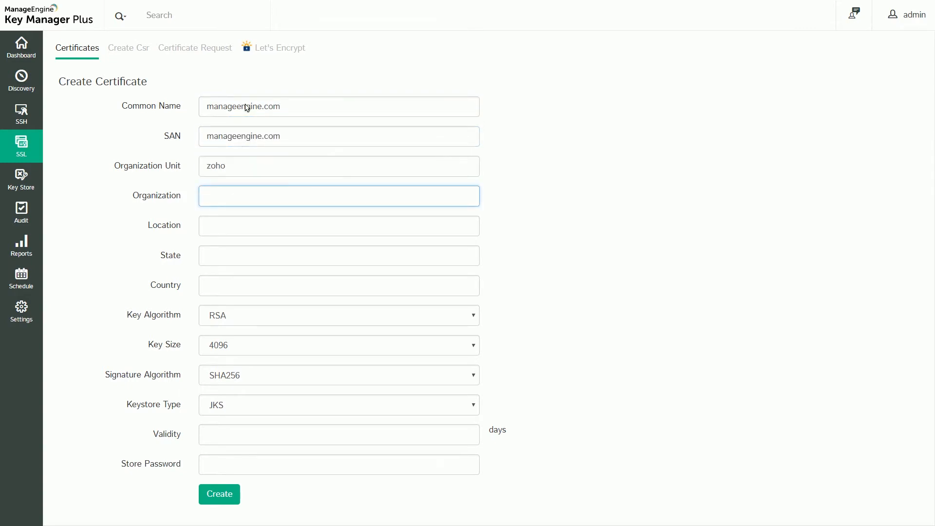
{"action": "type", "text": "zoho cor"}
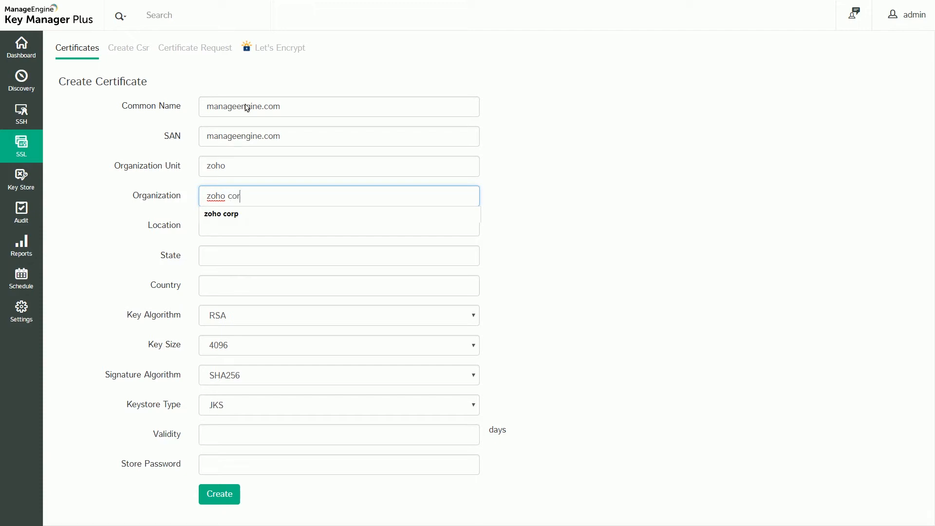
{"action": "type", "text": "Chennai"}
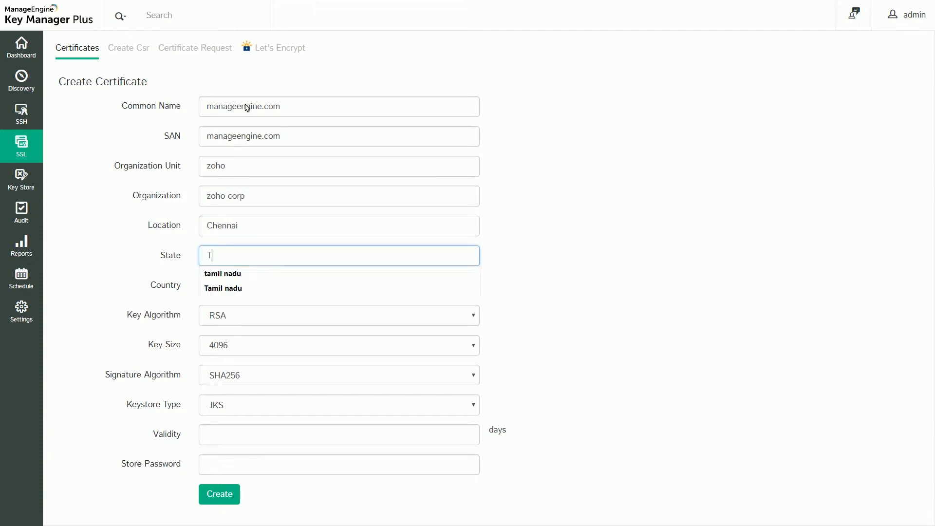
{"action": "type", "text": "amil Nadu"}
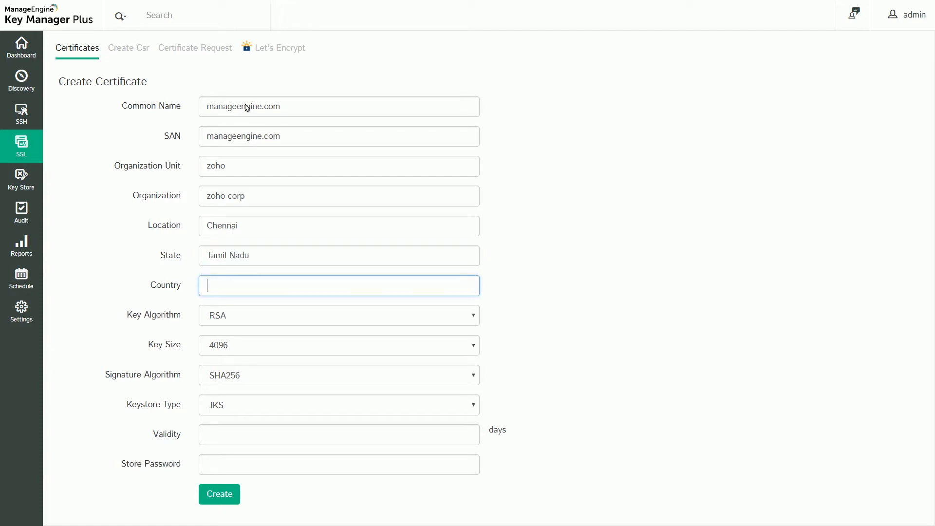
{"action": "type", "text": "IN"}
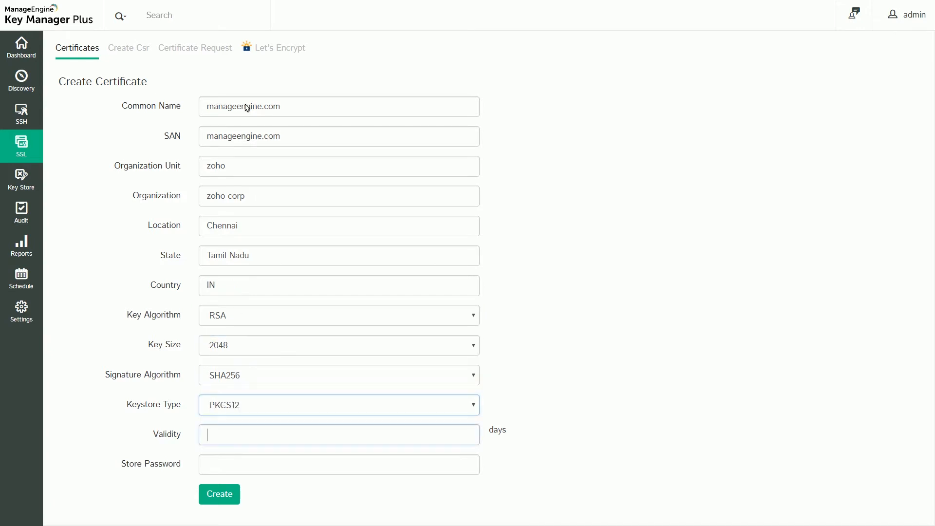
Set 356-day validity and a keystore password, then create and save the certificate.
{"action": "type", "text": "356"}
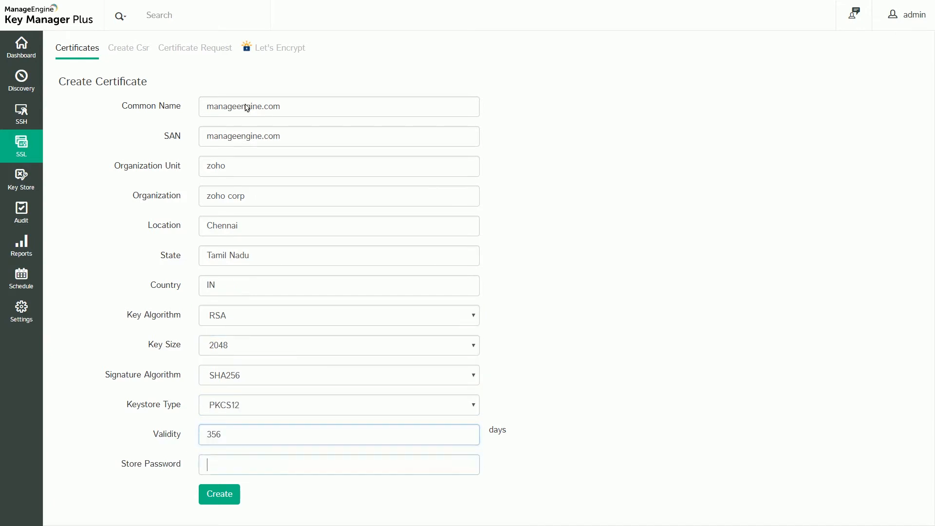
{"action": "type", "text": "••••••"}
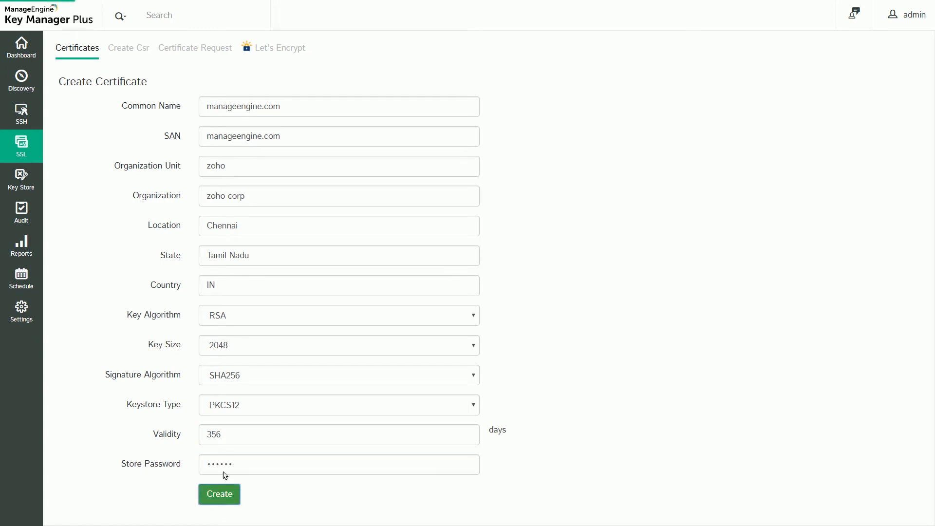
{"action": "mouse_move", "coordinate": [594, 228]}
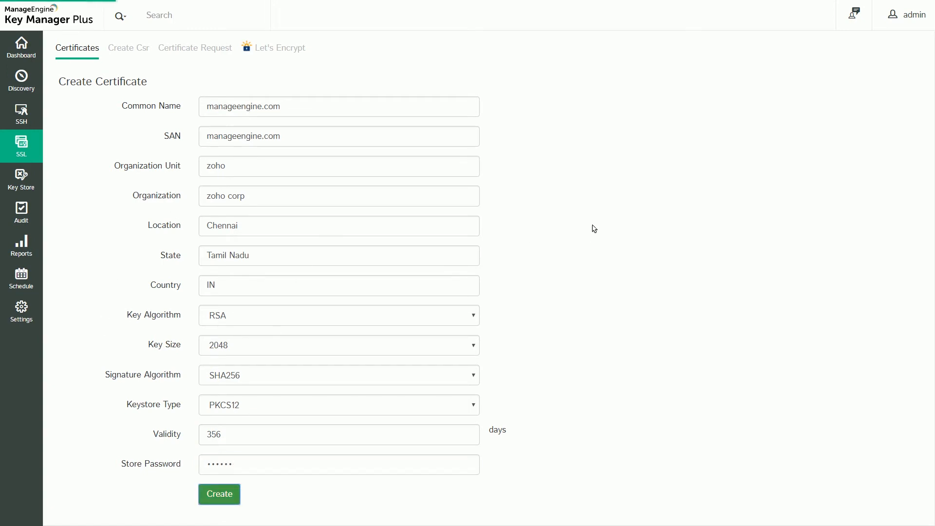
{"action": "left_click", "coordinate": [218, 493]}
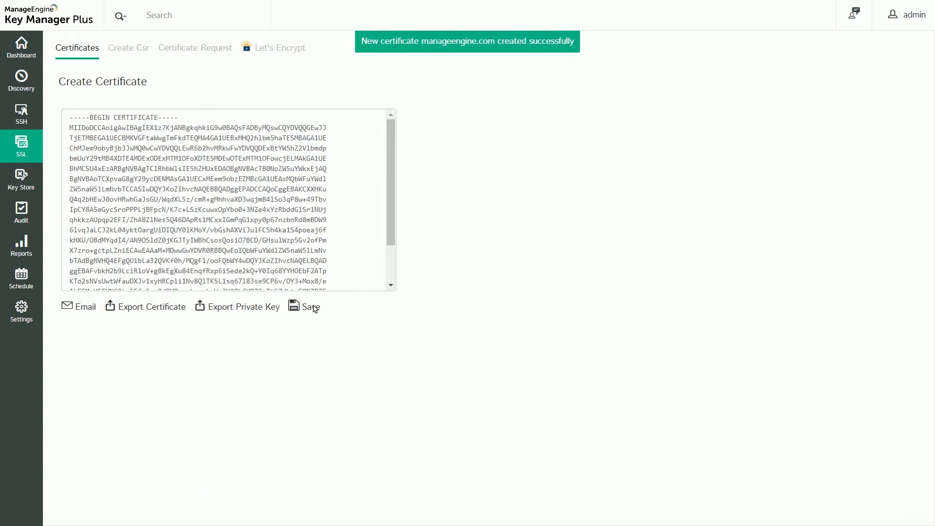
{"action": "left_click", "coordinate": [310, 307]}
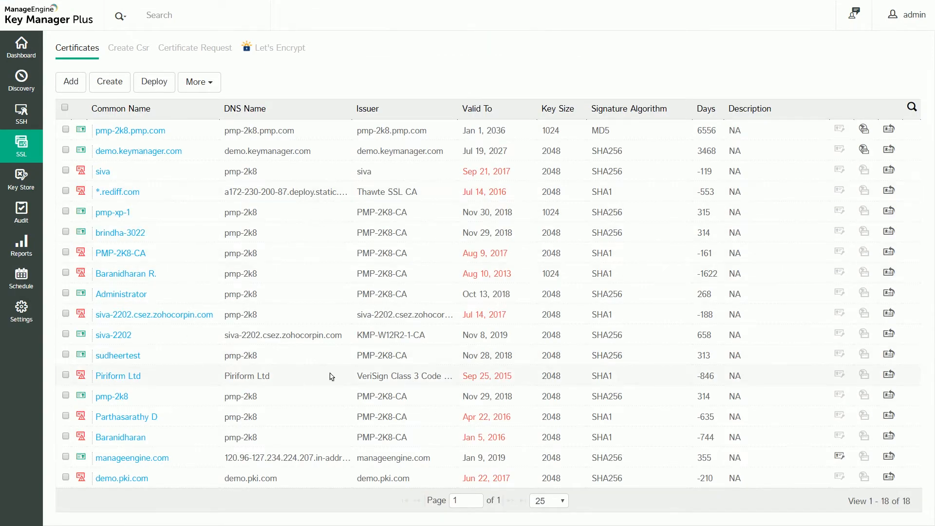
{"action": "mouse_move", "coordinate": [332, 377]}
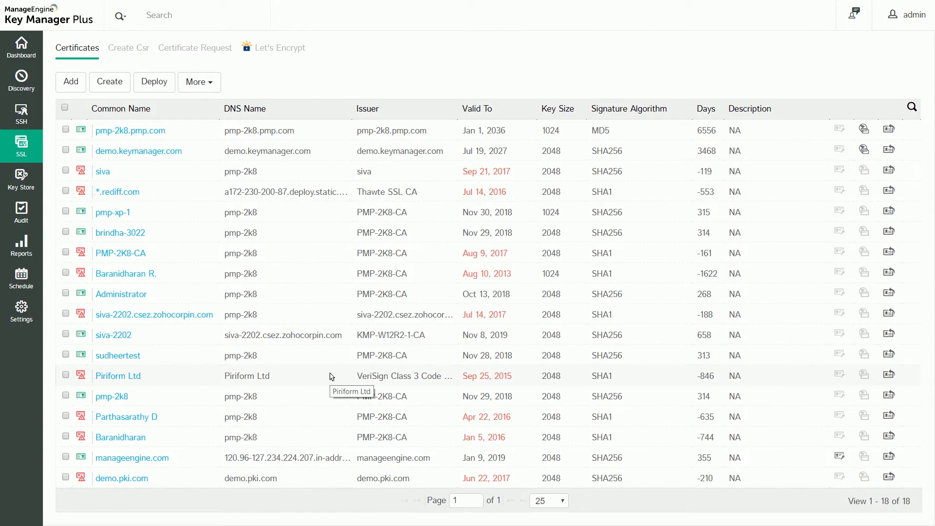
{"action": "mouse_move", "coordinate": [316, 416]}
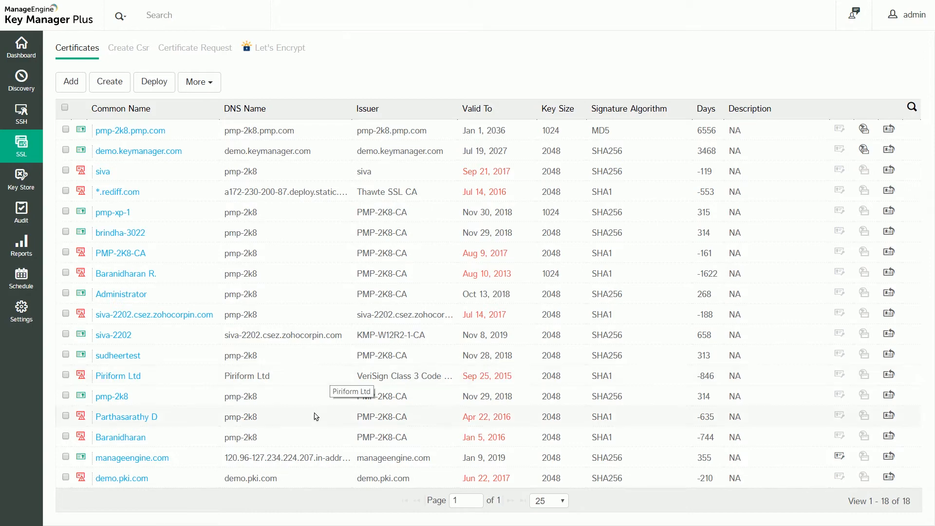
Tick the checkbox beside manageengine.com in the certificates list.
{"action": "left_click", "coordinate": [64, 458]}
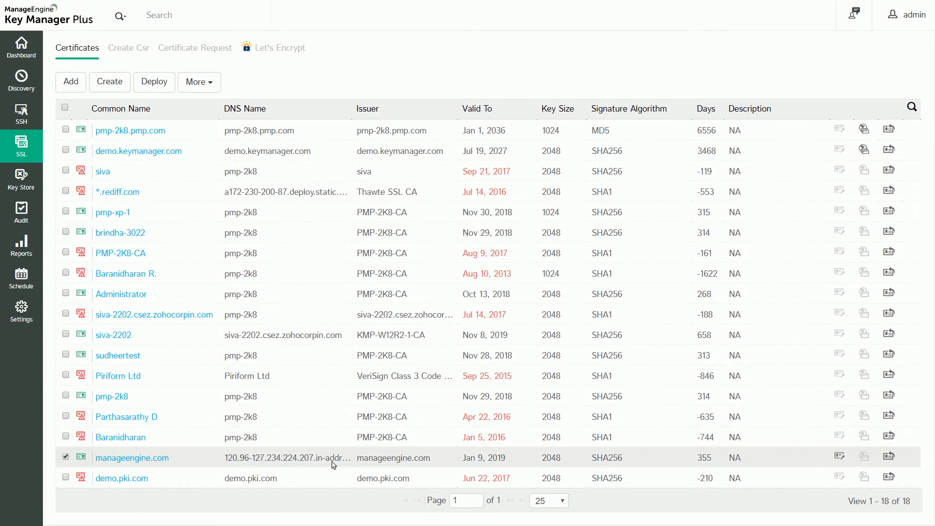
{"action": "mouse_move", "coordinate": [230, 117]}
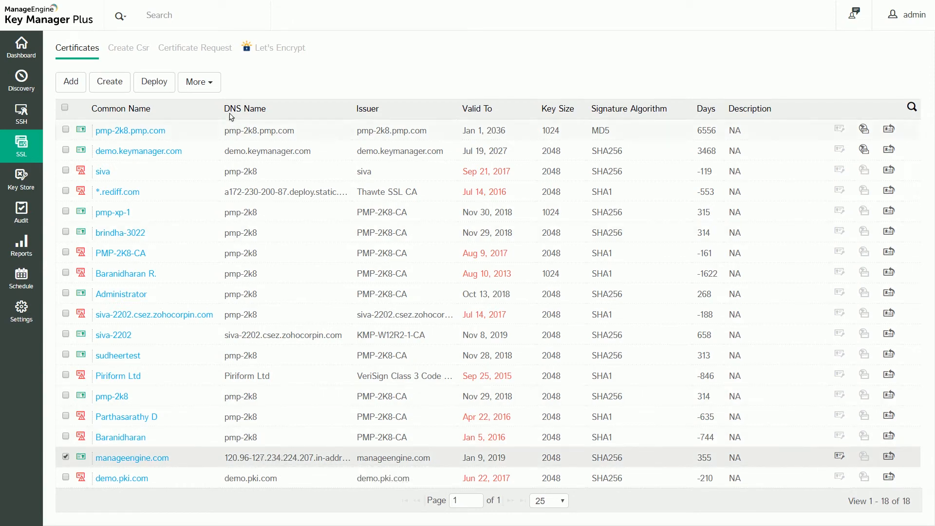
Fill manageengine.com's Windows deployment: server kmp-w12r2-1, kmp\administrator, path c:\, file sample.cert.
{"action": "left_click", "coordinate": [199, 82]}
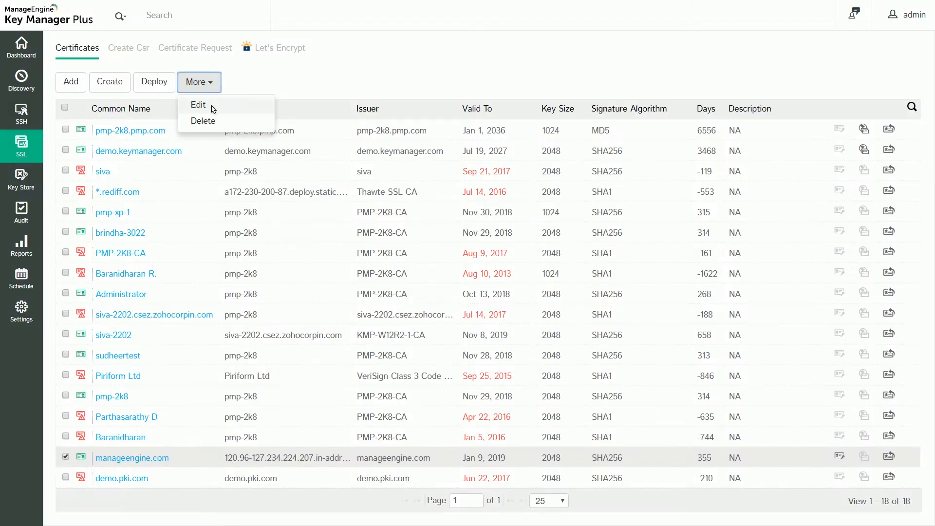
{"action": "left_click", "coordinate": [154, 82]}
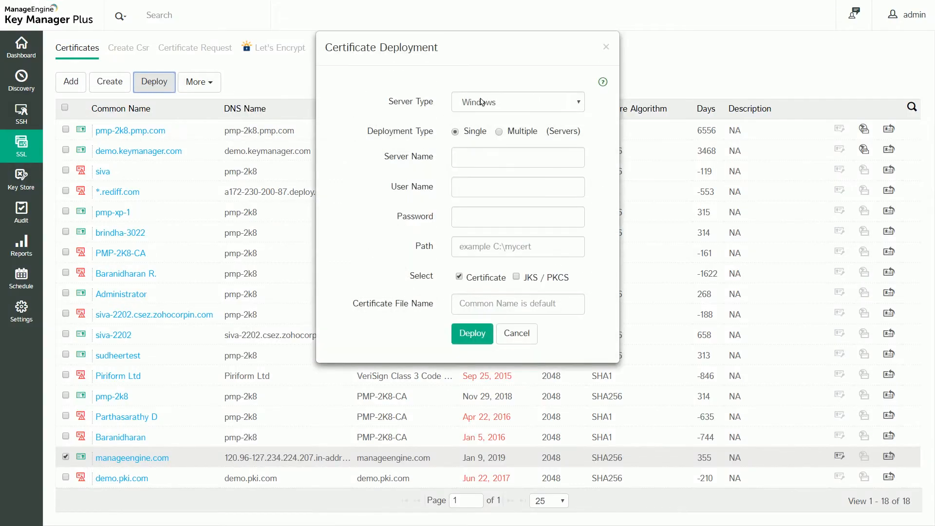
{"action": "left_click", "coordinate": [517, 157]}
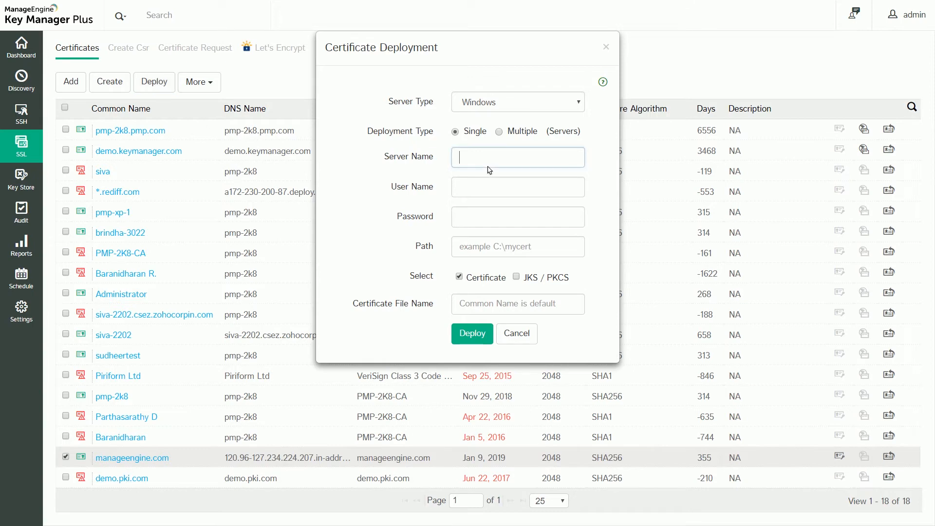
{"action": "type", "text": "kmp-w12r2-1"}
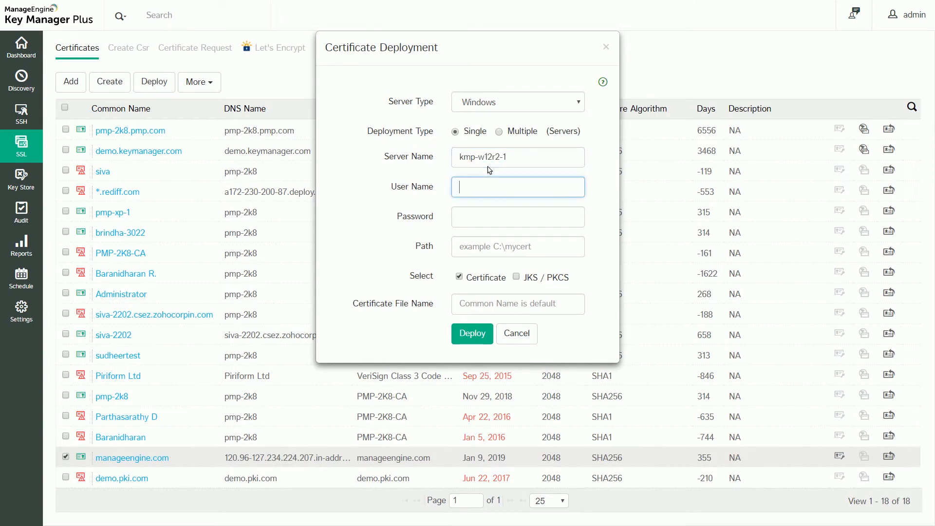
{"action": "type", "text": "kmpadministrator"}
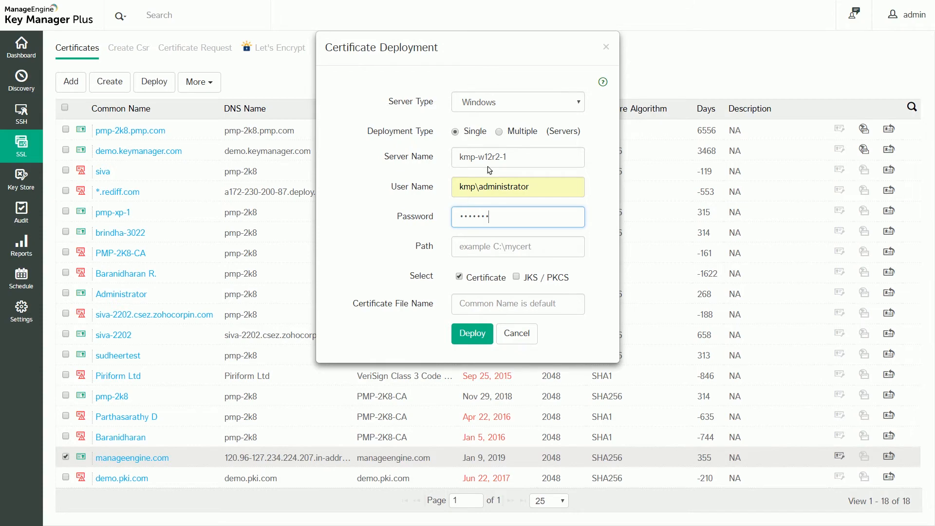
{"action": "left_click", "coordinate": [518, 246]}
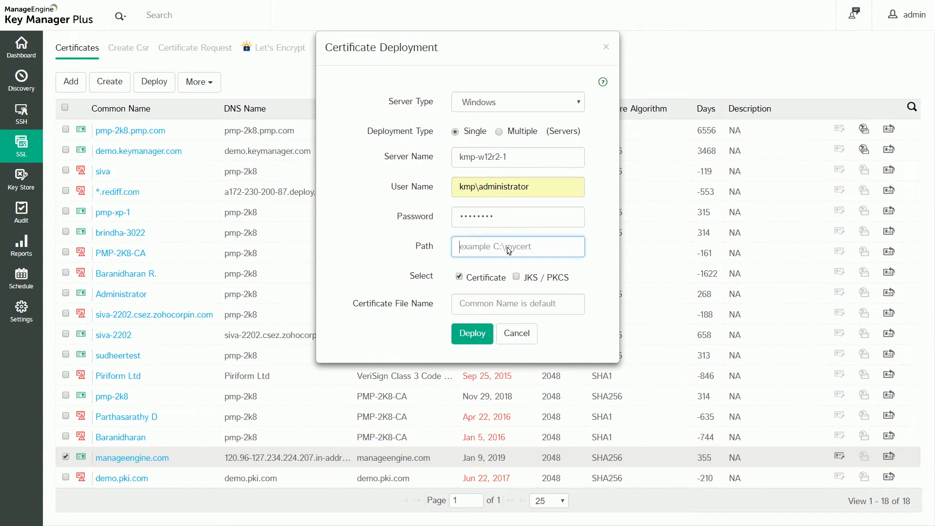
{"action": "type", "text": "c:\\"}
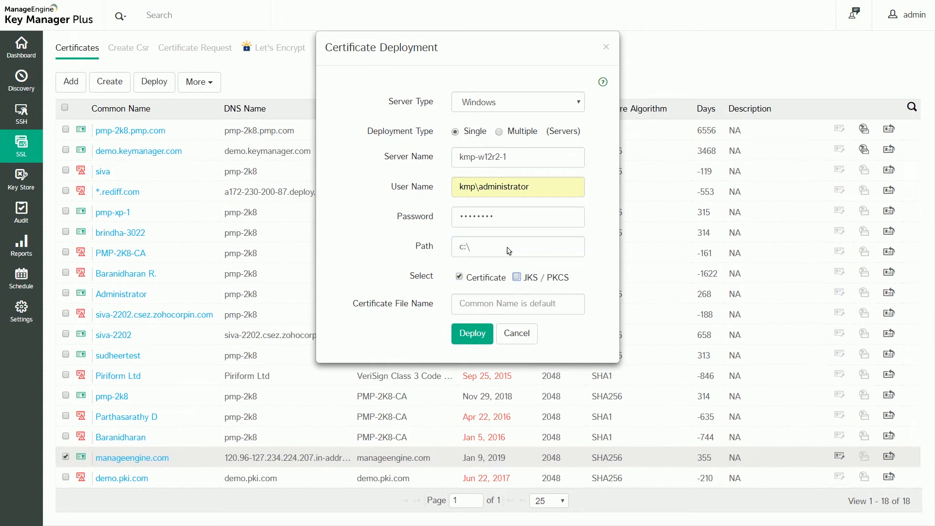
{"action": "type", "text": "sampl"}
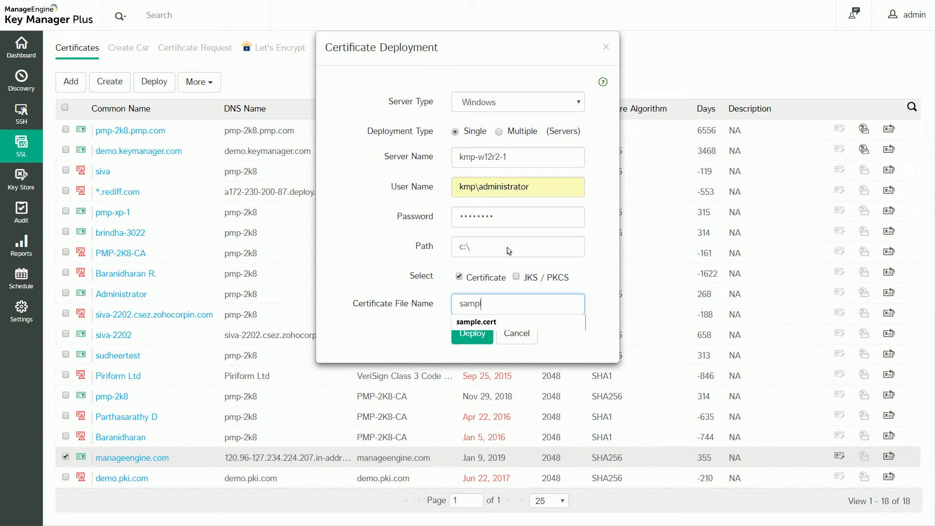
{"action": "left_click", "coordinate": [477, 321]}
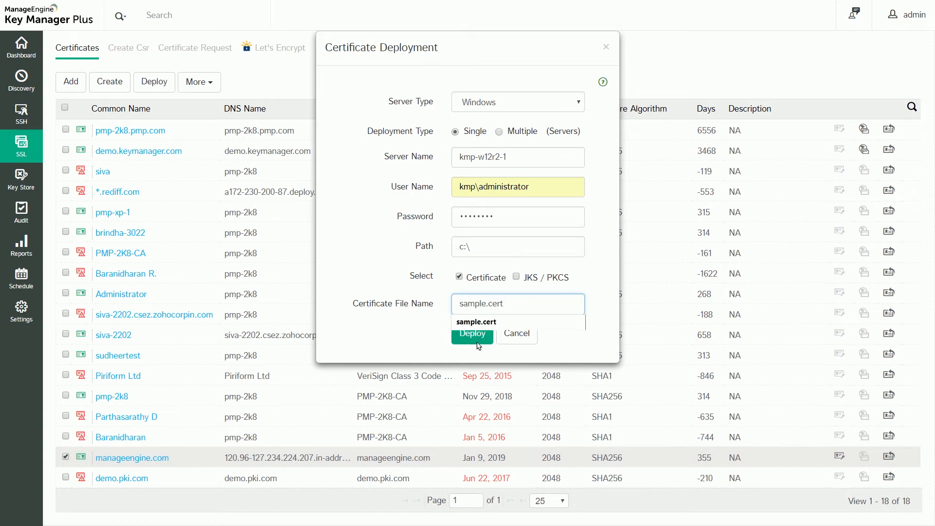
{"action": "left_click", "coordinate": [475, 321]}
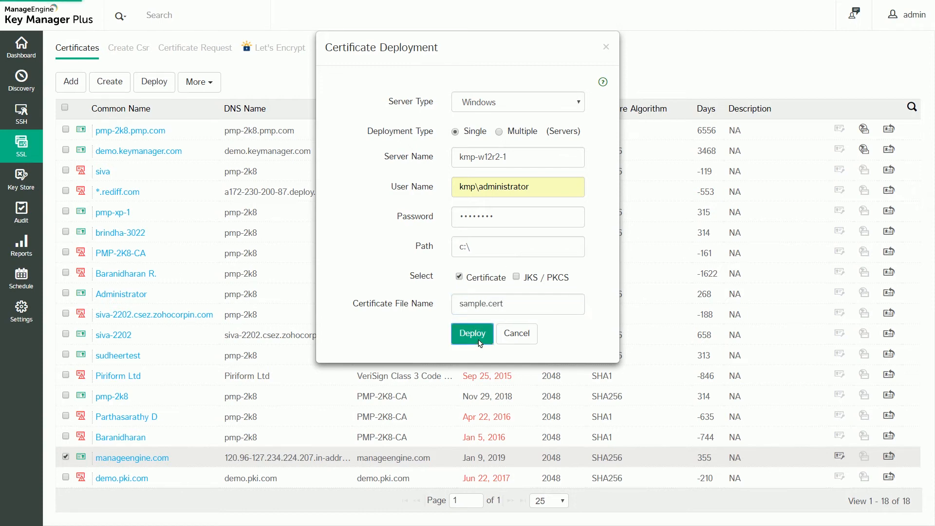
Deploy manageengine.com to kmp-w12r2-1 and let the deployment dialog close.
{"action": "left_click", "coordinate": [472, 333]}
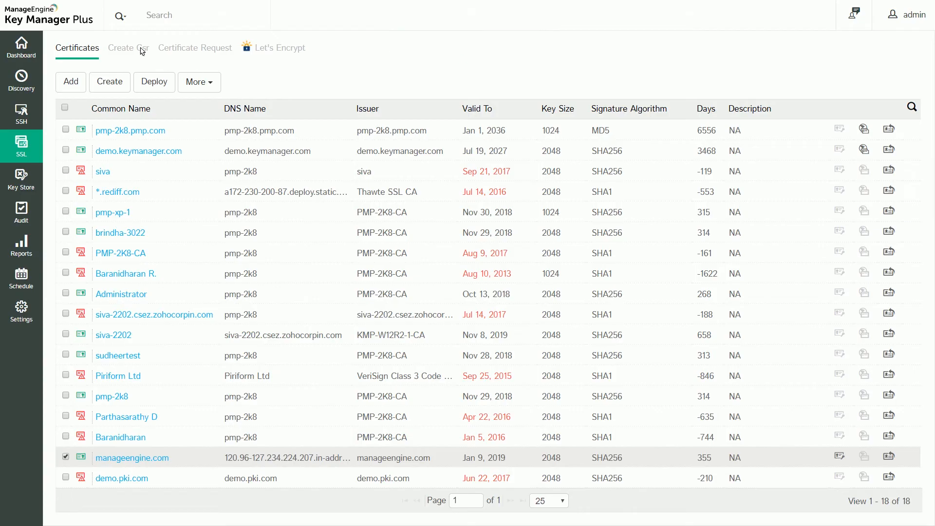
Create a 2048-bit, 356-day CSR for demo.keymanagerplus.com and download it.
{"action": "left_click", "coordinate": [128, 48]}
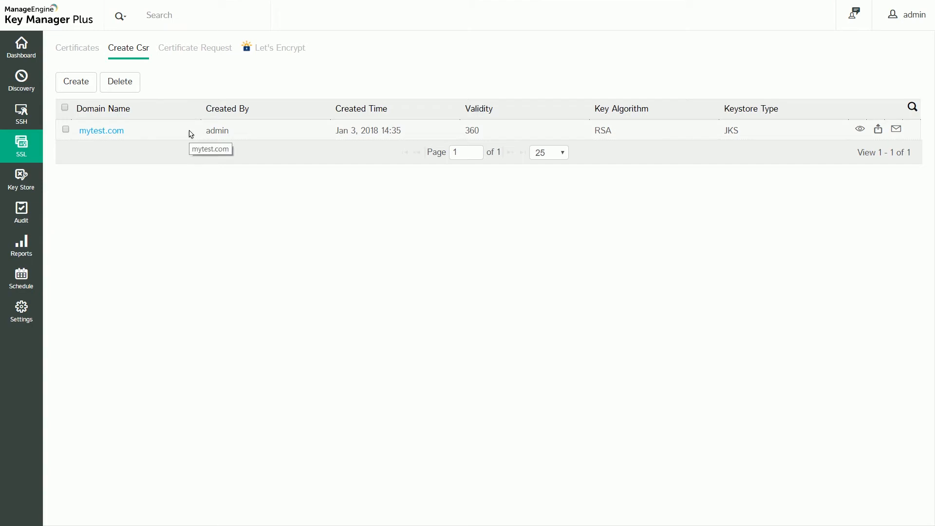
{"action": "left_click", "coordinate": [76, 82]}
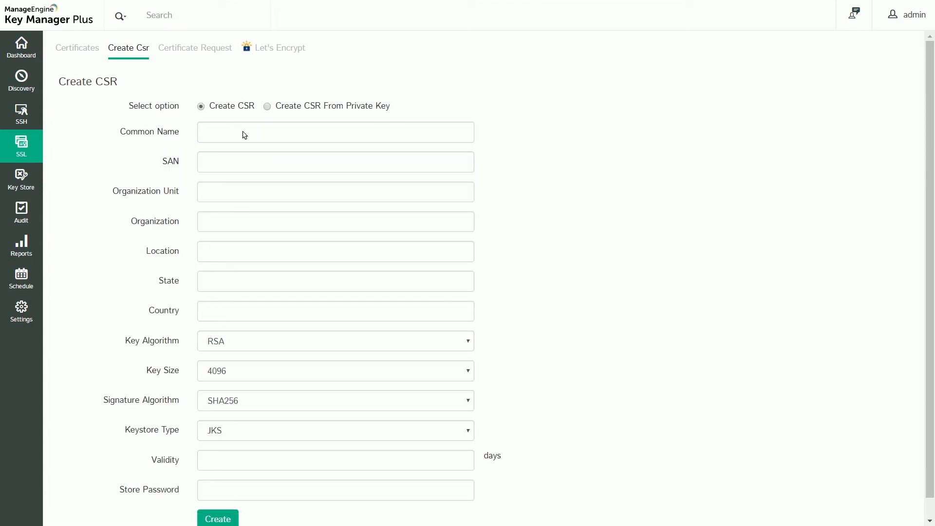
{"action": "left_click", "coordinate": [335, 132]}
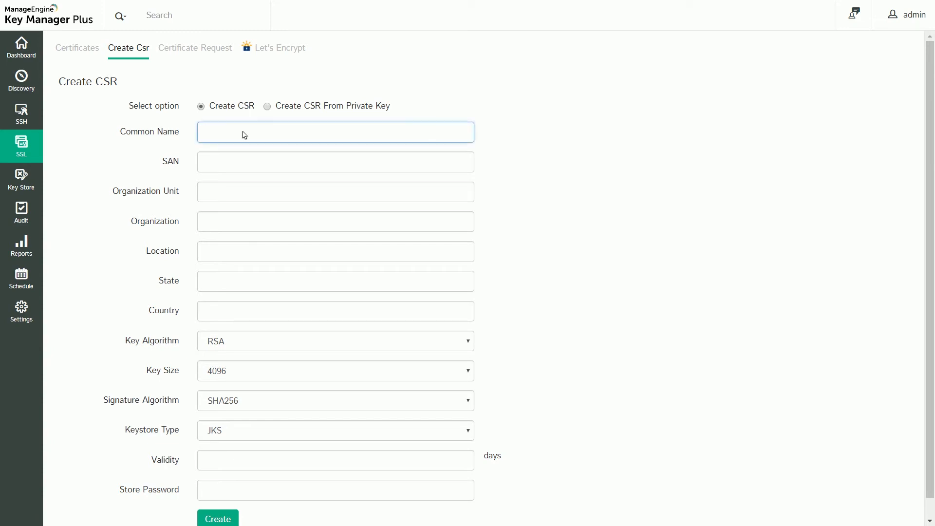
{"action": "type", "text": "demo.keymanagerplus.com"}
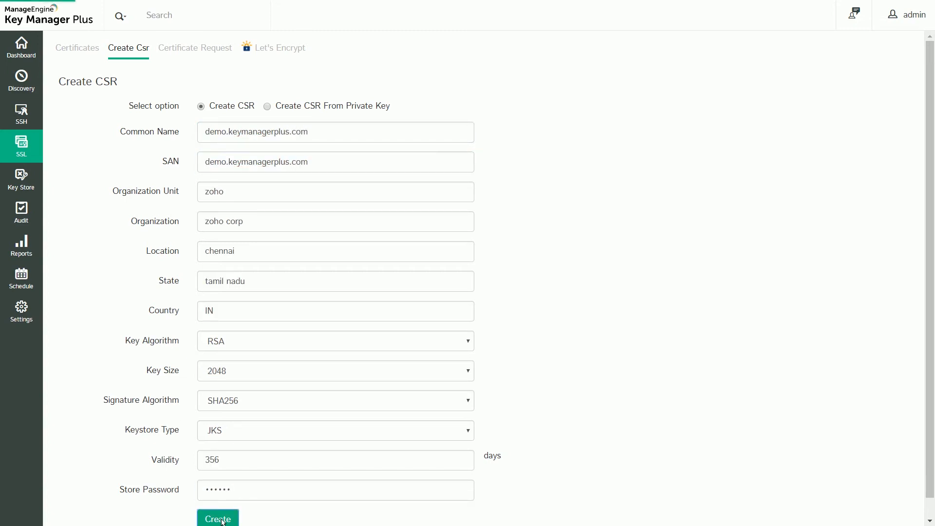
{"action": "left_click", "coordinate": [217, 517]}
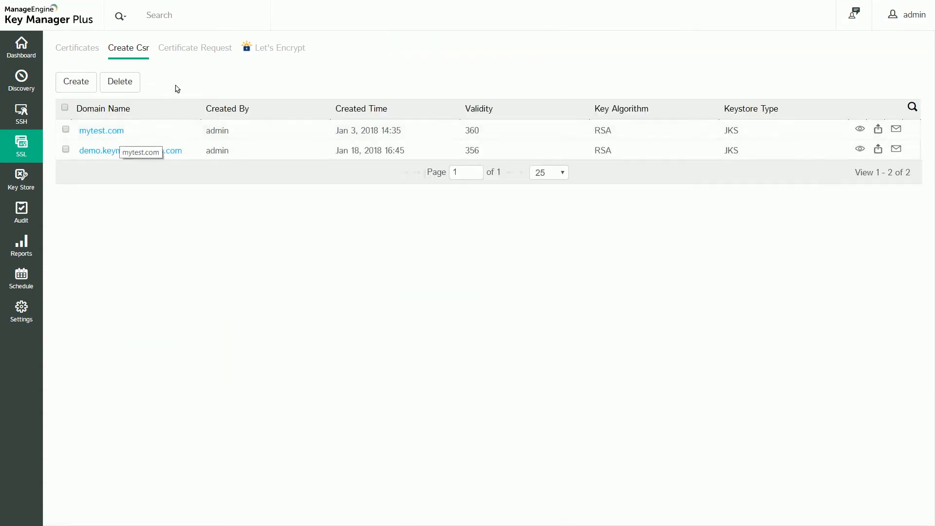
{"action": "left_click", "coordinate": [195, 47]}
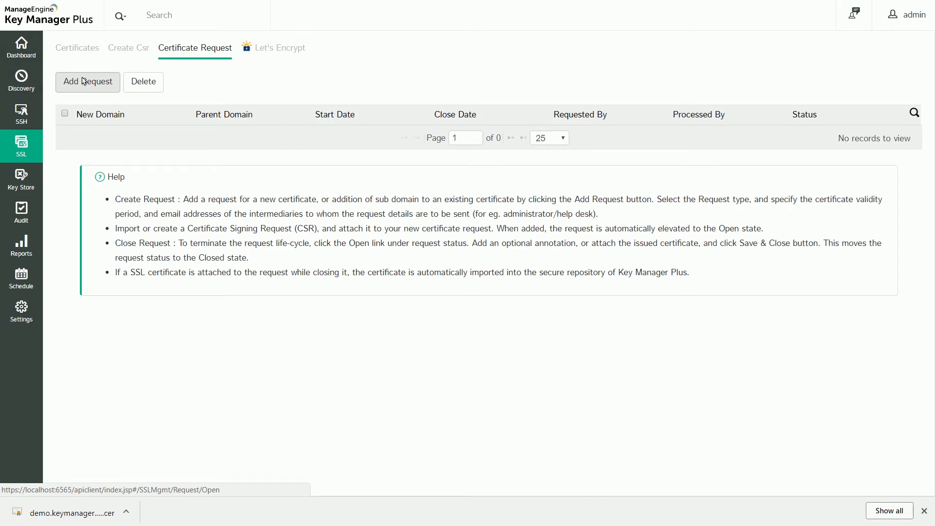
Add a New Certificate request for demo.keymanagerplus.com with imported CSR, the test mail ID, 365 days.
{"action": "left_click", "coordinate": [88, 81]}
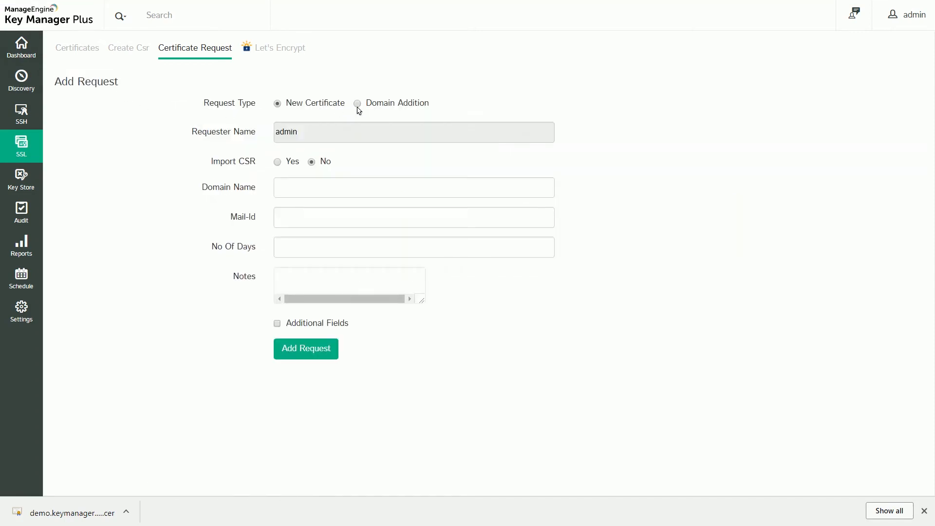
{"action": "left_click", "coordinate": [356, 103]}
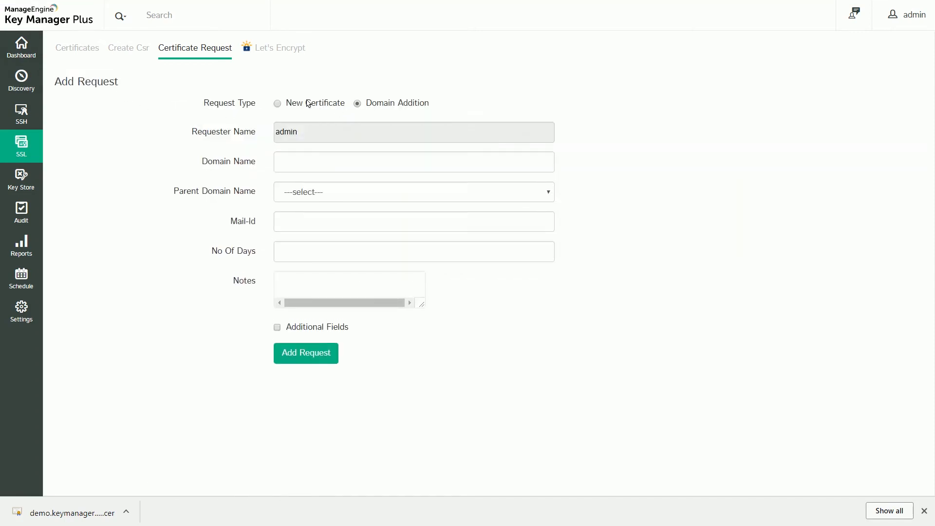
{"action": "left_click", "coordinate": [276, 103]}
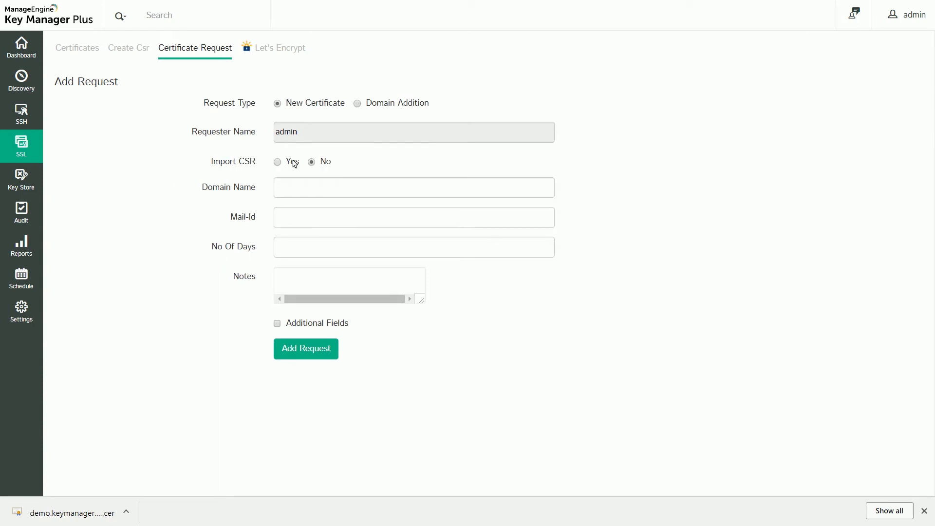
{"action": "left_click", "coordinate": [277, 162]}
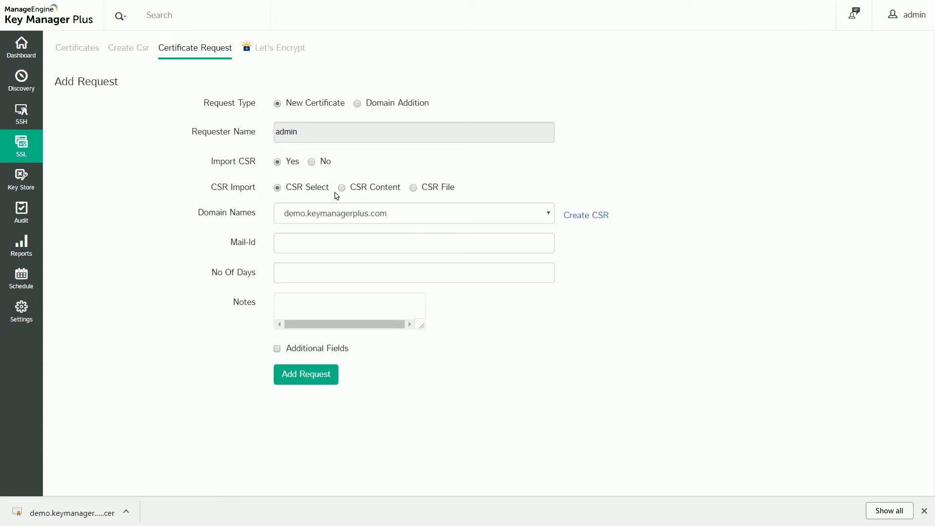
{"action": "mouse_move", "coordinate": [379, 191]}
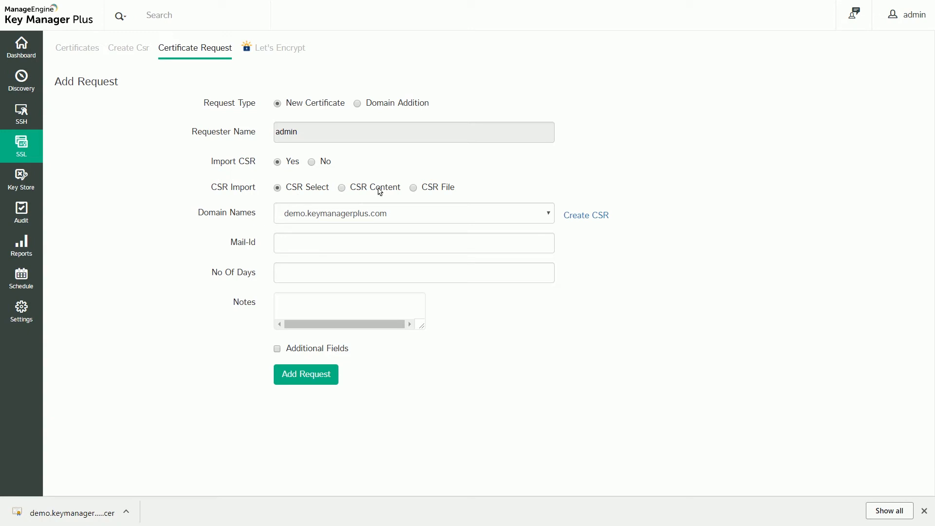
{"action": "left_click", "coordinate": [414, 243]}
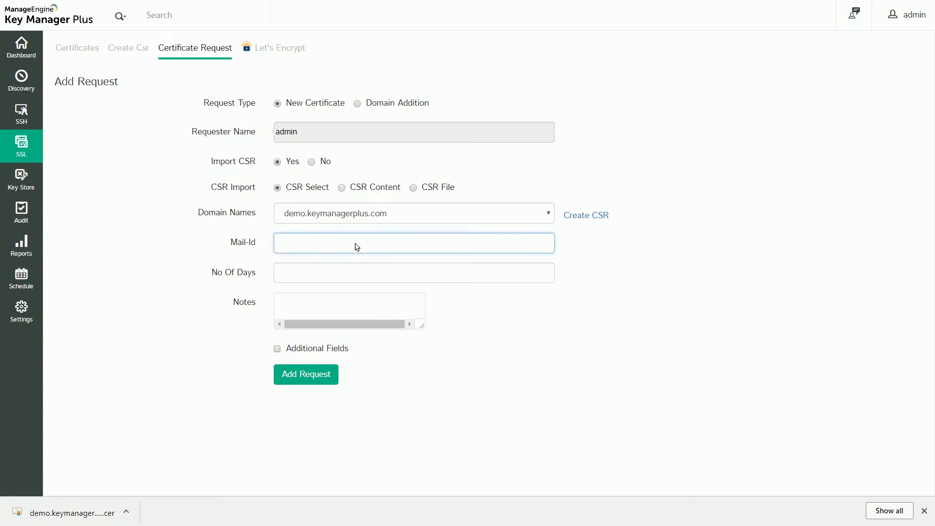
{"action": "type", "text": "test"}
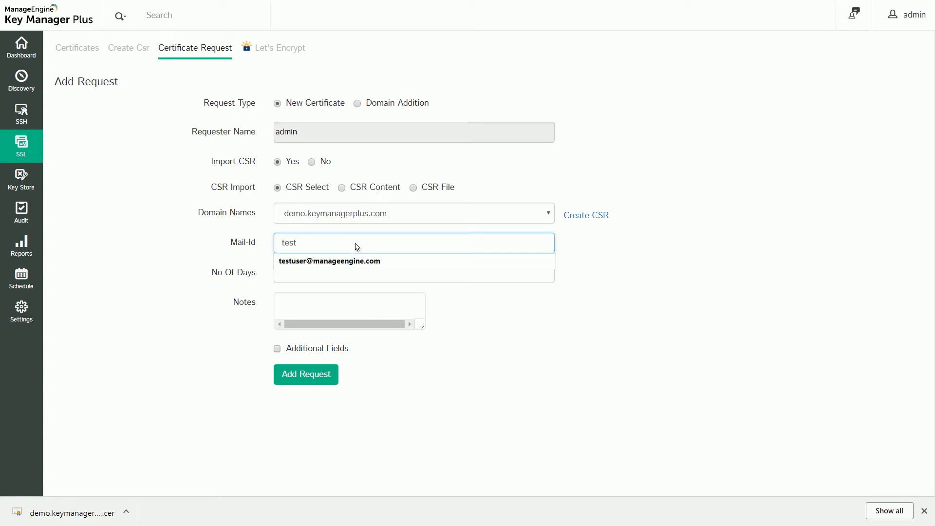
{"action": "left_click", "coordinate": [329, 261]}
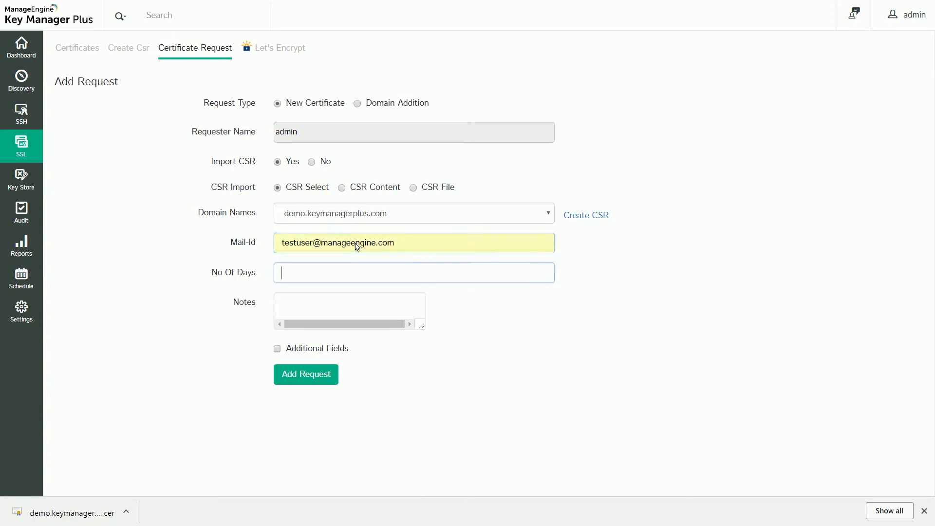
{"action": "type", "text": "365"}
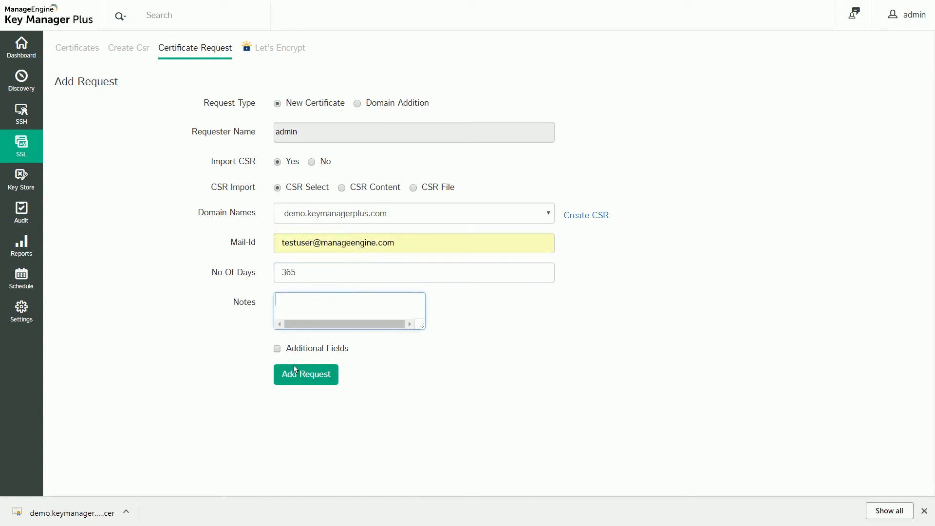
{"action": "left_click", "coordinate": [305, 374]}
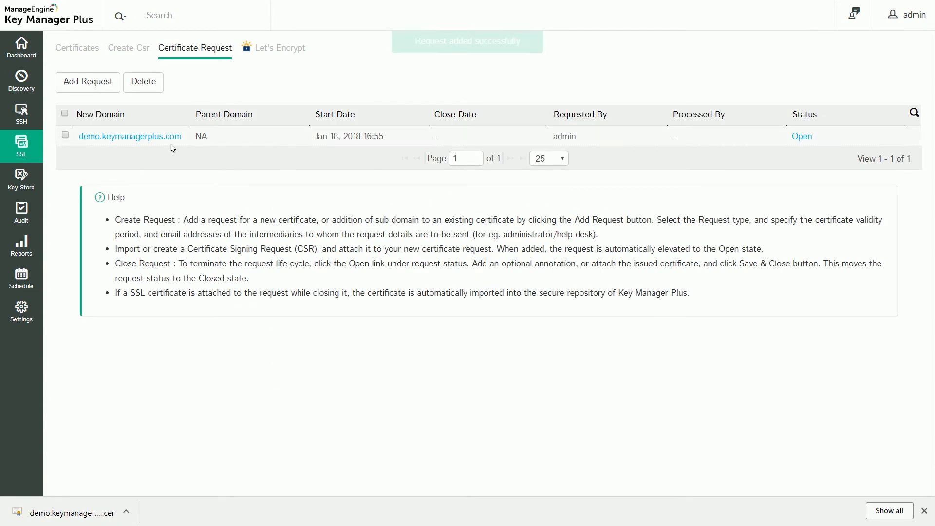
Close the demo.keymanagerplus.com request with demo.keymanager.com.cer attached, then save and close.
{"action": "left_click", "coordinate": [130, 136]}
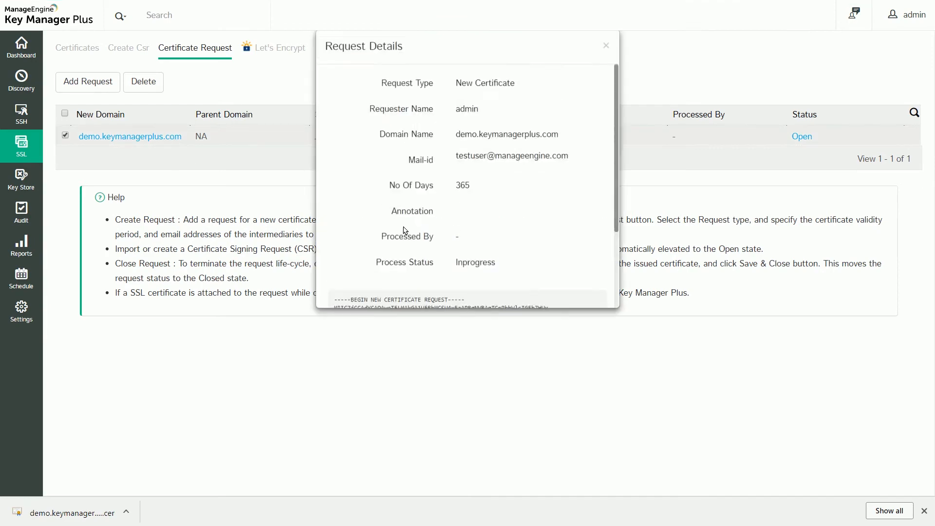
{"action": "left_click", "coordinate": [606, 45]}
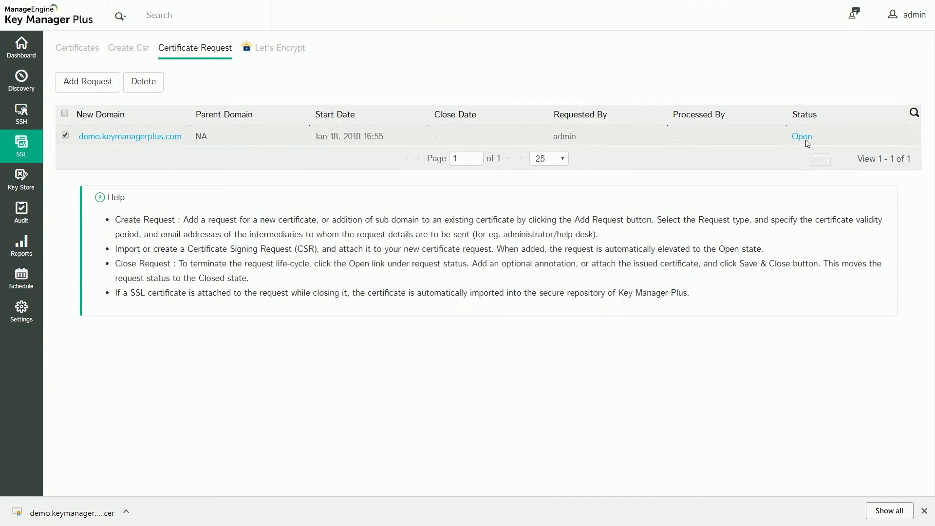
{"action": "left_click", "coordinate": [802, 136]}
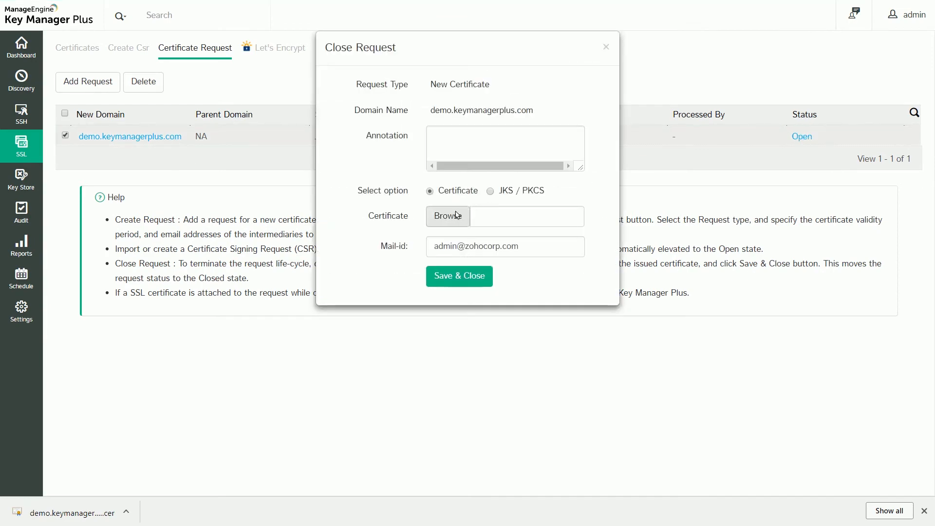
{"action": "left_click", "coordinate": [447, 216]}
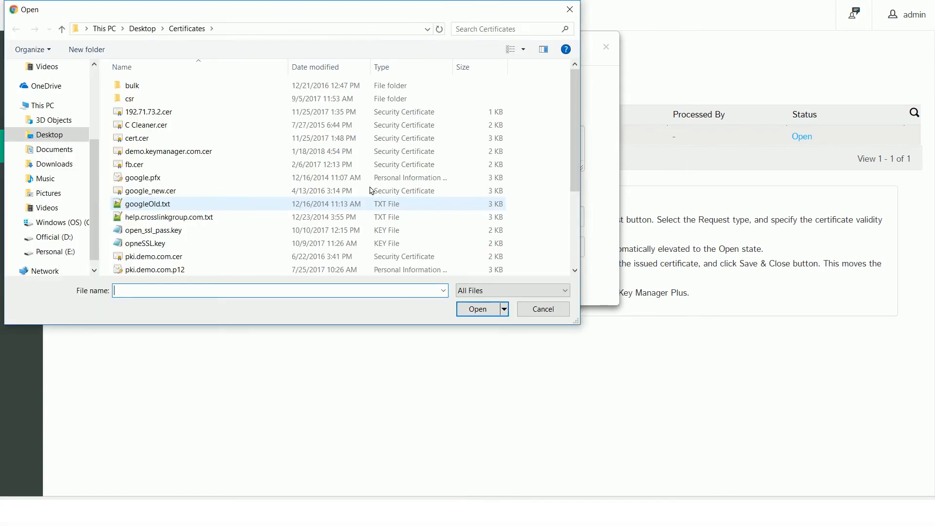
{"action": "left_click", "coordinate": [147, 204]}
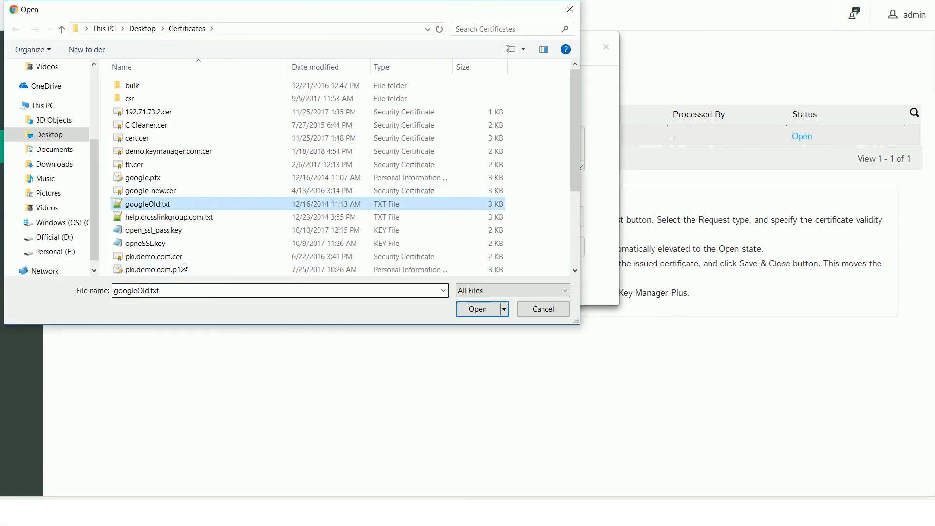
{"action": "left_click", "coordinate": [169, 151]}
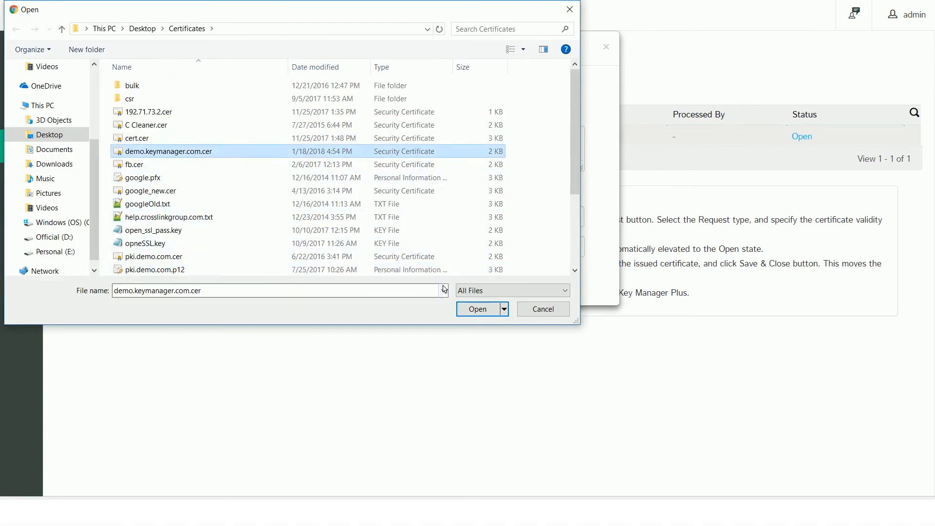
{"action": "left_click", "coordinate": [477, 308]}
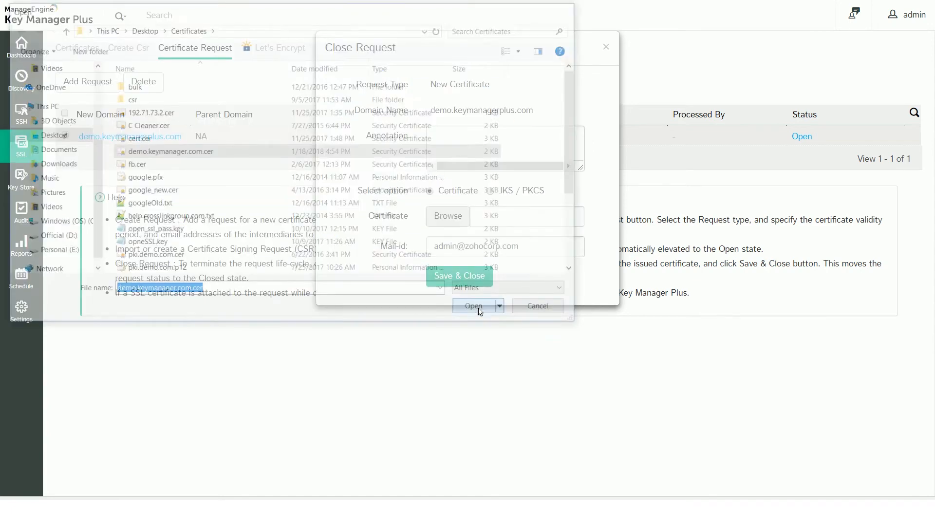
{"action": "left_click", "coordinate": [474, 305]}
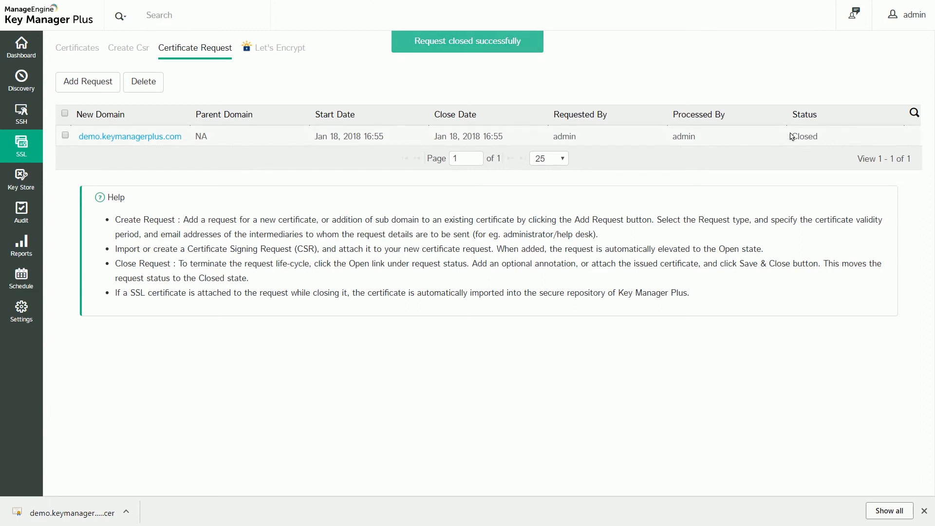
{"action": "mouse_move", "coordinate": [819, 137]}
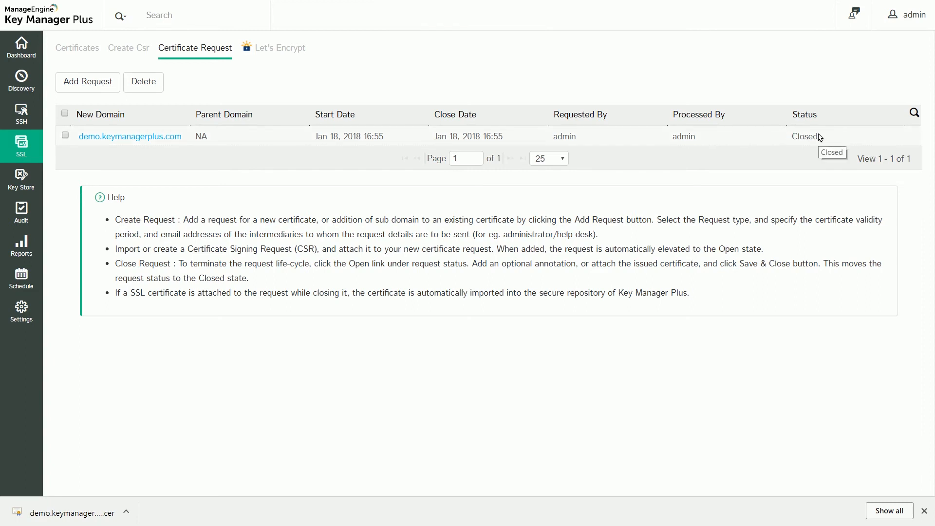
{"action": "mouse_move", "coordinate": [741, 135]}
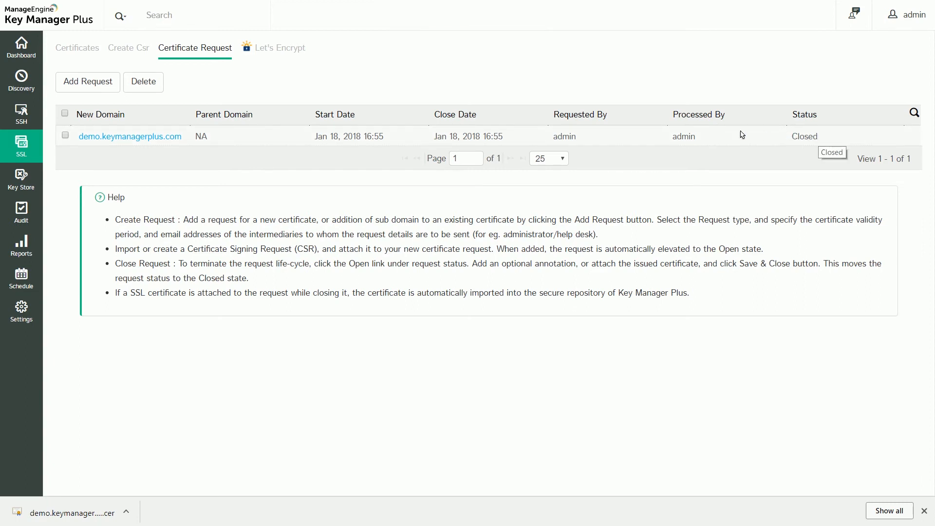
Show Let's Encrypt requests: pending demo.keymanagerplus.com and manageengine.com.
{"action": "left_click", "coordinate": [280, 48]}
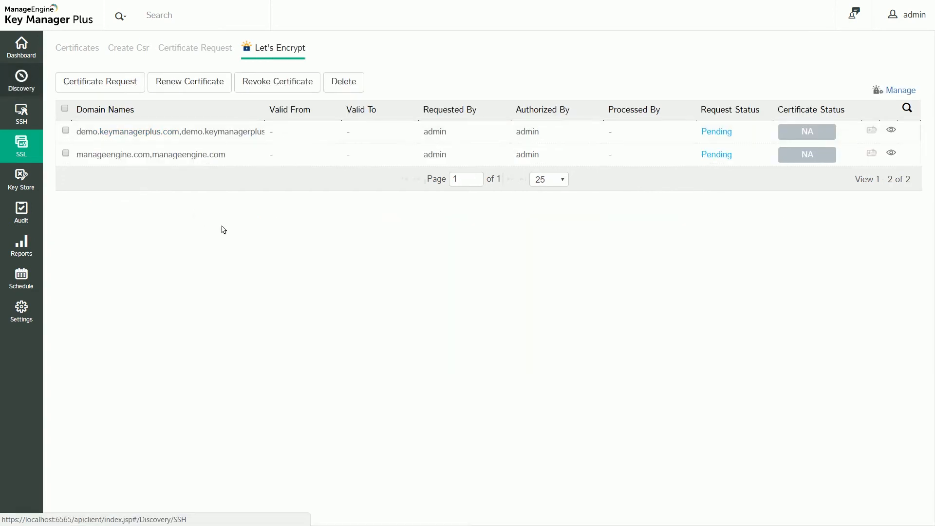
{"action": "mouse_move", "coordinate": [232, 229]}
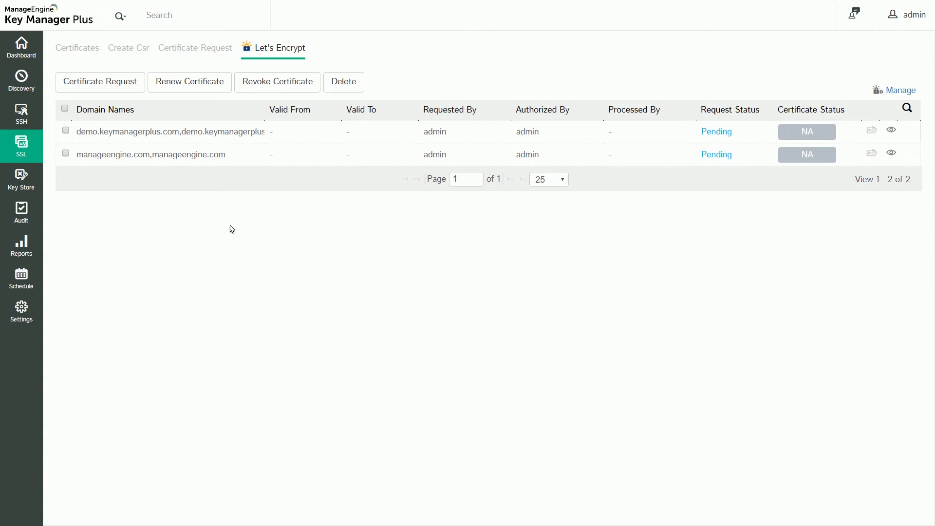
{"action": "mouse_move", "coordinate": [138, 138]}
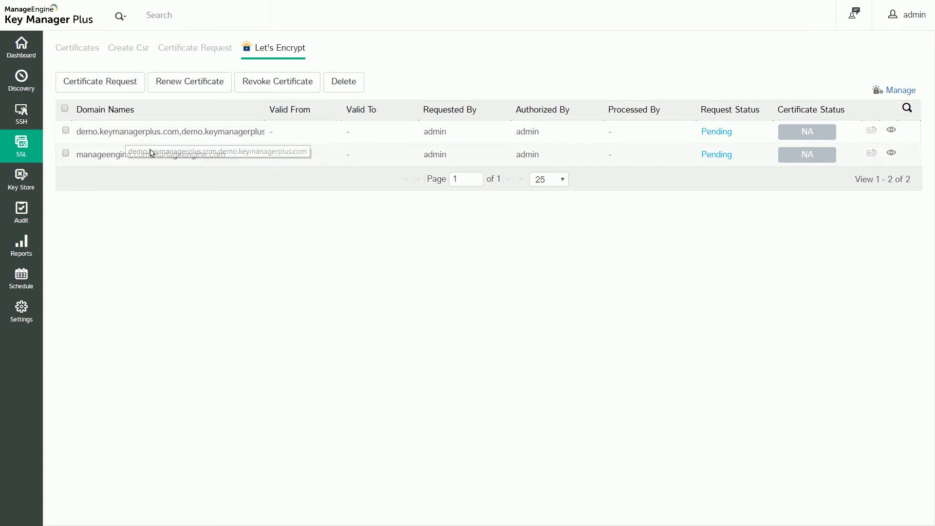
{"action": "mouse_move", "coordinate": [514, 240]}
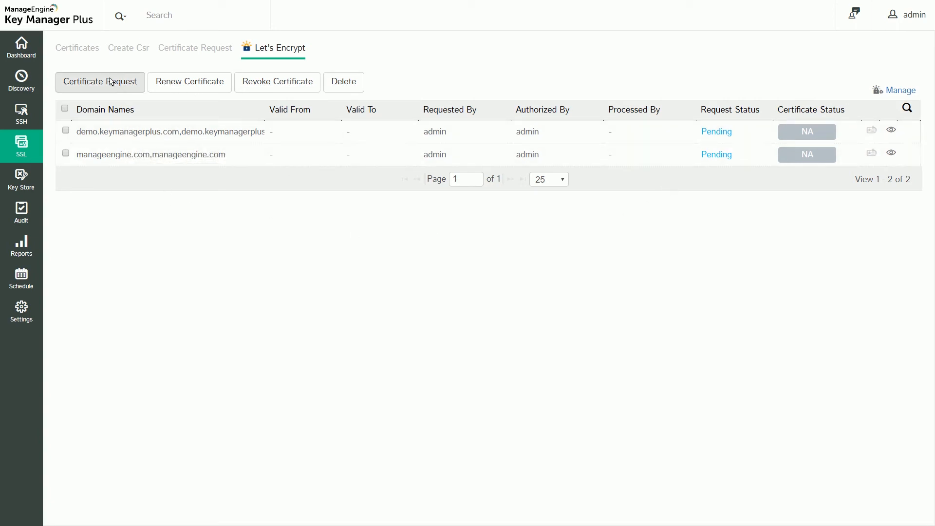
{"action": "left_click", "coordinate": [101, 82]}
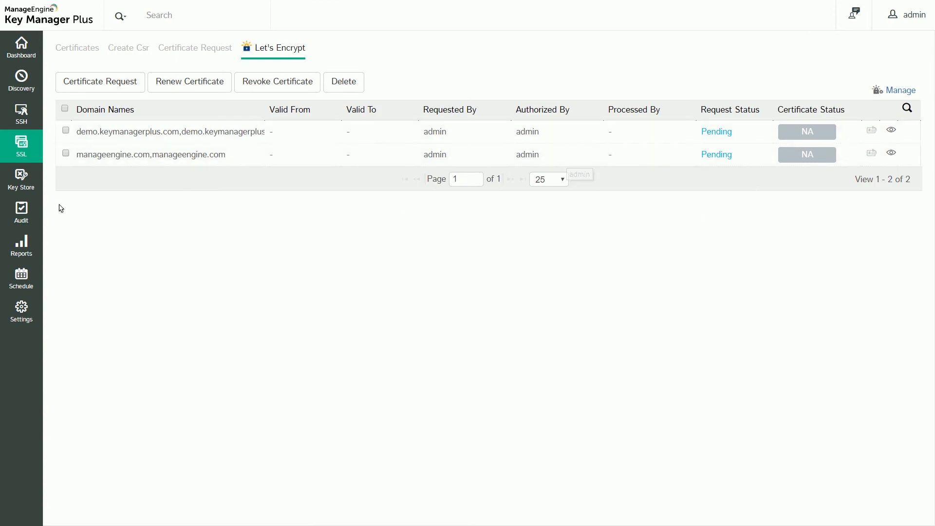
{"action": "mouse_move", "coordinate": [92, 202]}
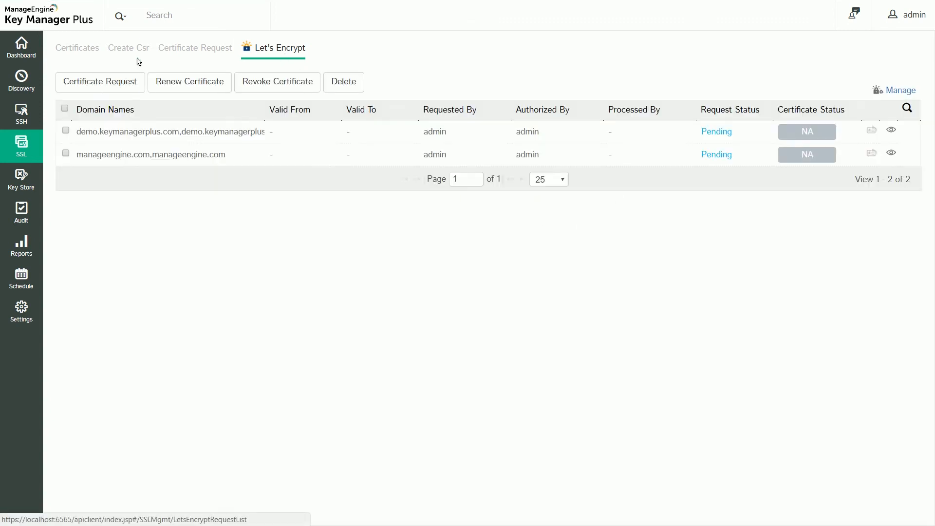
{"action": "mouse_move", "coordinate": [116, 70]}
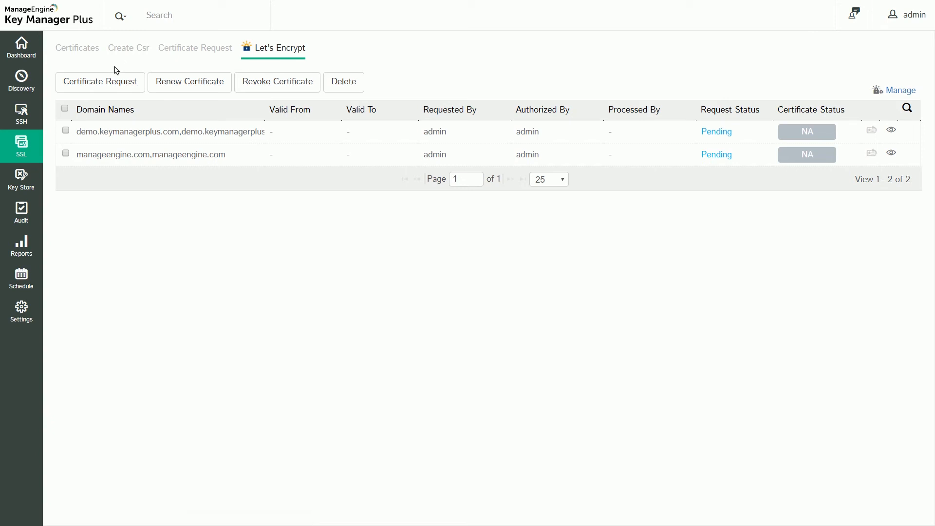
{"action": "mouse_move", "coordinate": [523, 249]}
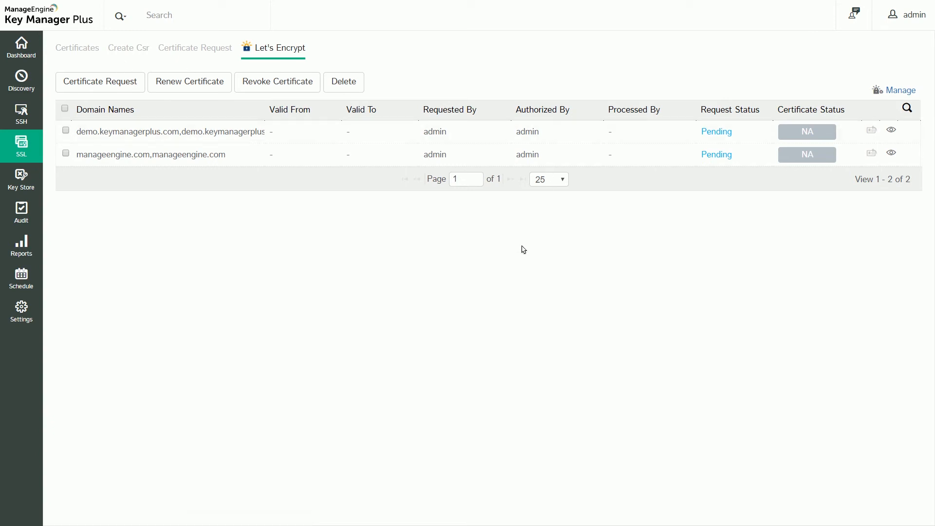
Run an SSL vulnerability scan with Include SAN, finding zoho.com at 8.40.222.155 and 8.39.54.155.
{"action": "left_click", "coordinate": [77, 48]}
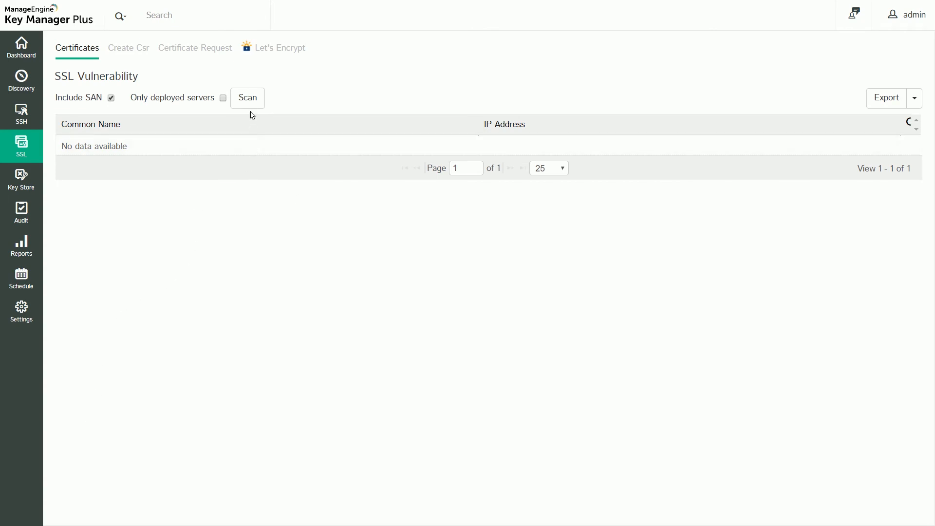
{"action": "left_click", "coordinate": [247, 98]}
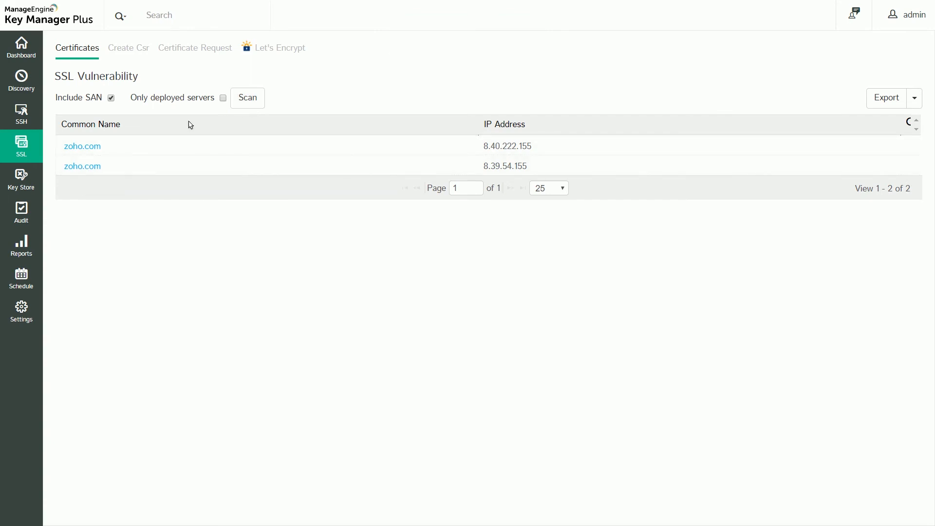
{"action": "mouse_move", "coordinate": [83, 166]}
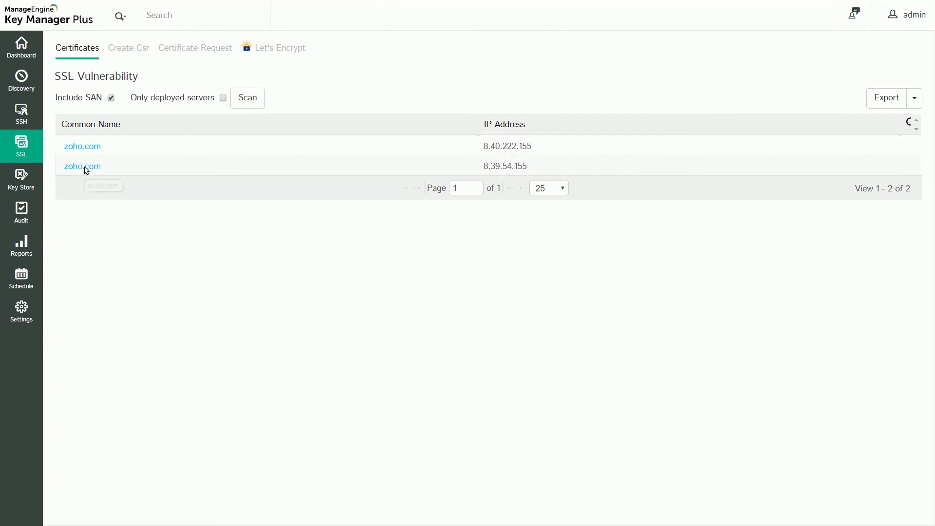
{"action": "mouse_move", "coordinate": [83, 166]}
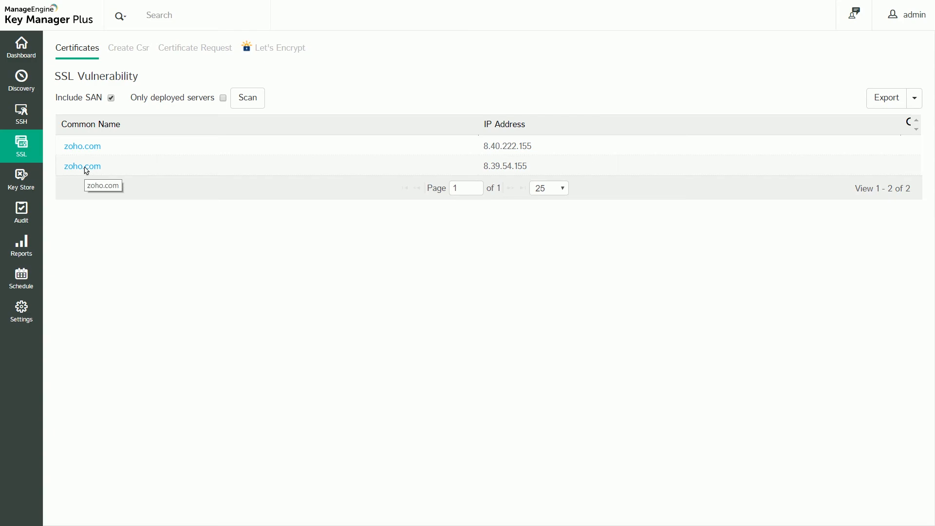
Open and scroll through the vulnerability details for zoho.com at 8.39.54.155.
{"action": "left_click", "coordinate": [81, 166]}
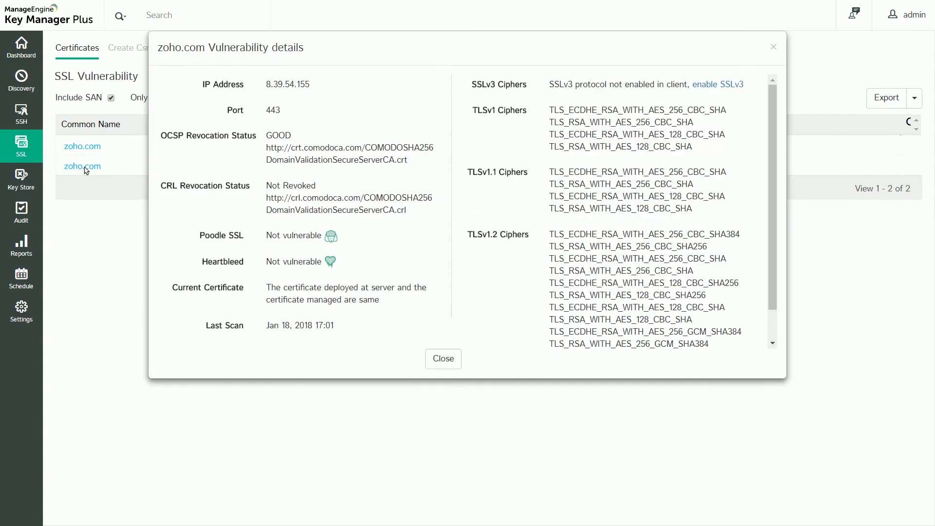
{"action": "mouse_move", "coordinate": [280, 158]}
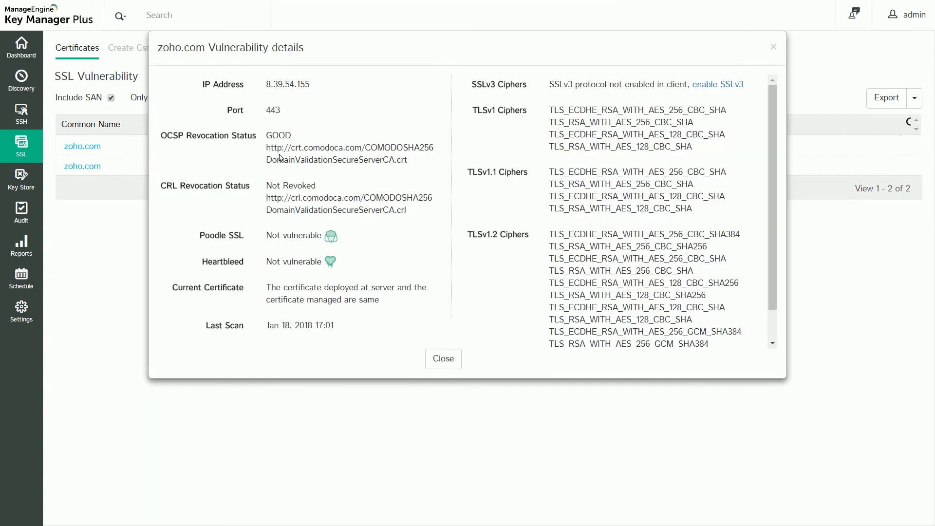
{"action": "mouse_move", "coordinate": [233, 227]}
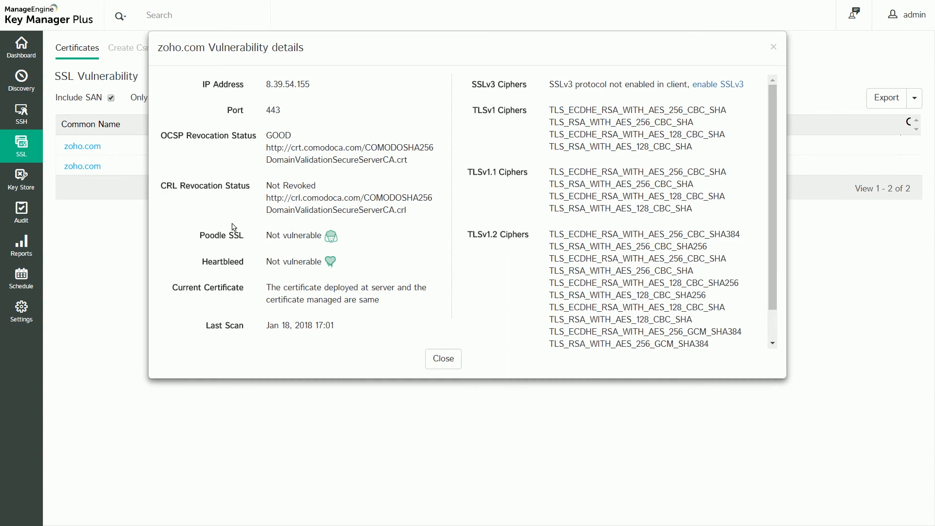
{"action": "mouse_move", "coordinate": [192, 302]}
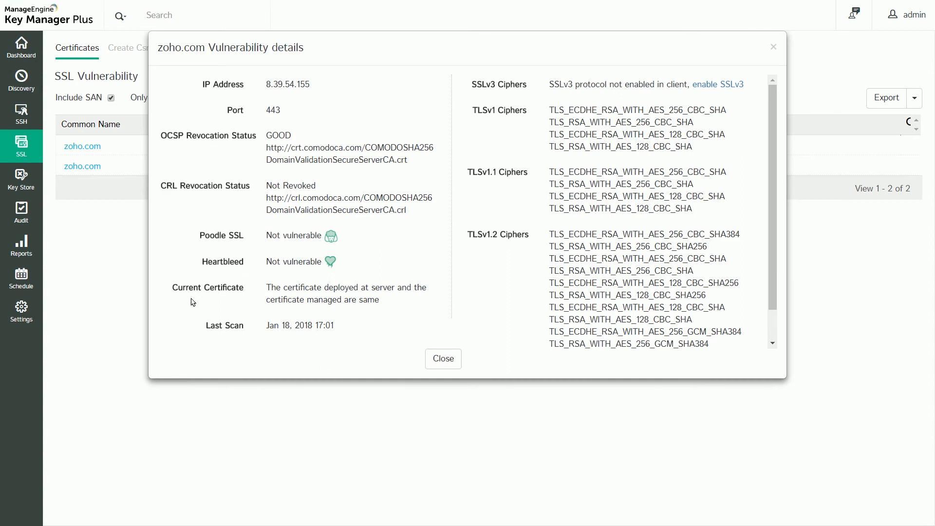
{"action": "mouse_move", "coordinate": [390, 237]}
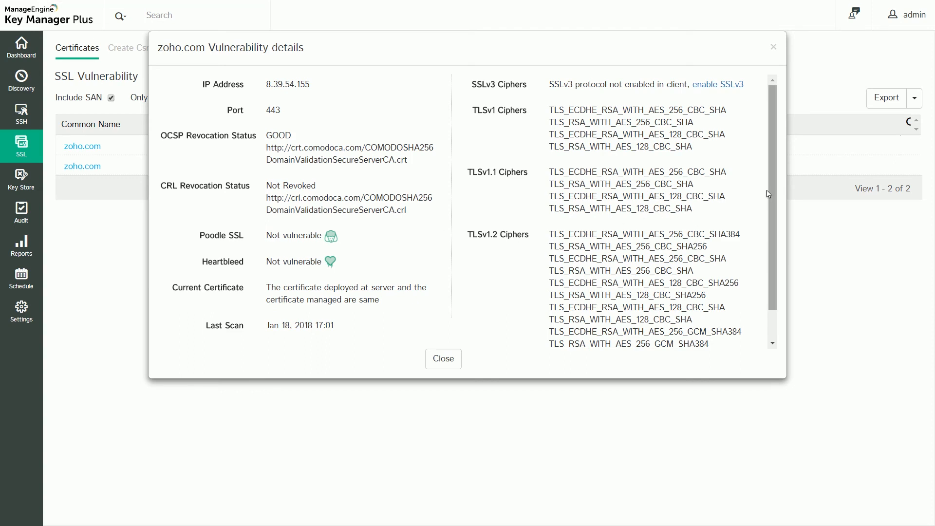
{"action": "scroll", "scroll_direction": "down", "scroll_amount": 3}
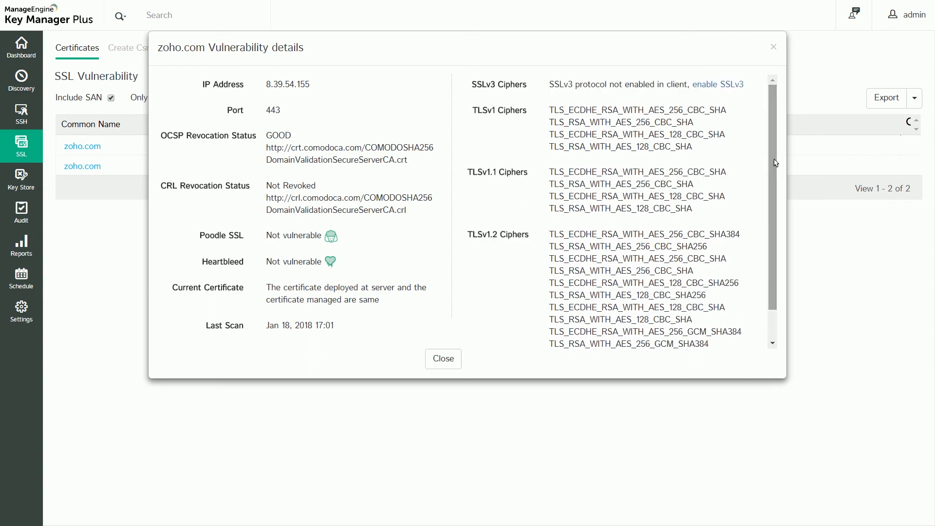
Close the vulnerability details and go to the empty Schedule page.
{"action": "left_click", "coordinate": [443, 358]}
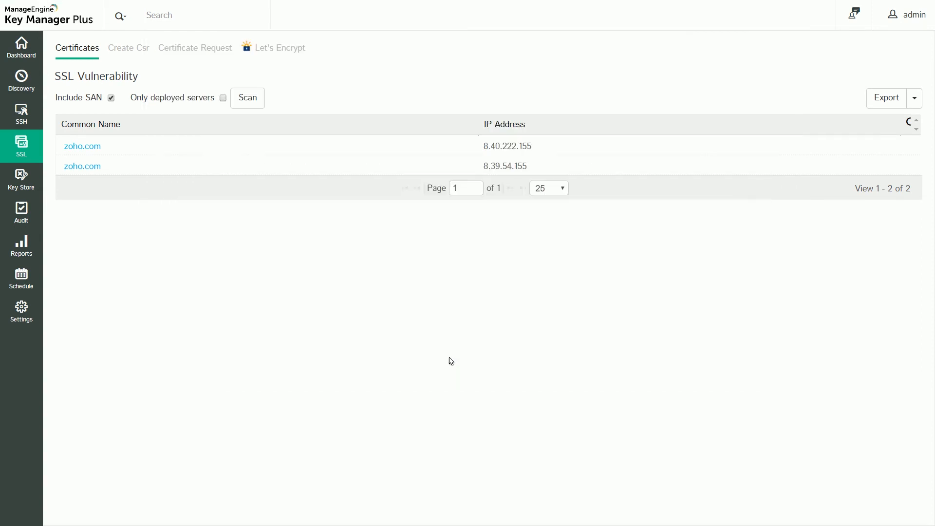
{"action": "mouse_move", "coordinate": [218, 225]}
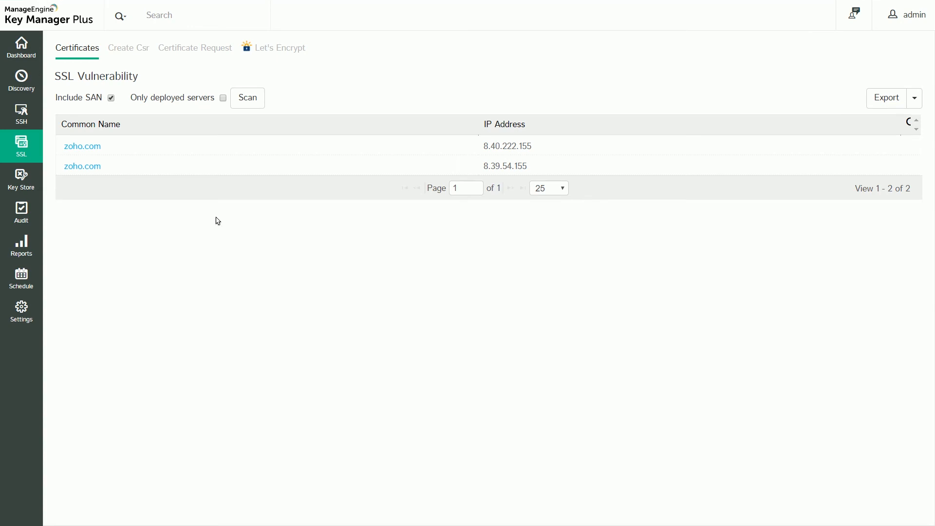
{"action": "mouse_move", "coordinate": [21, 277]}
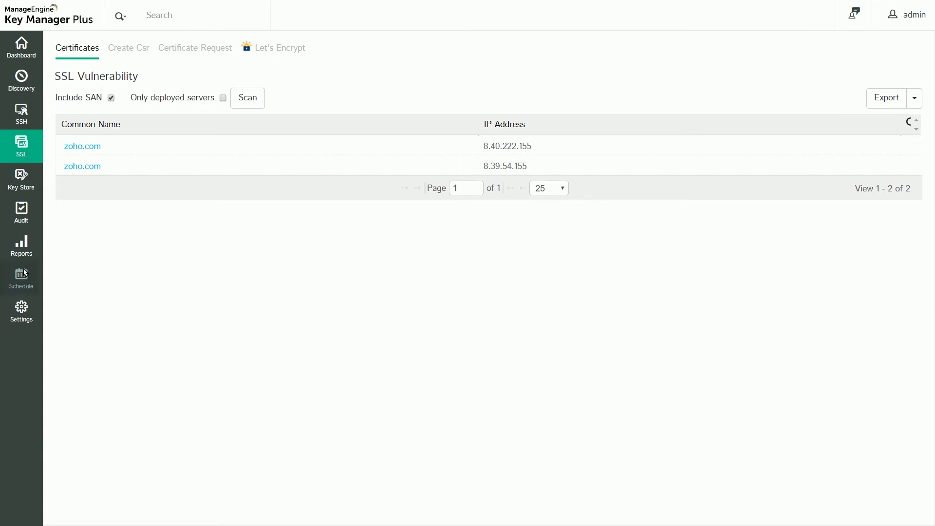
{"action": "left_click", "coordinate": [21, 277]}
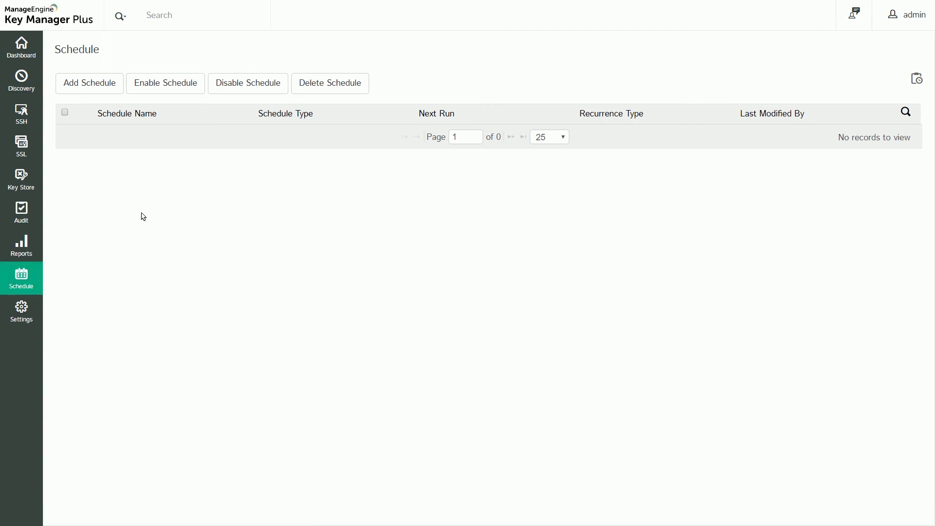
{"action": "left_click", "coordinate": [88, 83]}
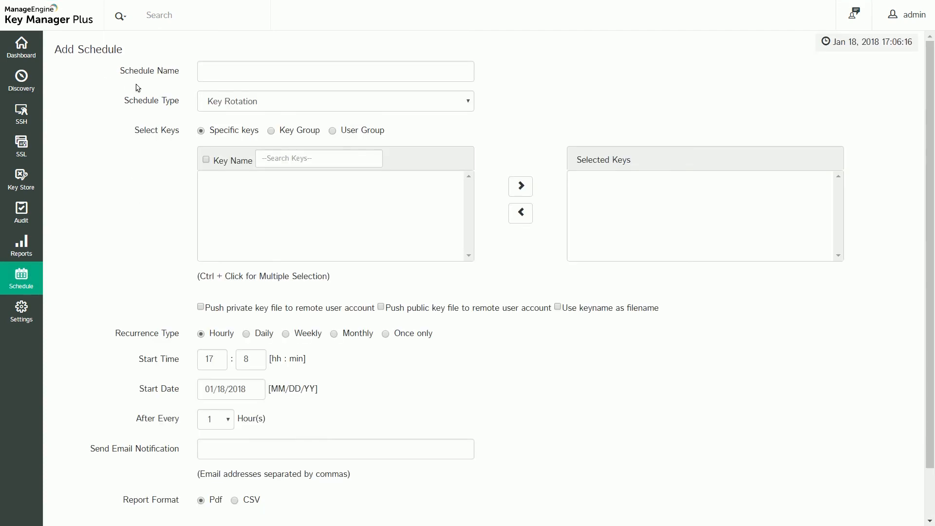
{"action": "left_click", "coordinate": [335, 71]}
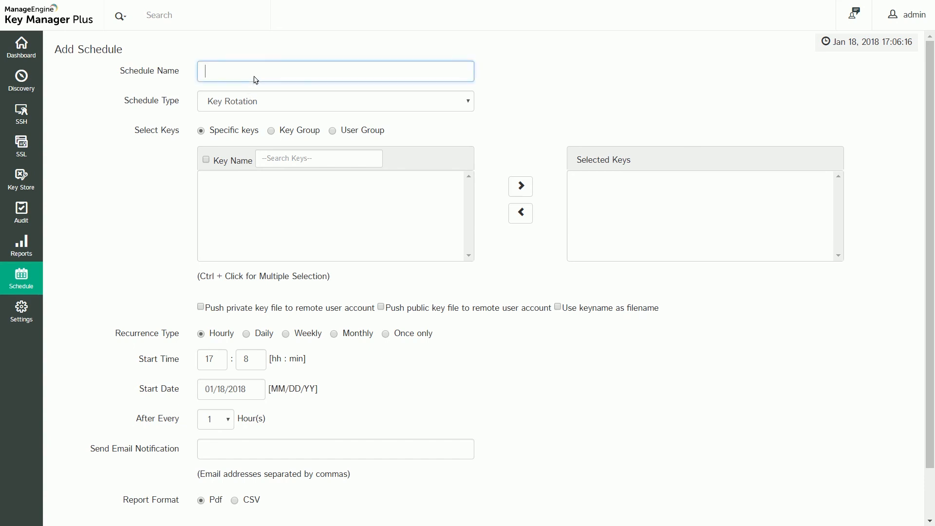
{"action": "type", "text": "Sche"}
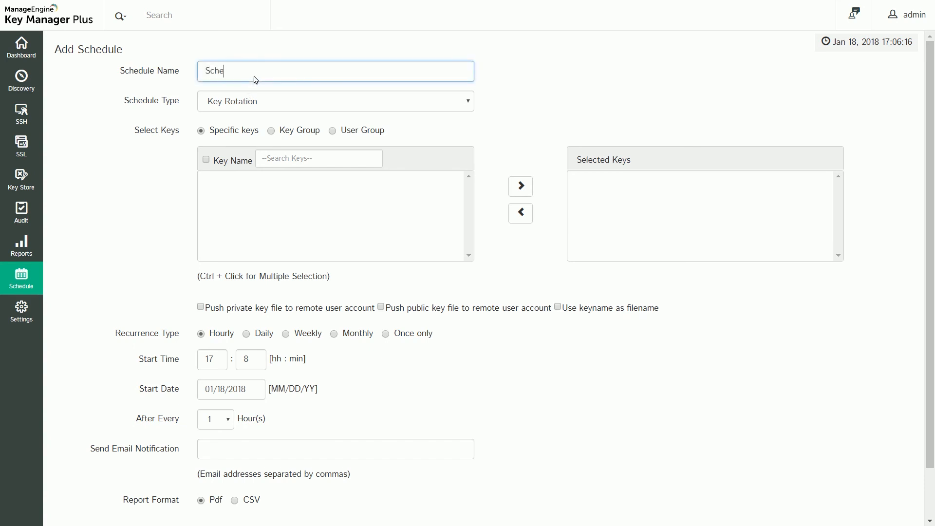
{"action": "type", "text": "dule_1"}
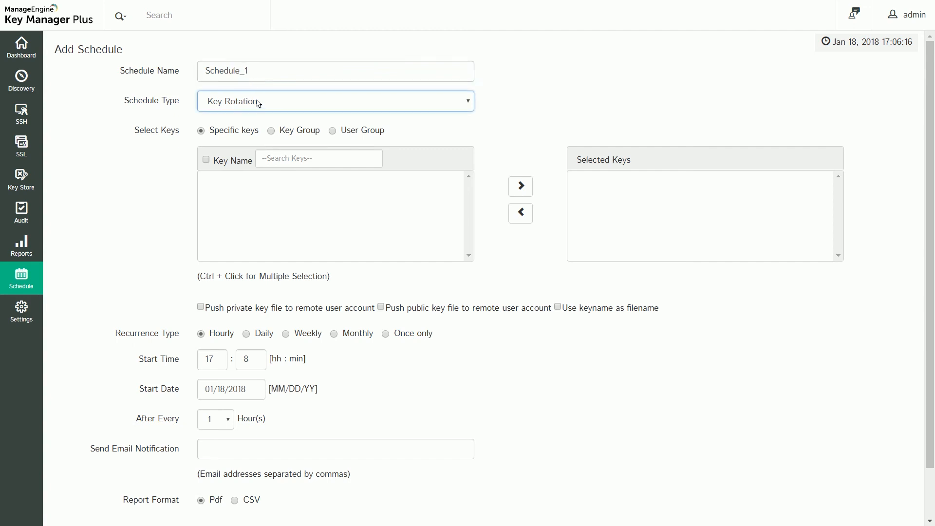
{"action": "left_click", "coordinate": [335, 101]}
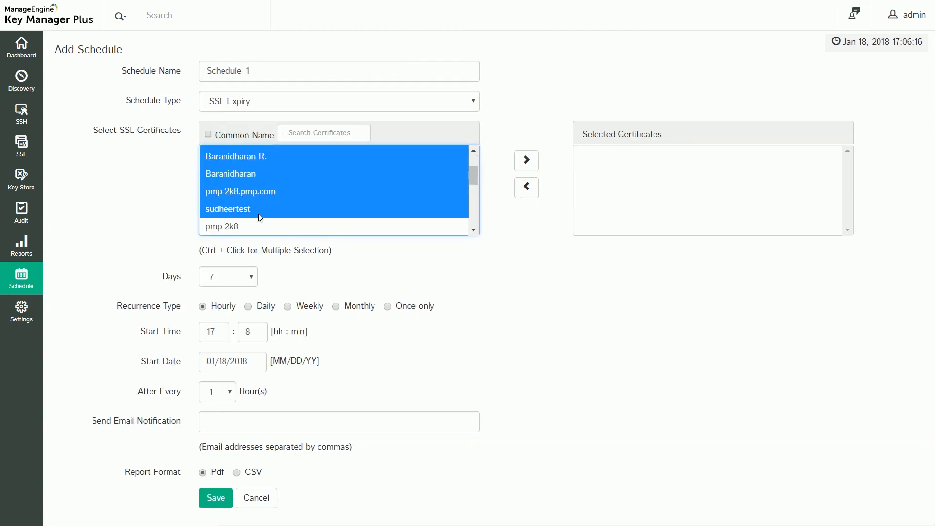
{"action": "left_click", "coordinate": [526, 160]}
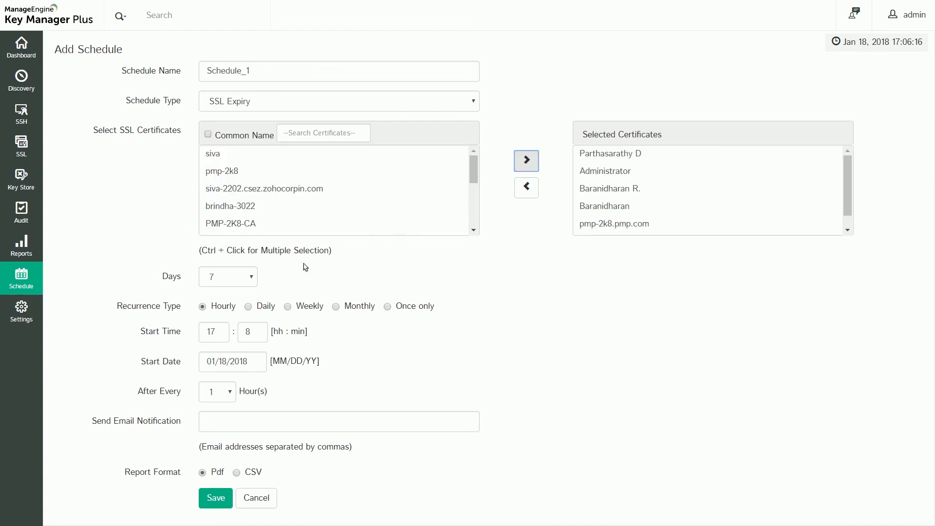
{"action": "mouse_move", "coordinate": [272, 309]}
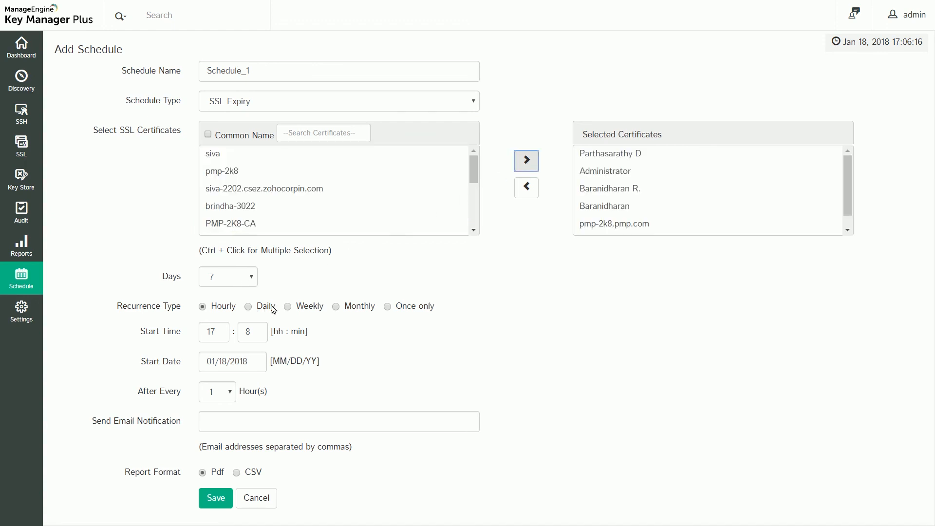
{"action": "left_click", "coordinate": [249, 306]}
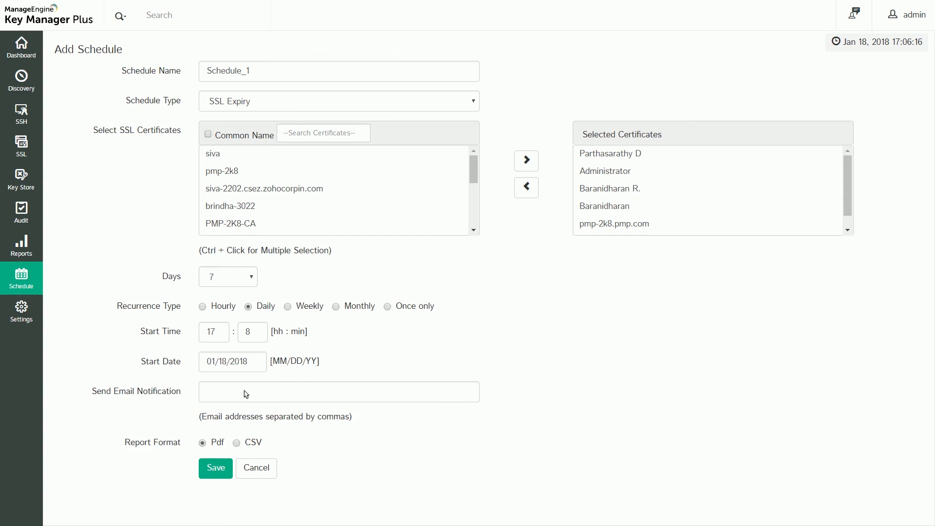
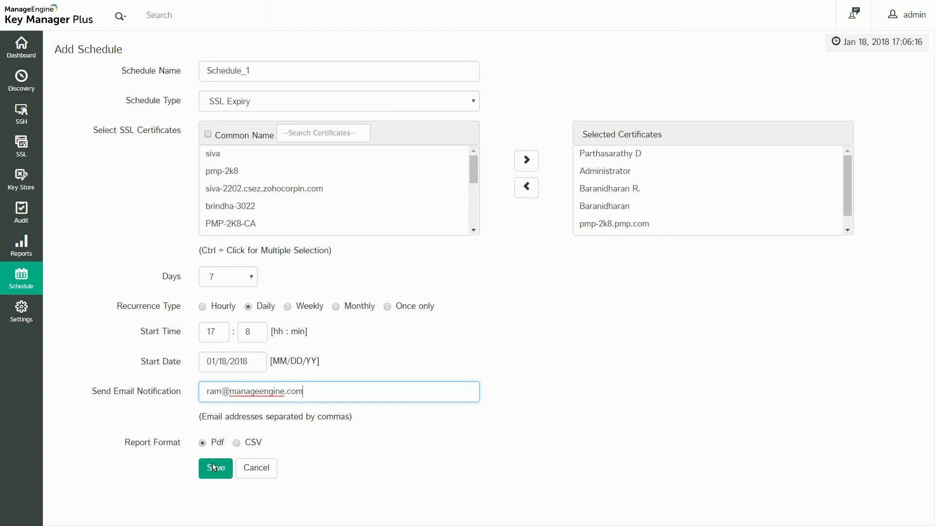
{"action": "left_click", "coordinate": [215, 468]}
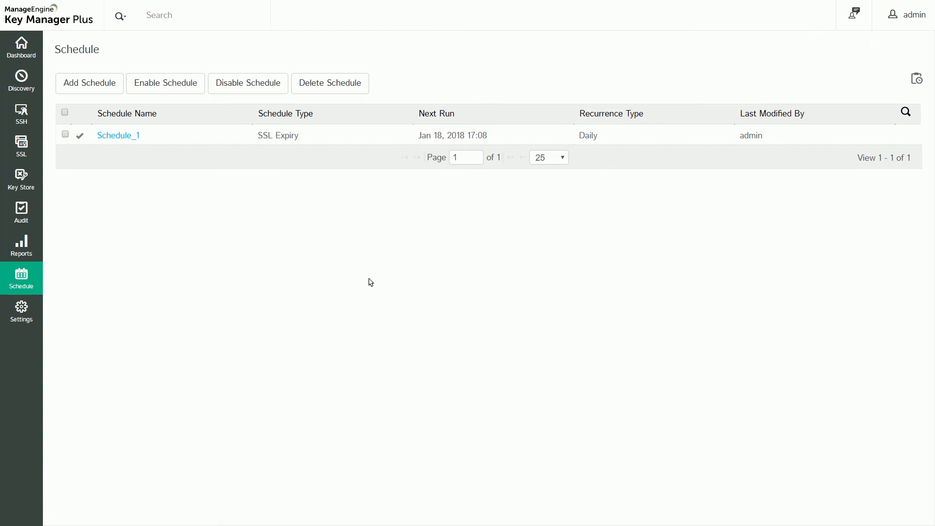
{"action": "mouse_move", "coordinate": [206, 280]}
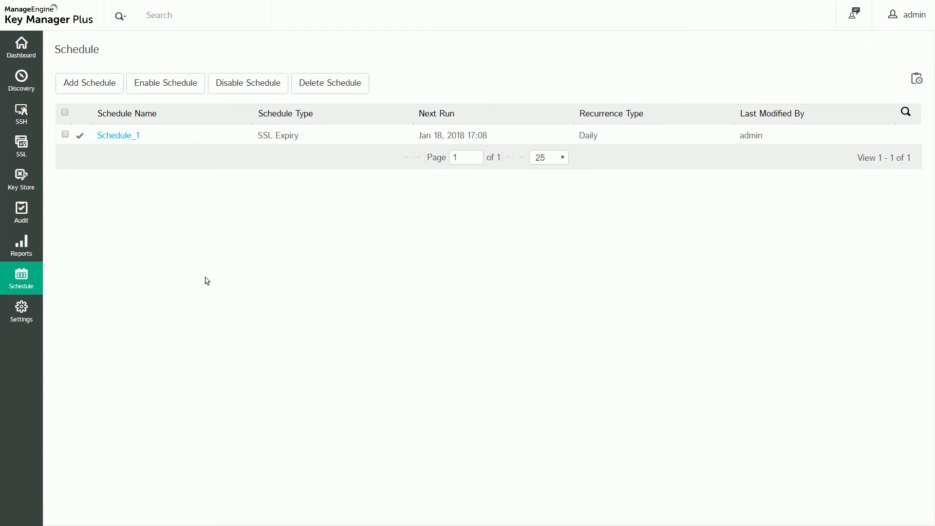
Go to the Reports section and scroll down through the SSH and SSL report listings.
{"action": "left_click", "coordinate": [21, 245]}
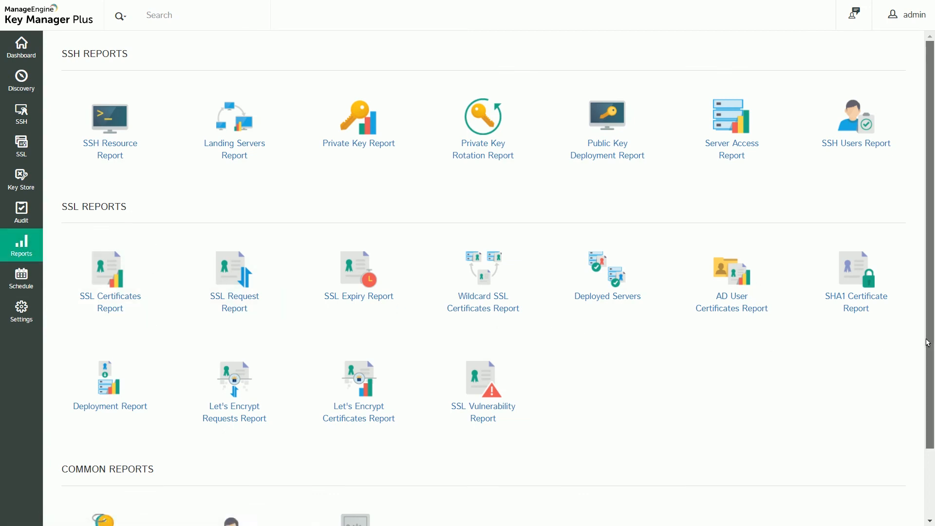
{"action": "scroll", "scroll_direction": "down", "scroll_amount": 3}
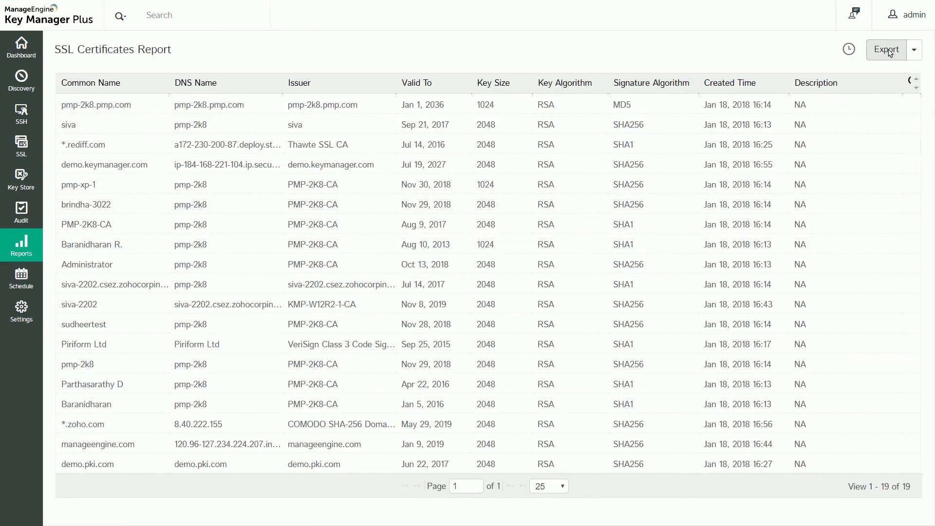
Expand the SSL Certificates Report Export dropdown to show PDF, CSV and EMAIL options.
{"action": "left_click", "coordinate": [914, 50]}
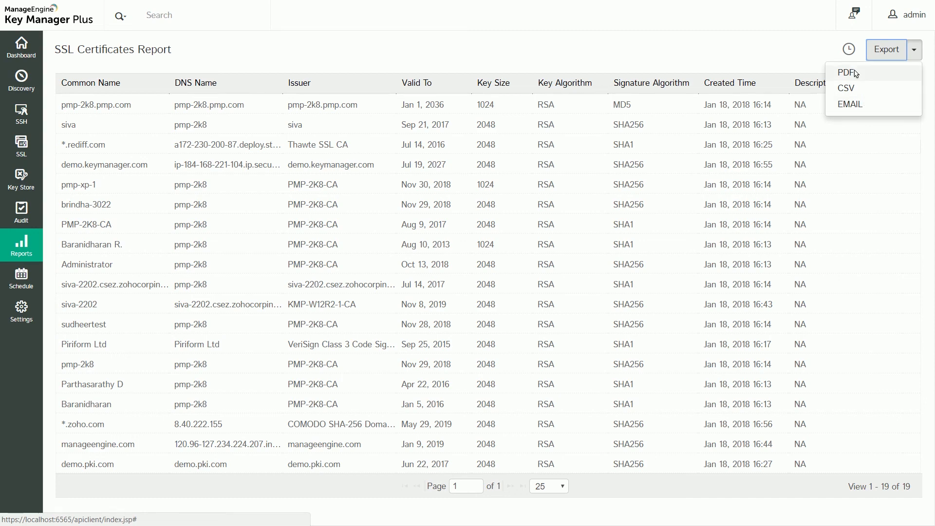
{"action": "mouse_move", "coordinate": [731, 63]}
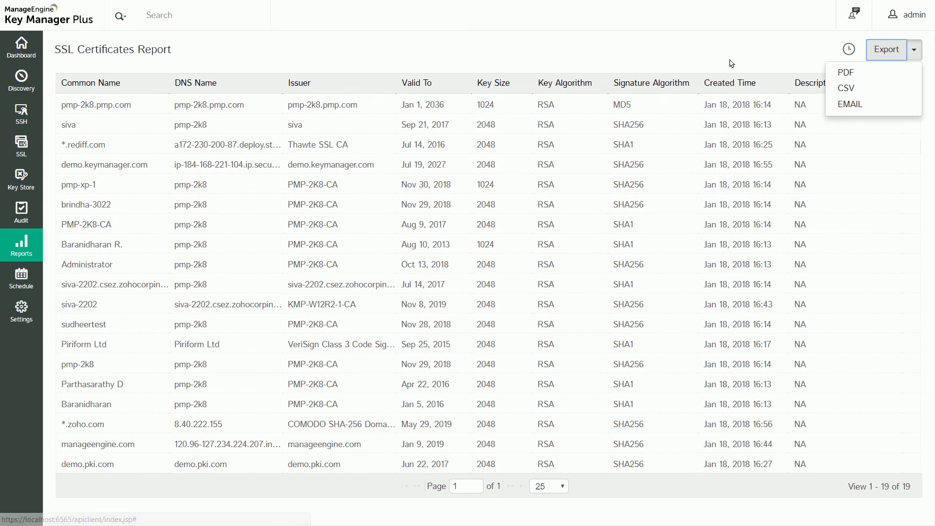